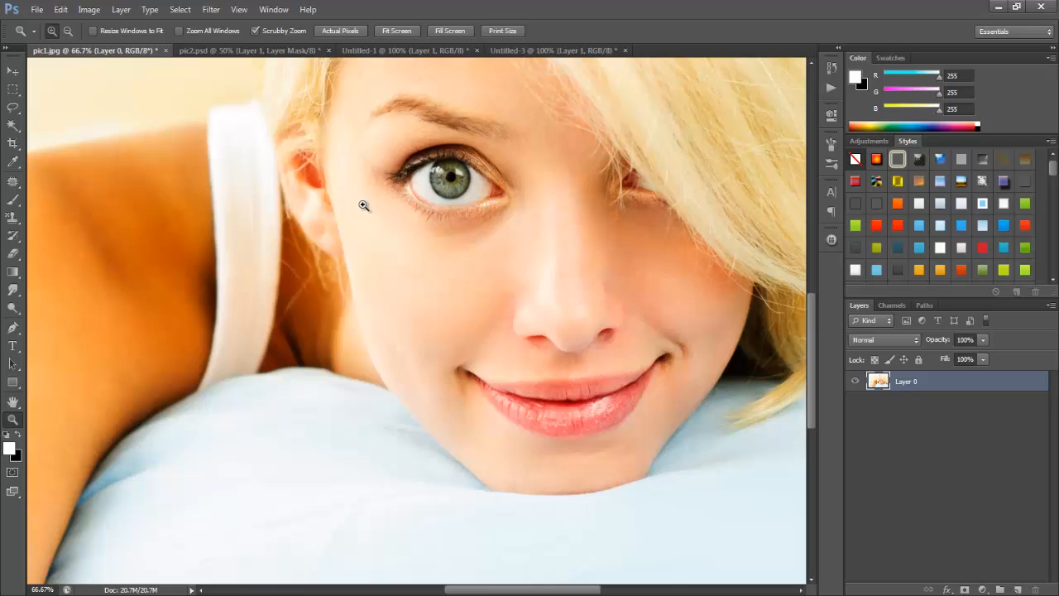
mouse_move(561, 404)
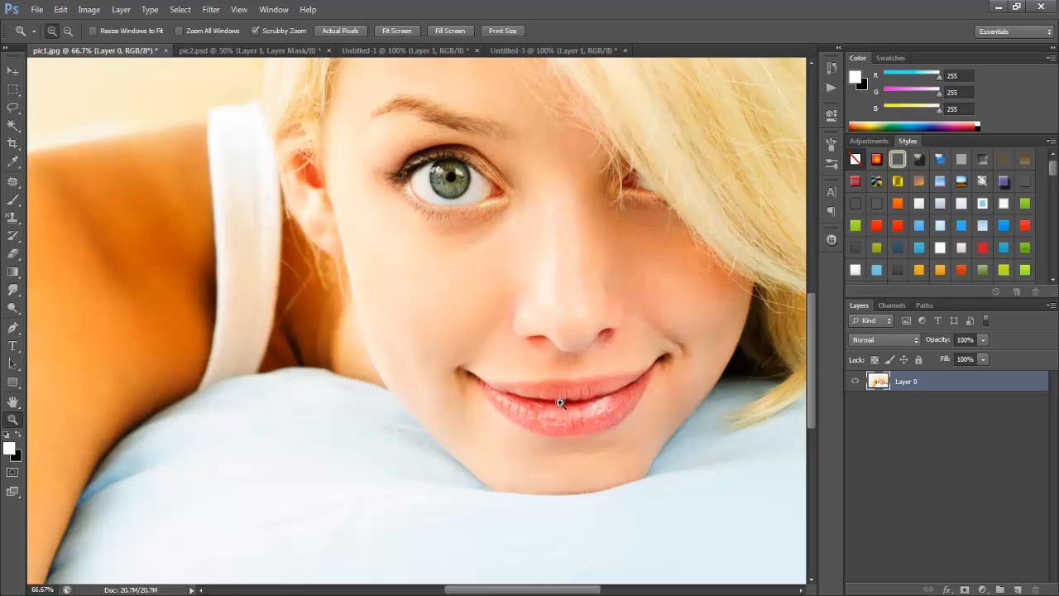
mouse_move(498, 306)
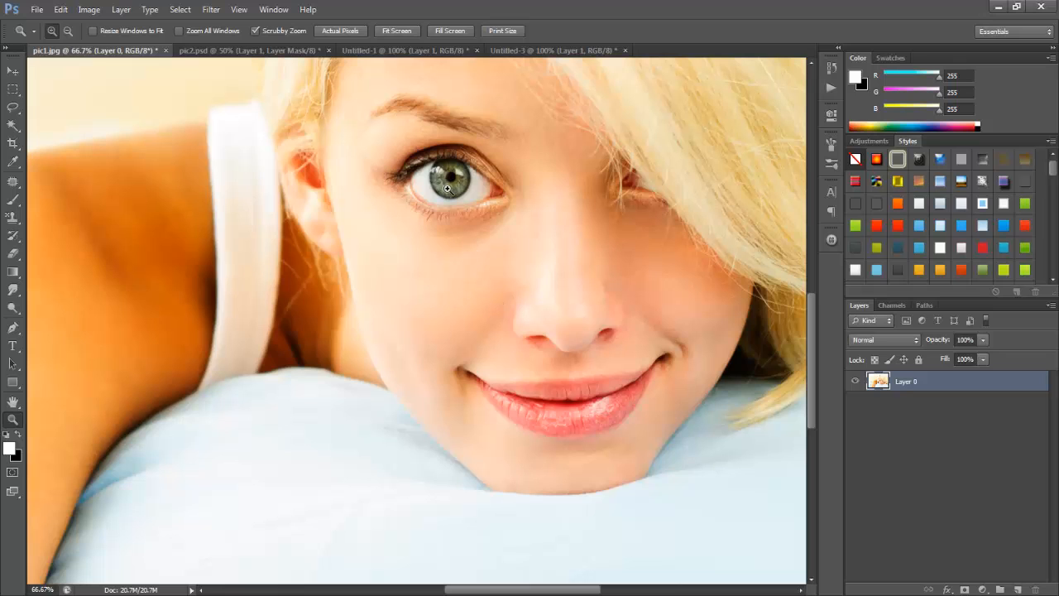
mouse_move(219, 58)
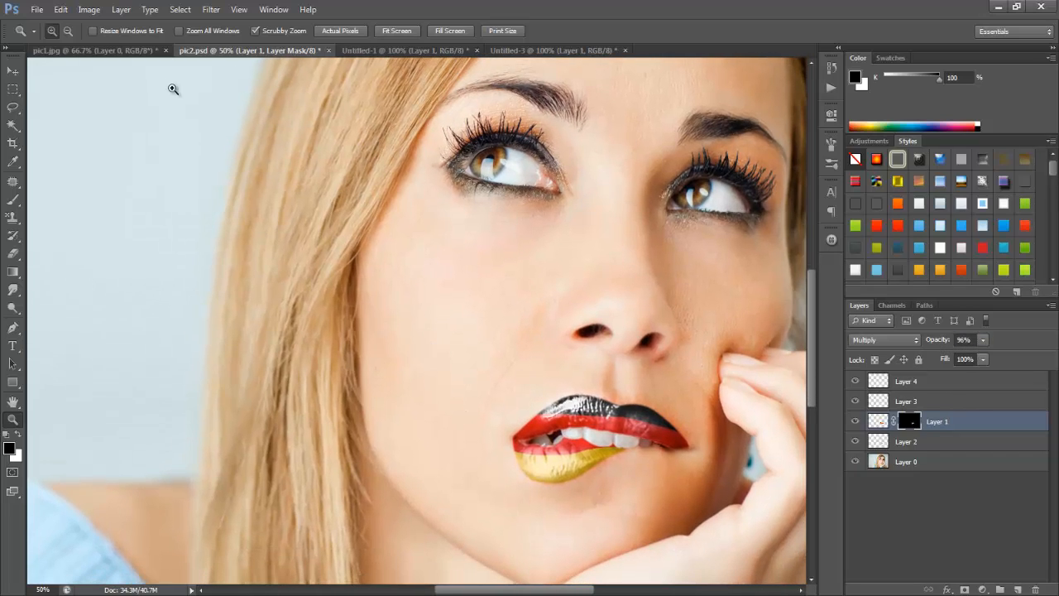
Review the photo layer's blending options in the blonde woman's document and dismiss them.
left_click(92, 50)
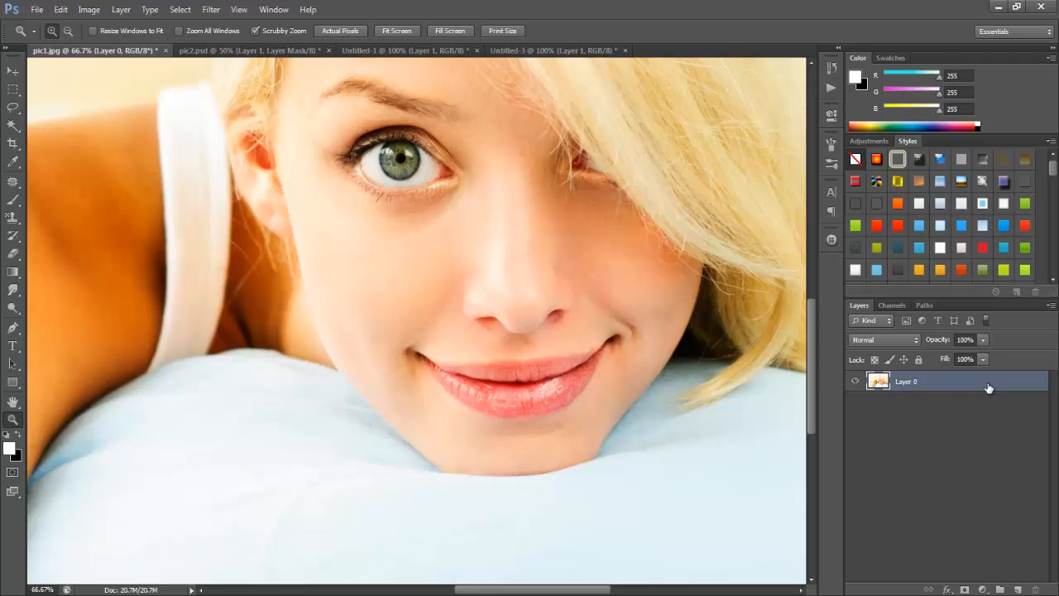
double_click(927, 381)
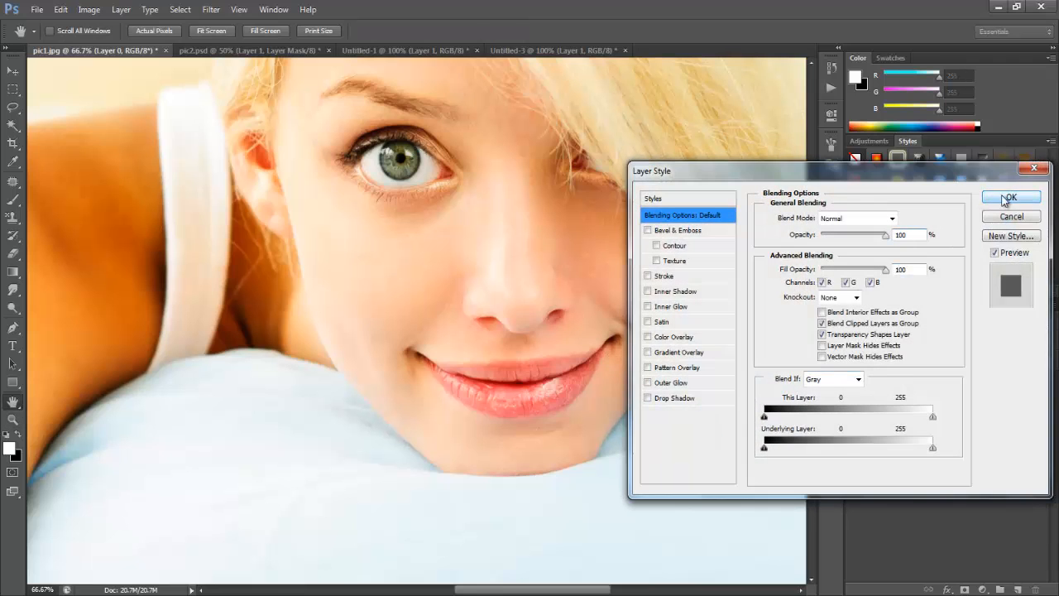
left_click(1009, 196)
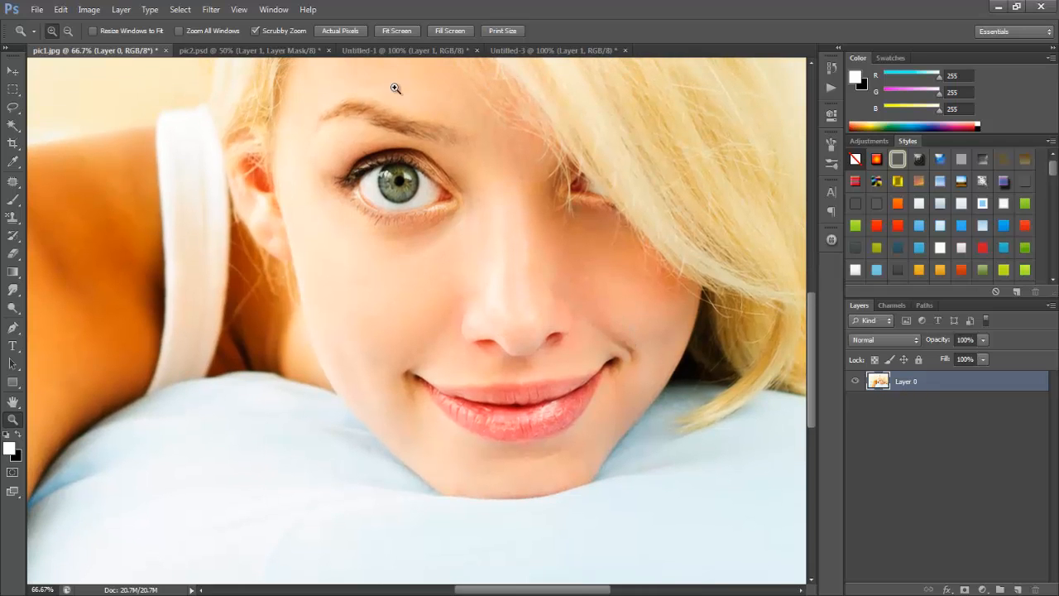
Copy the Union Jack from Untitled-1 and paste it into pic1.jpg, accepting the profile conversion.
left_click(381, 49)
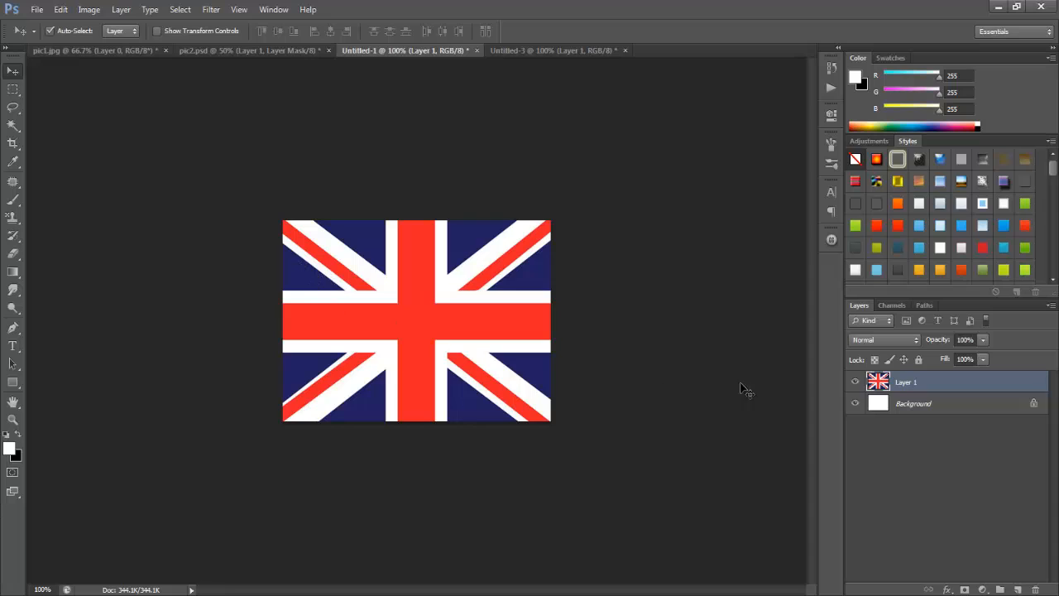
mouse_move(467, 315)
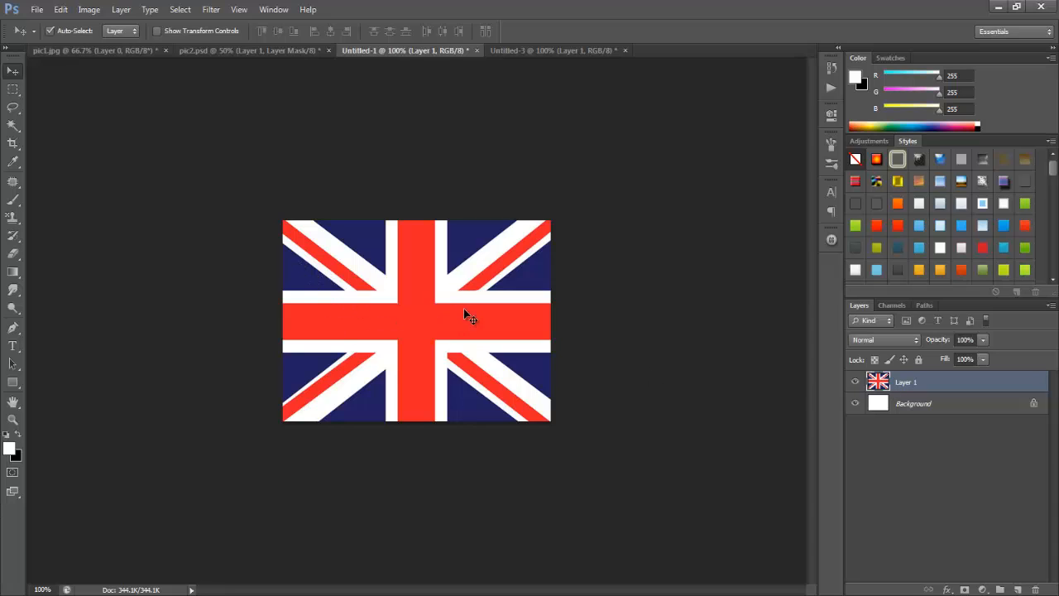
mouse_move(391, 308)
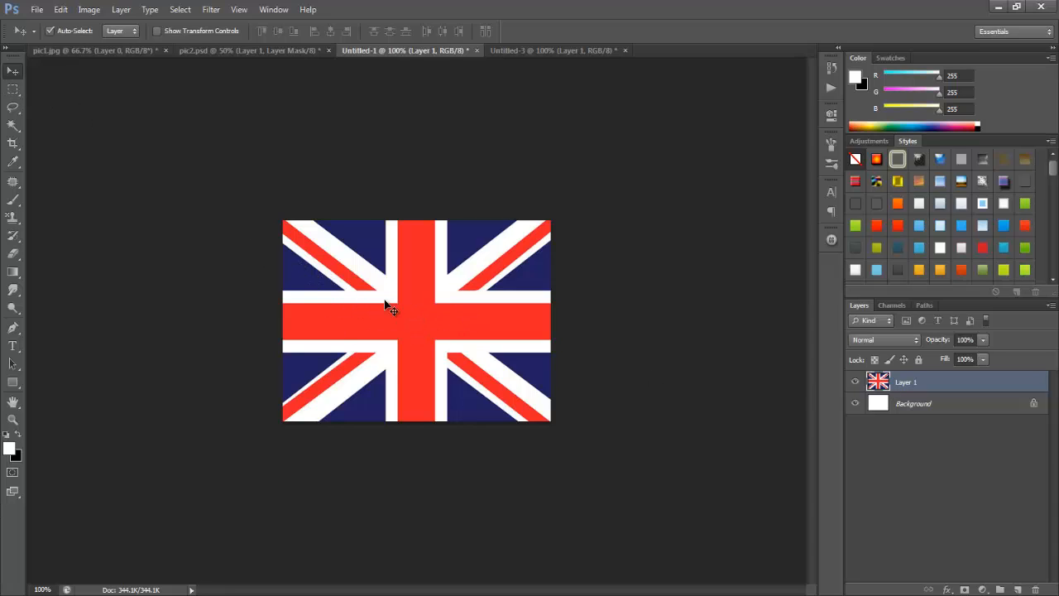
left_click(91, 49)
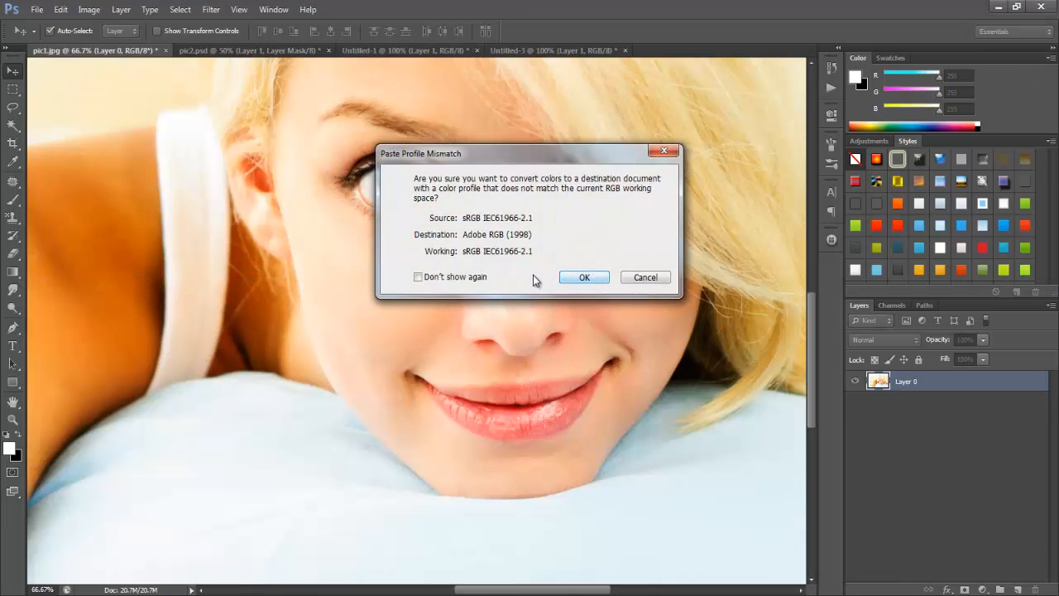
left_click(583, 277)
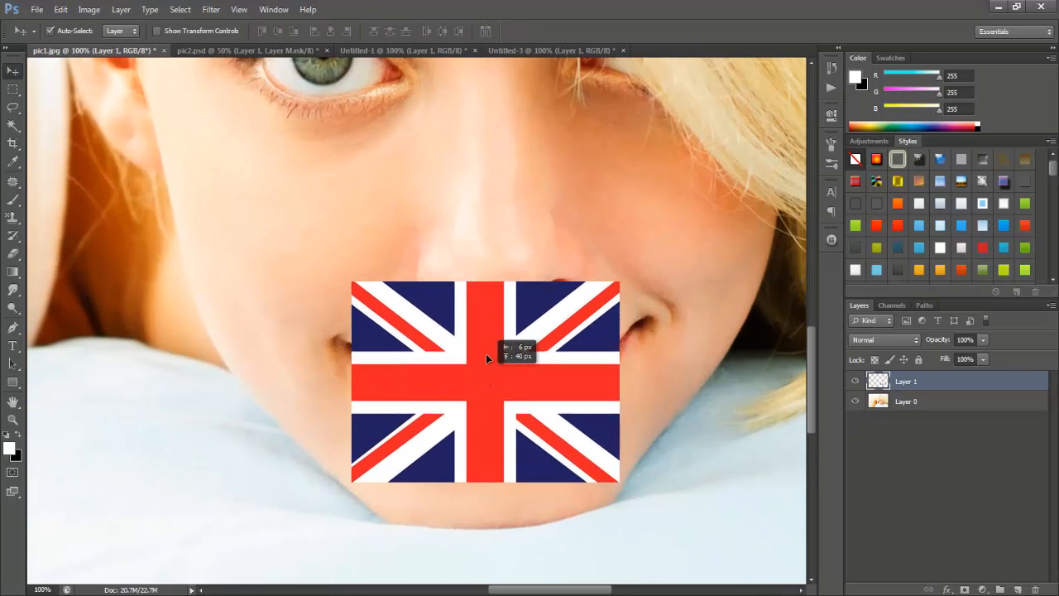
Position the flag over the lips at 30% opacity, transform it to fit the mouth, then restore 100% opacity.
left_click_drag(487, 357, 574, 394)
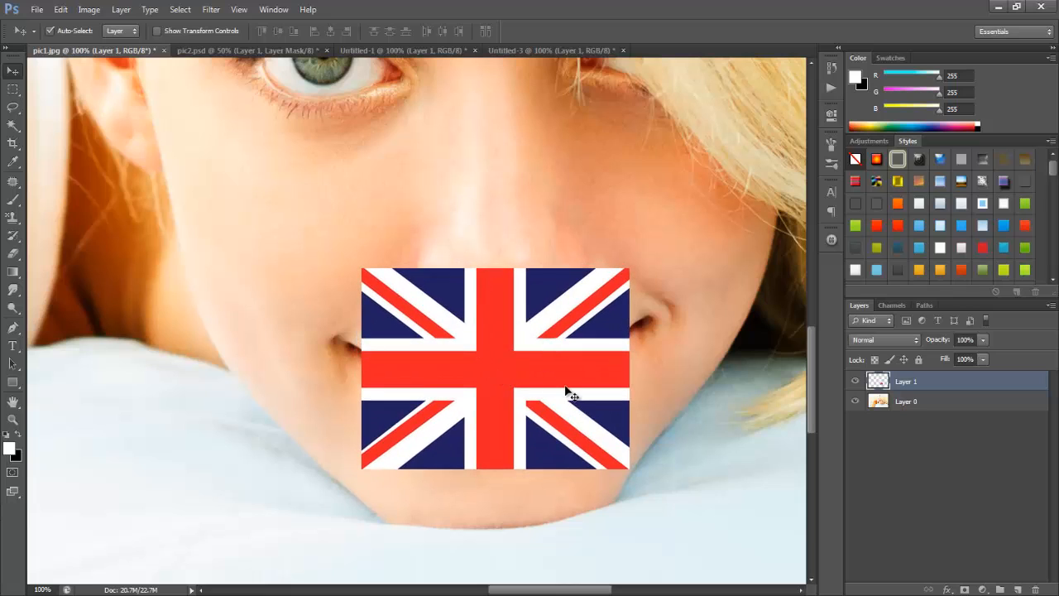
mouse_move(933, 348)
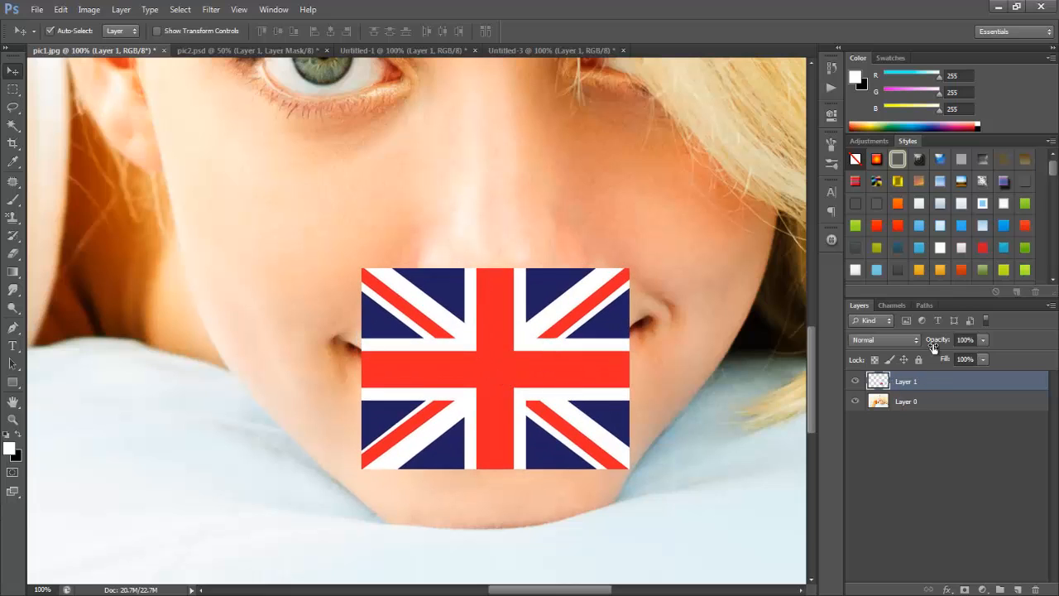
left_click(967, 340)
type("39")
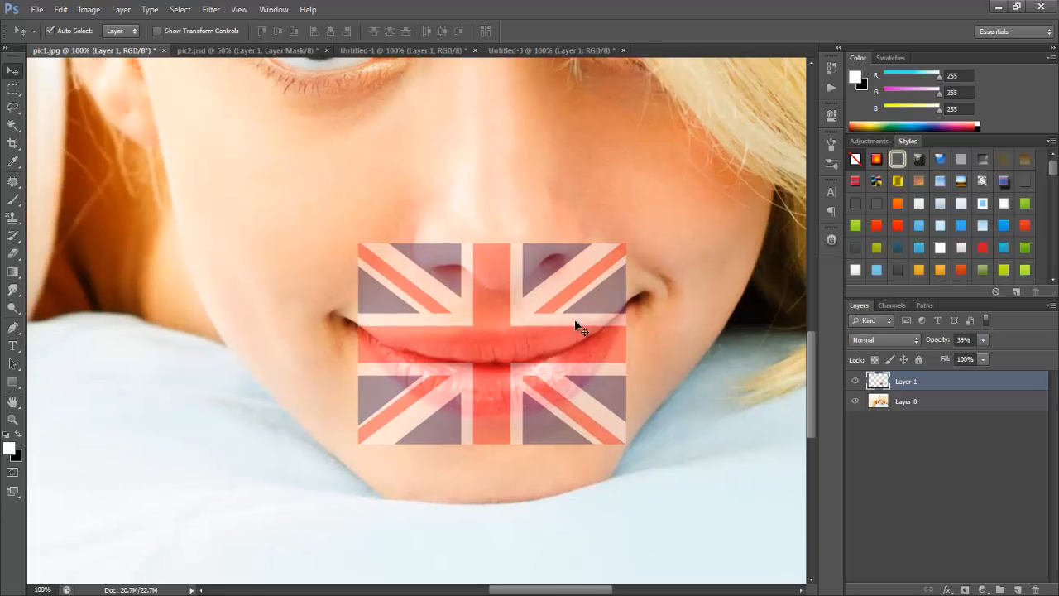
left_click_drag(576, 327, 506, 366)
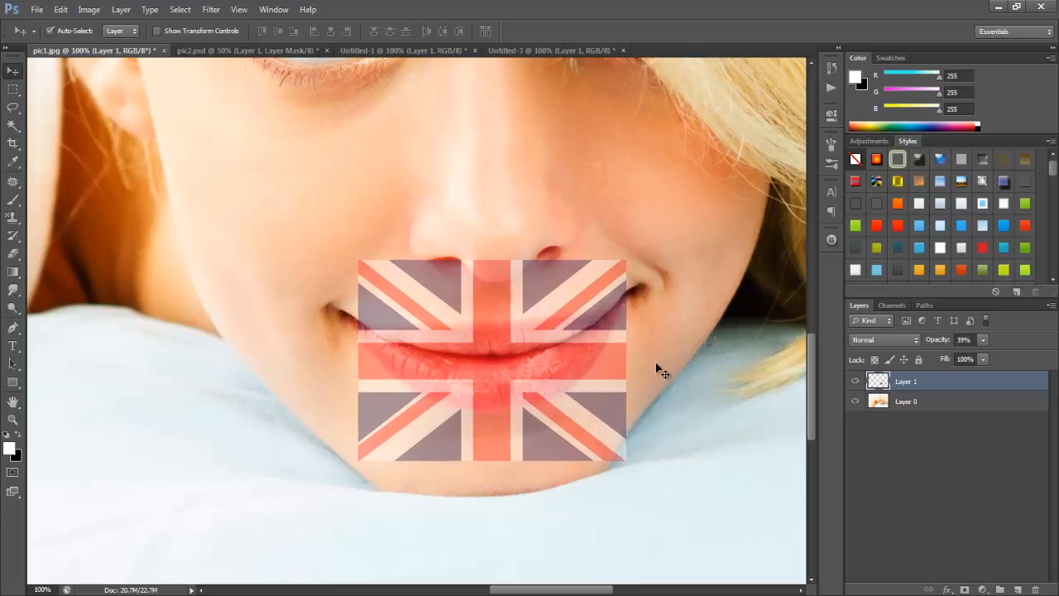
key("ctrl+t")
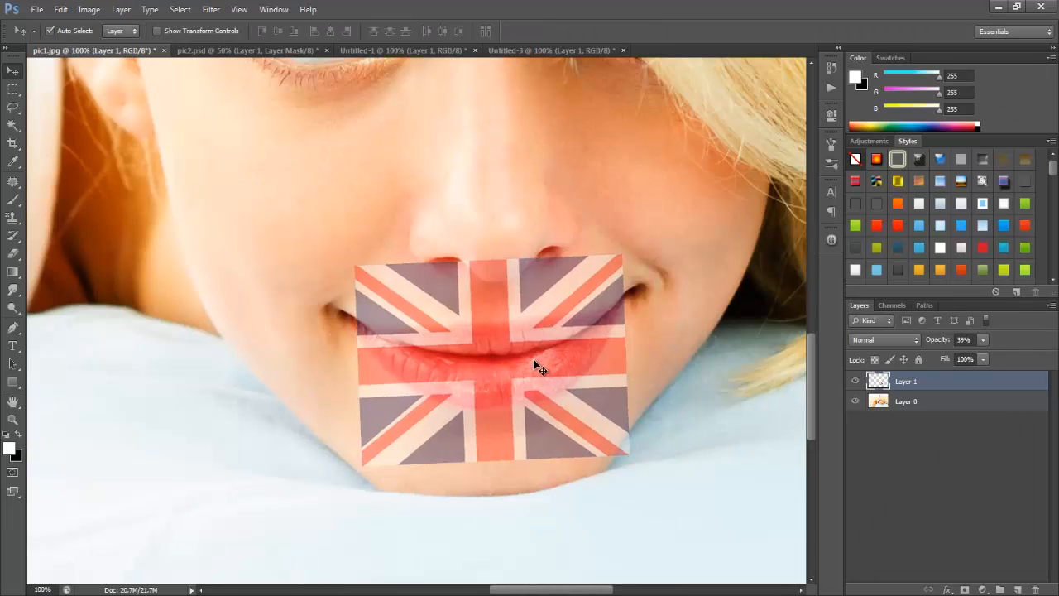
key("ctrl+t")
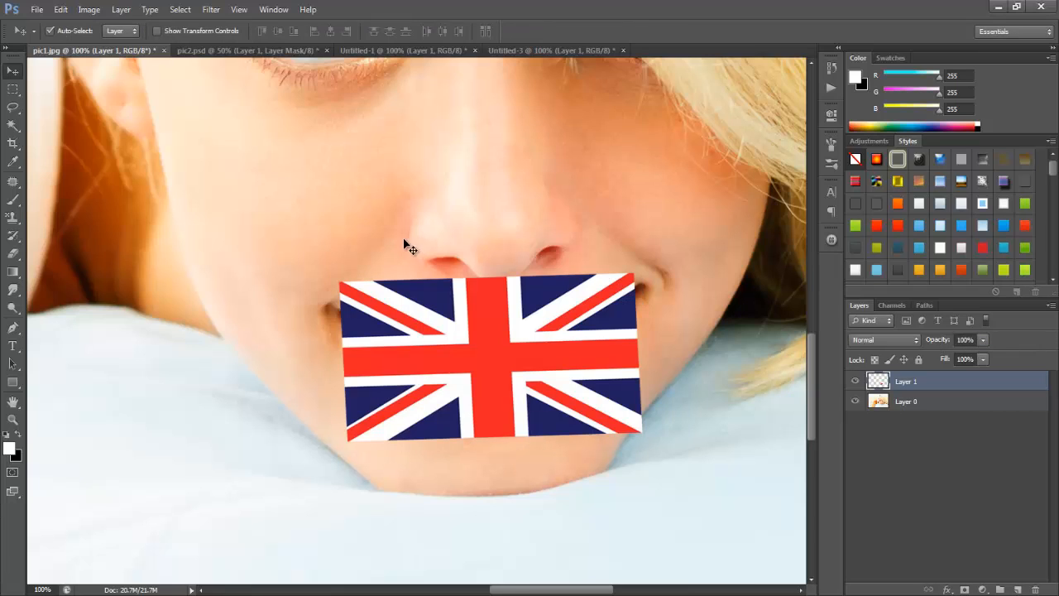
Explore the Liquify workspace's backdrop and advanced options for the flag without applying a warp.
left_click(211, 10)
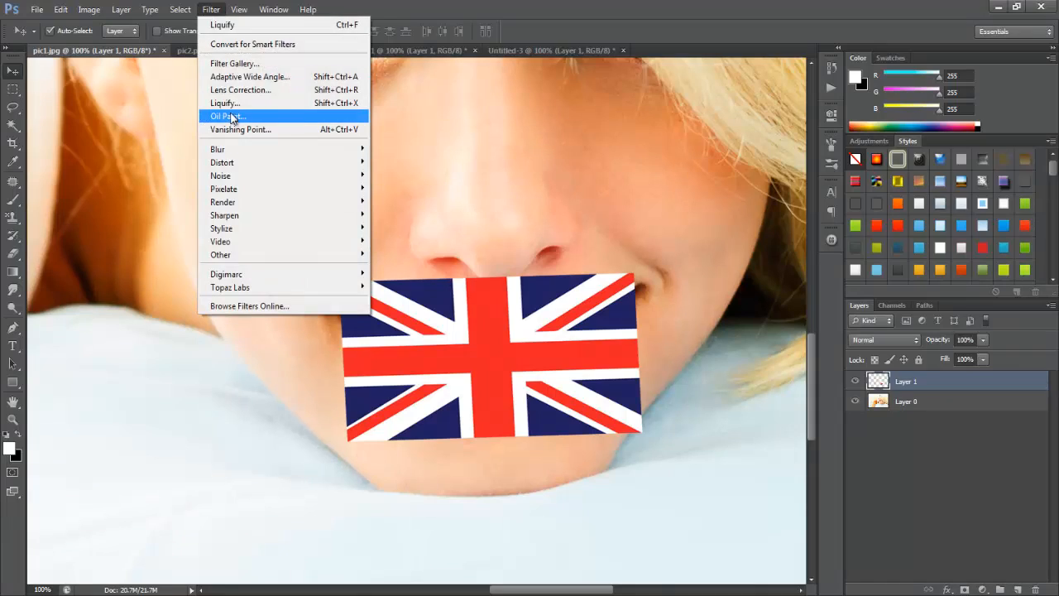
left_click(225, 103)
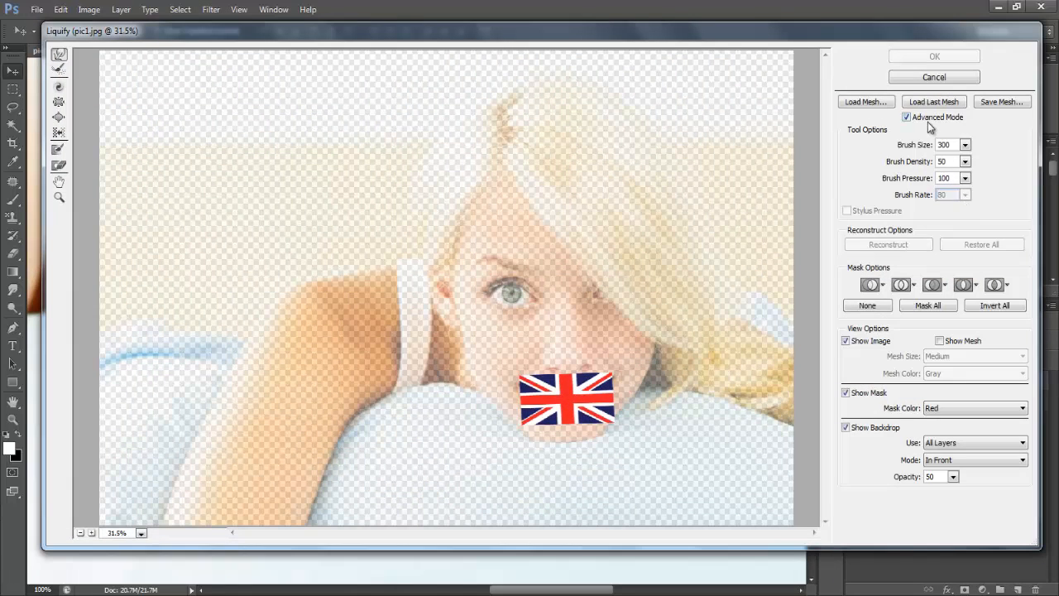
left_click(907, 116)
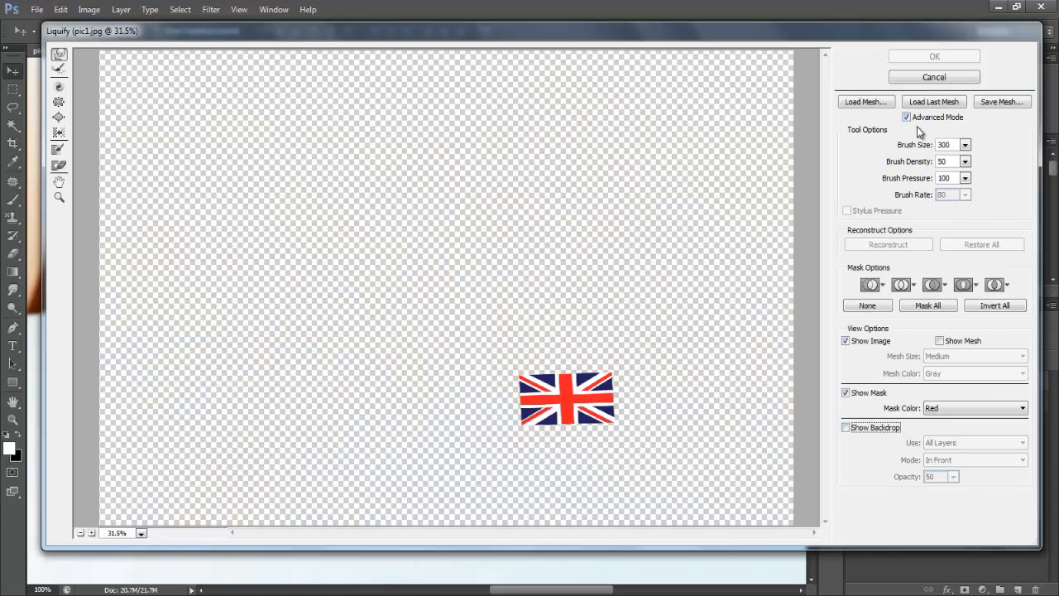
left_click(907, 115)
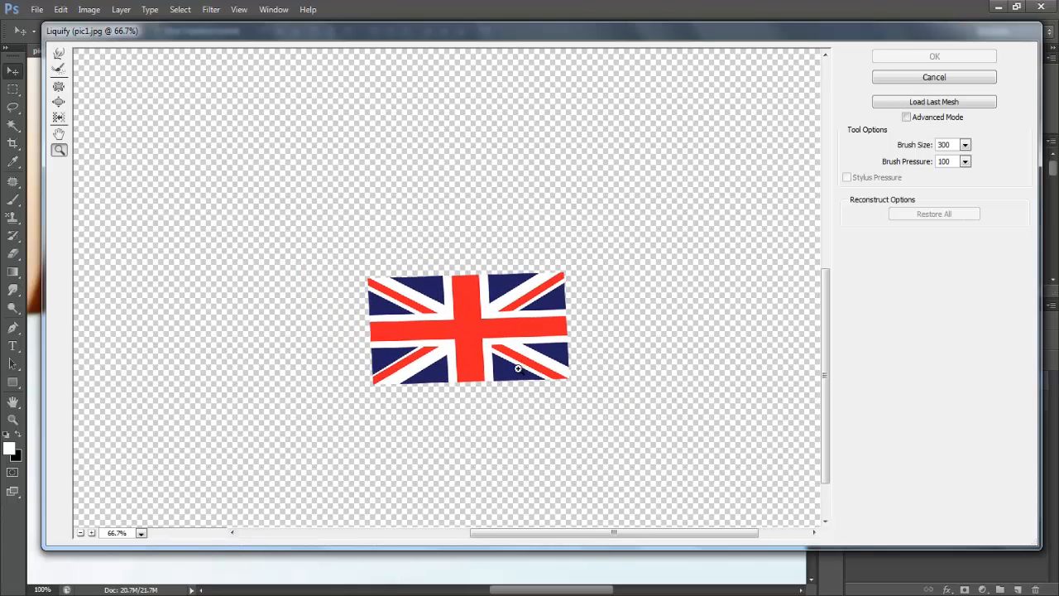
left_click(907, 116)
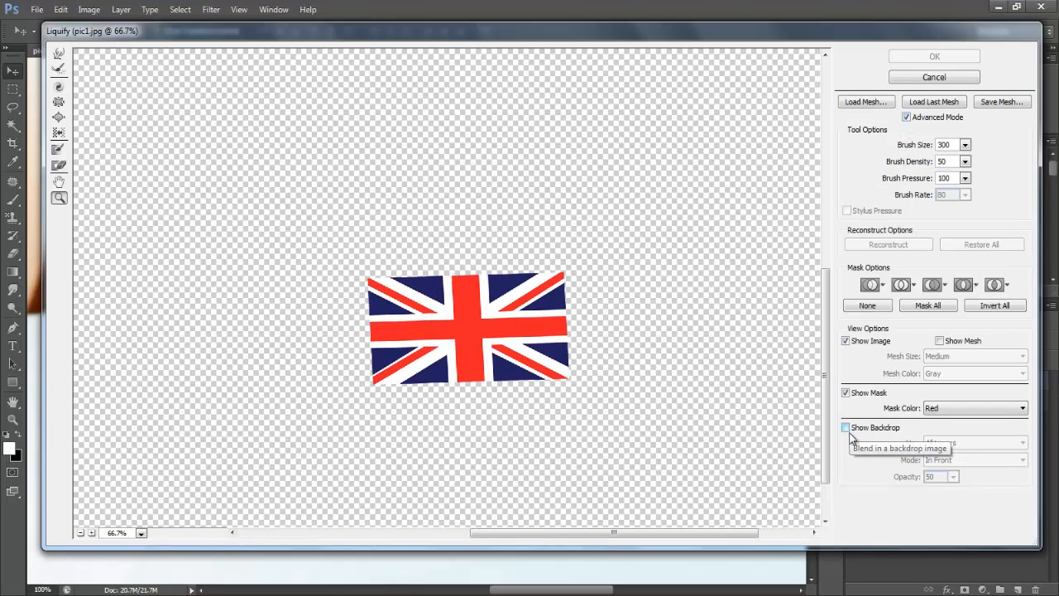
left_click(845, 427)
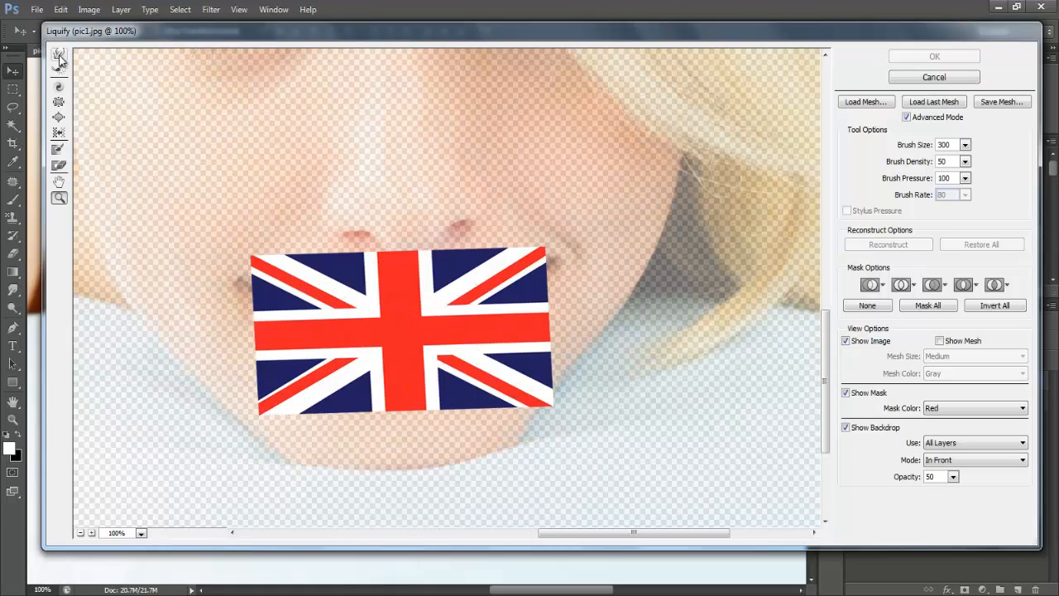
mouse_move(169, 138)
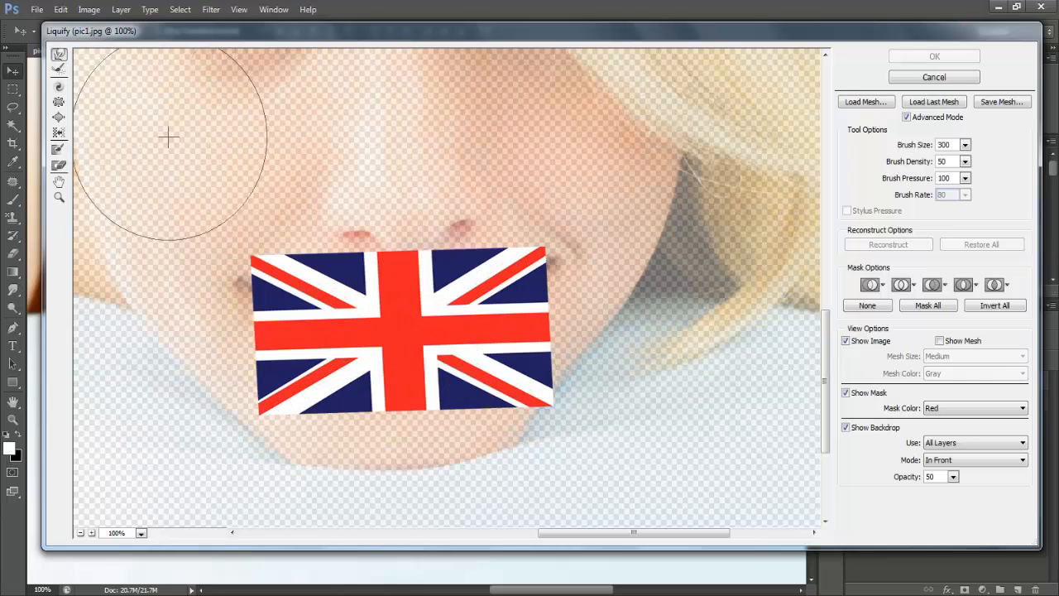
mouse_move(364, 301)
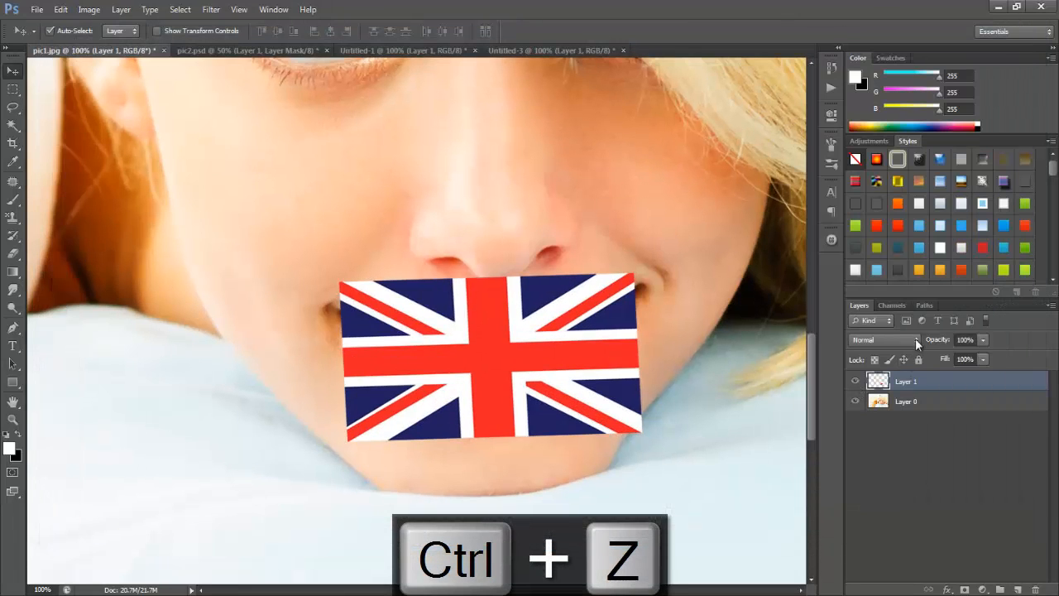
Lower the flag layer to 40% opacity so the lips show through, undoing a stray change.
left_click(965, 340)
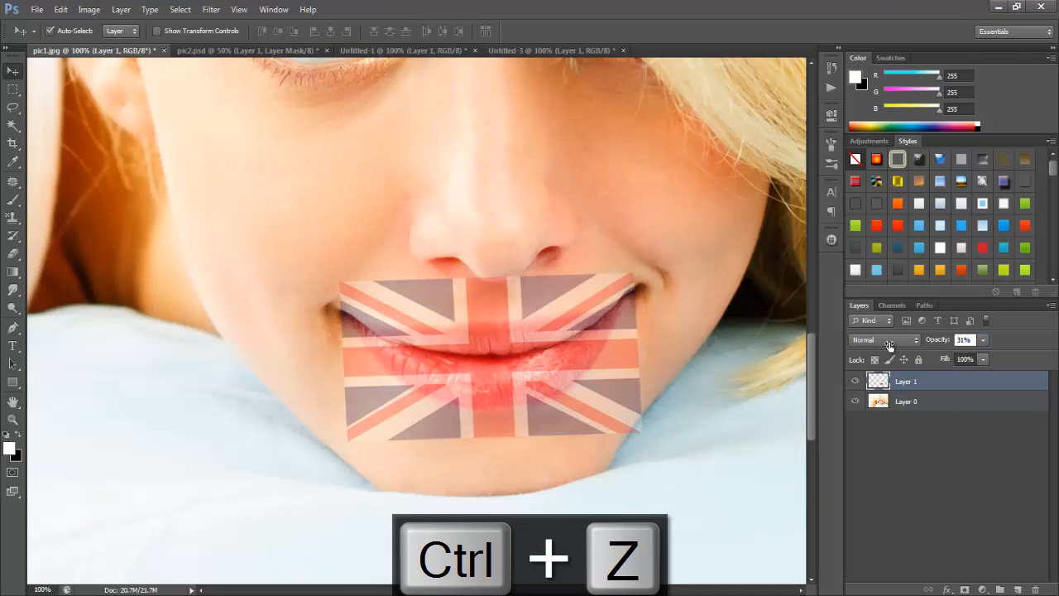
left_click(212, 10)
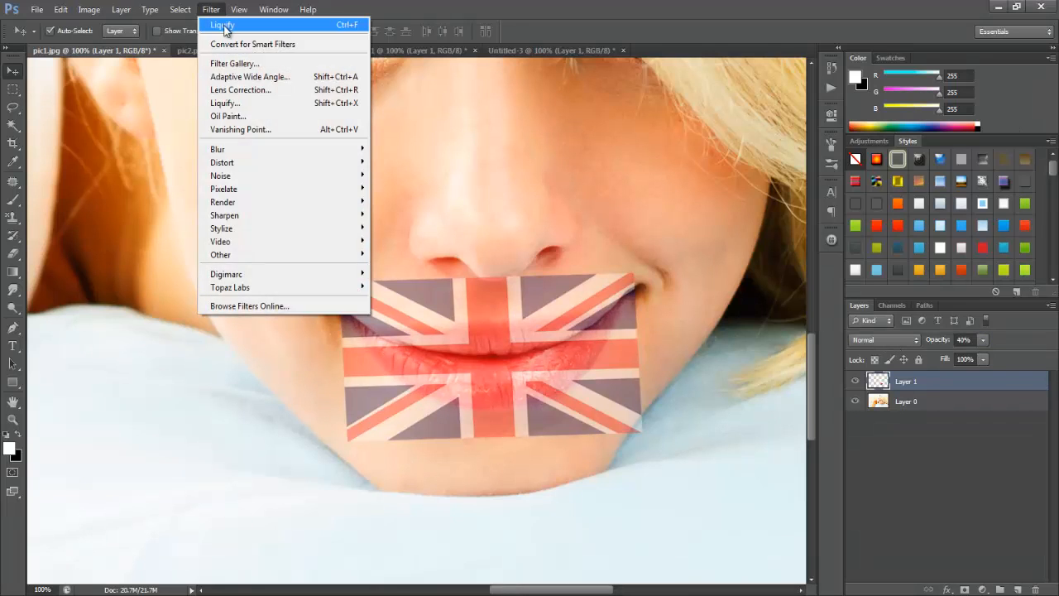
key("ctrl+z")
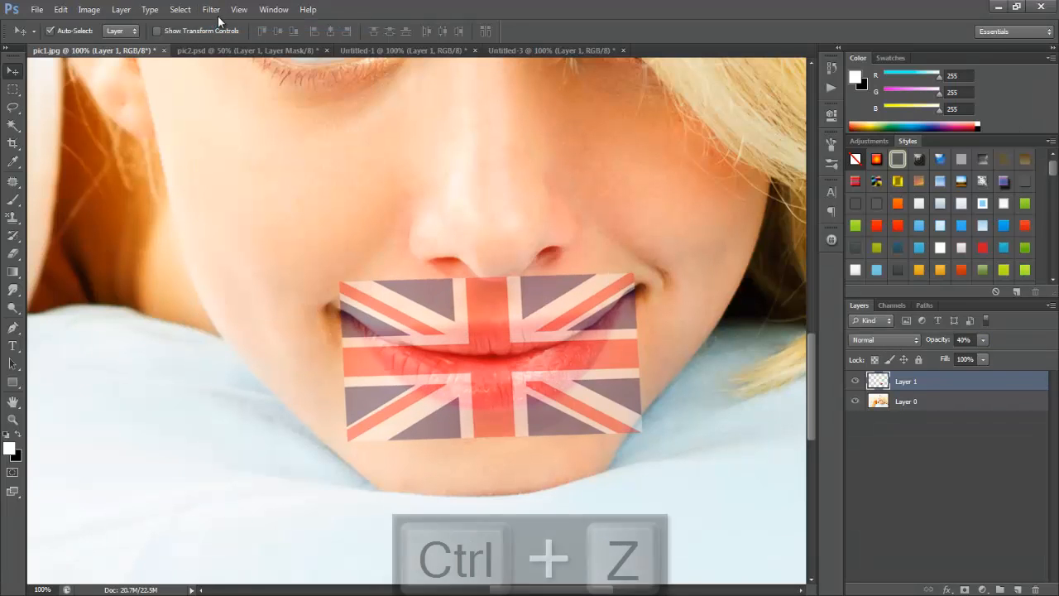
Warp the flag in Liquify with Forward Warp strokes so its stripes follow the lips, and apply it.
left_click(212, 9)
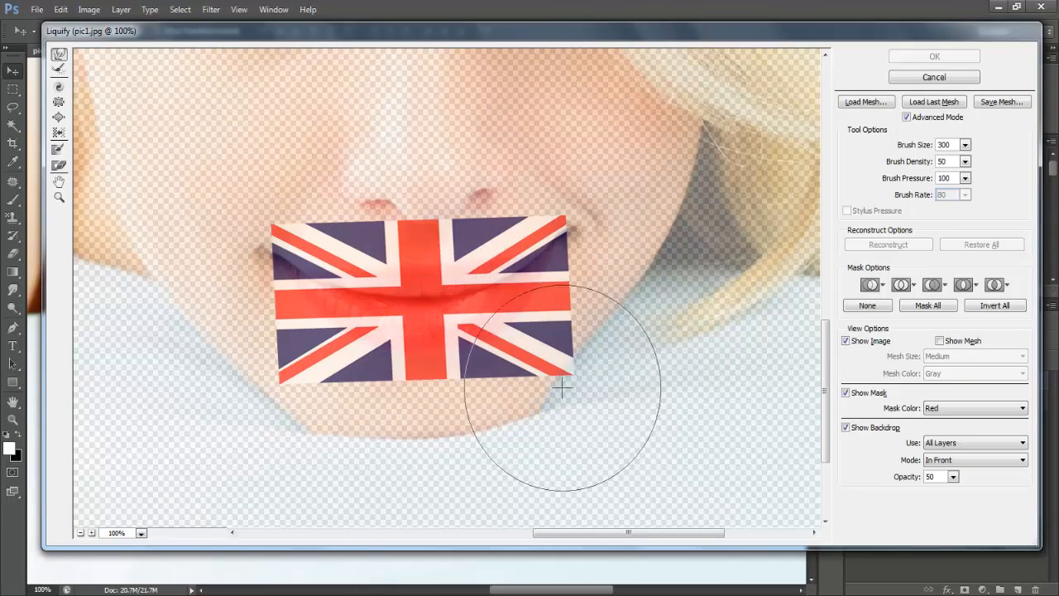
left_click_drag(562, 387, 483, 328)
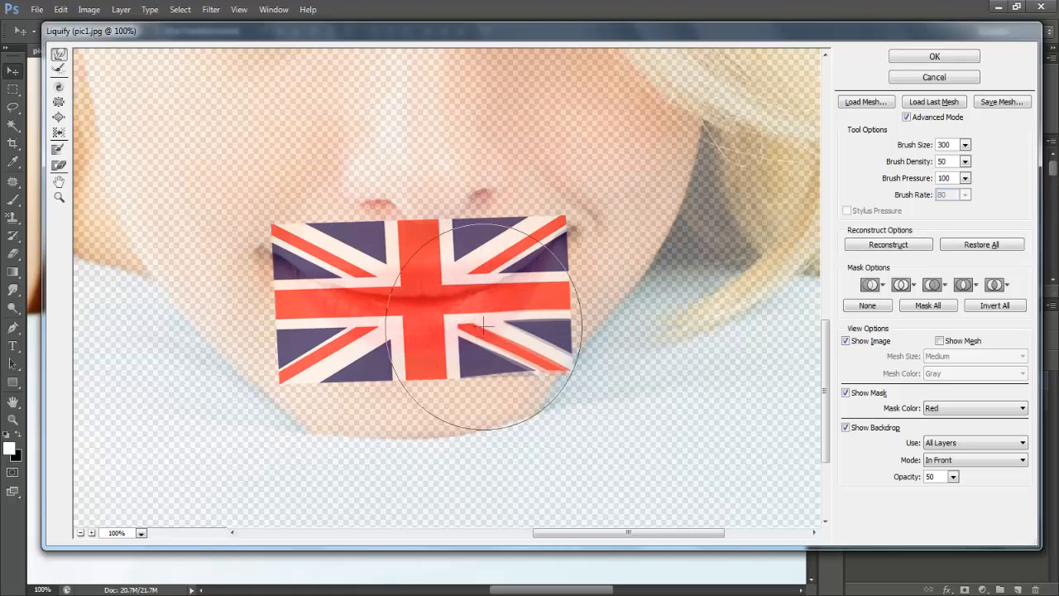
left_click_drag(483, 323, 546, 339)
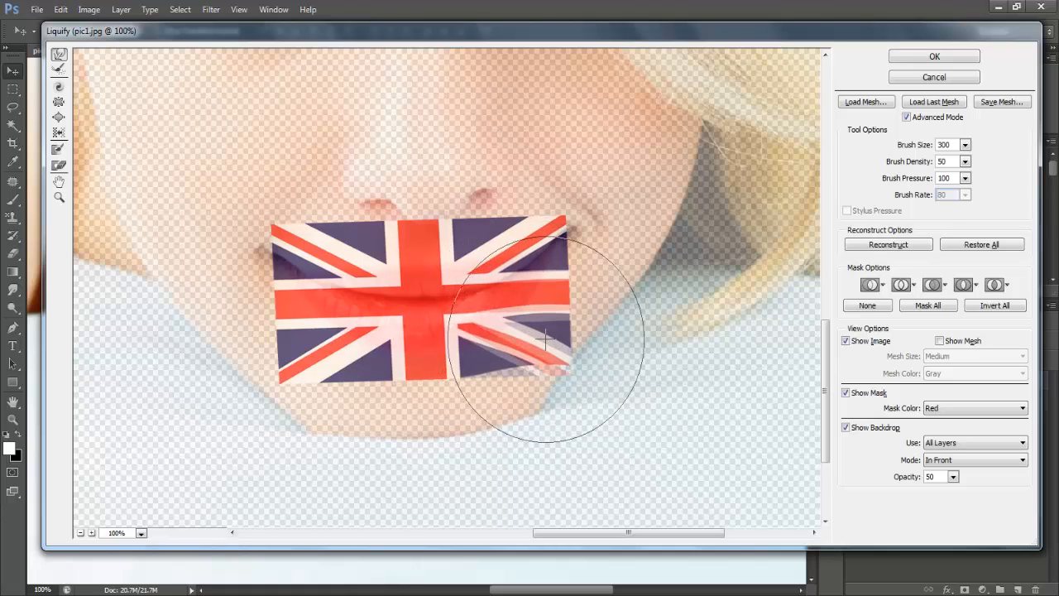
left_click_drag(546, 339, 430, 240)
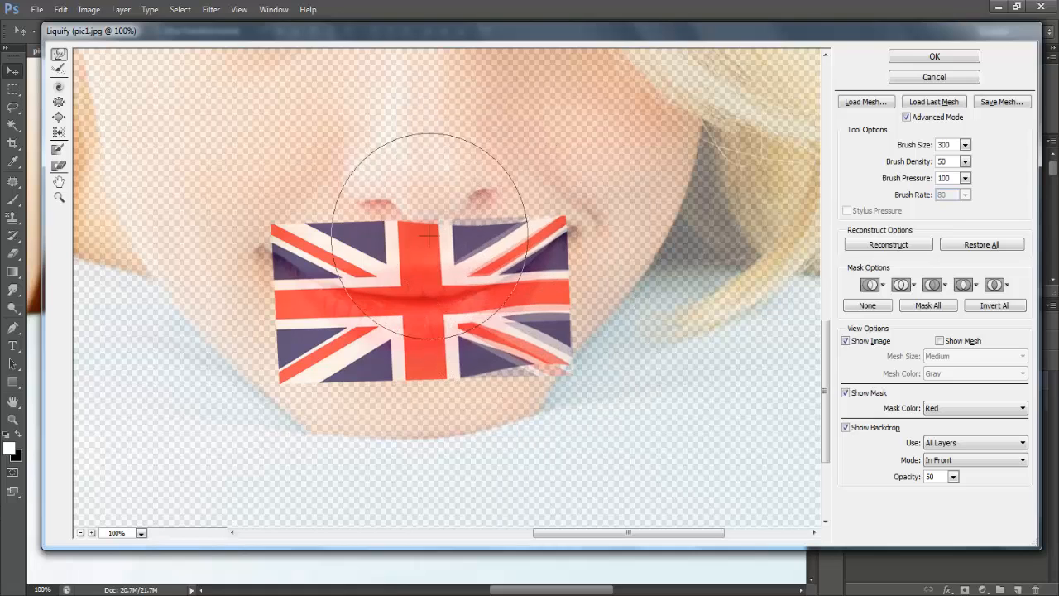
left_click_drag(430, 235, 334, 282)
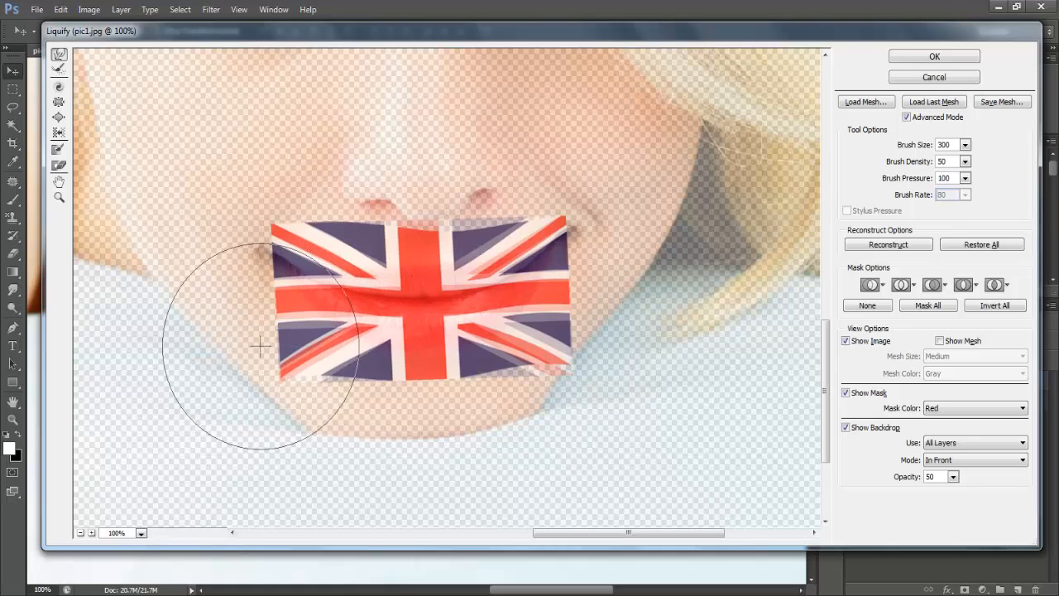
left_click_drag(258, 346, 463, 351)
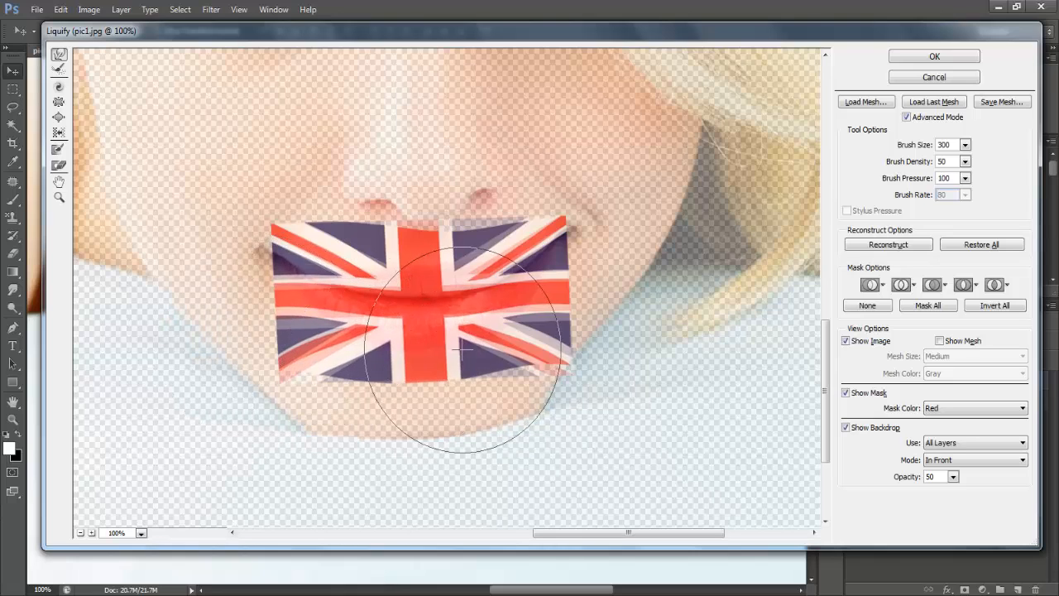
left_click_drag(467, 347, 422, 261)
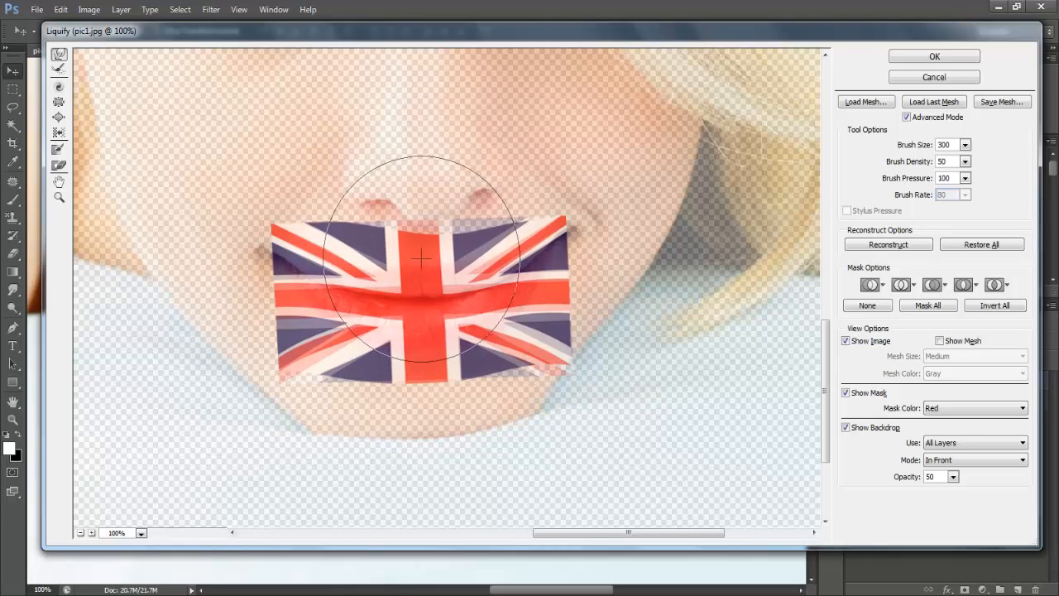
left_click_drag(422, 261, 554, 256)
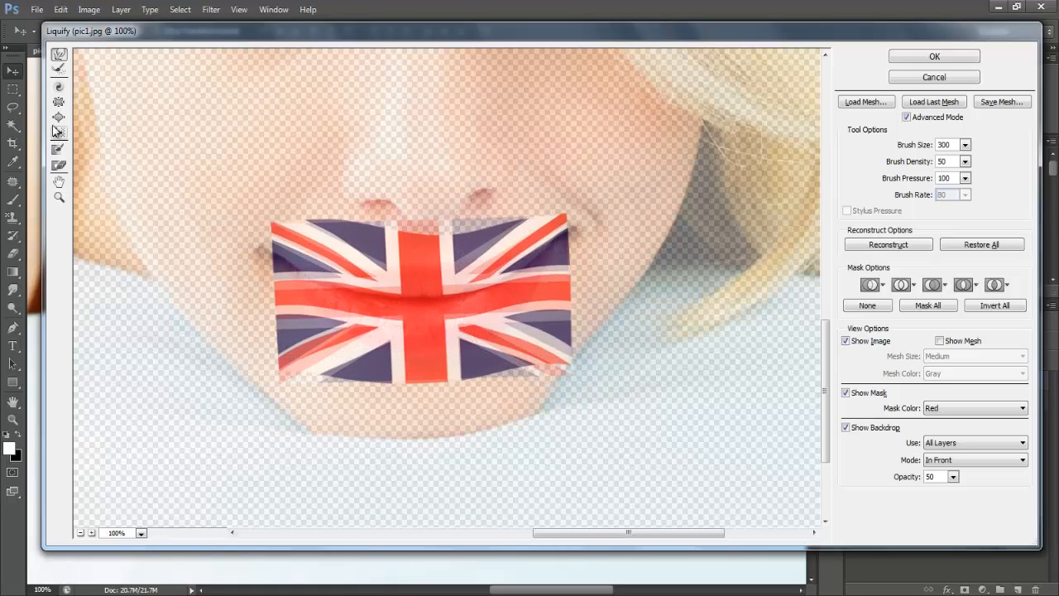
left_click(59, 102)
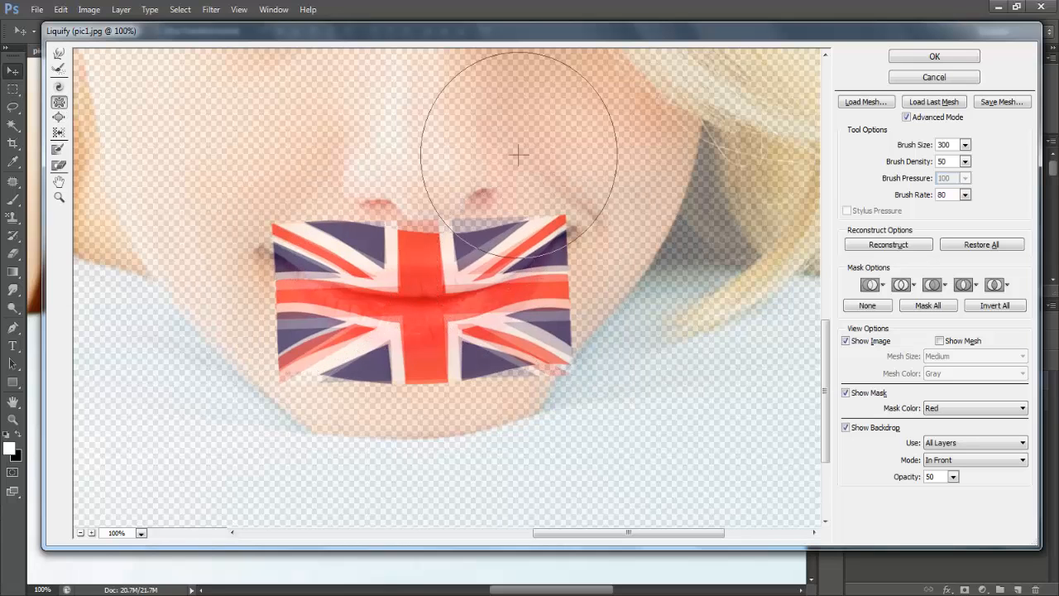
left_click(934, 57)
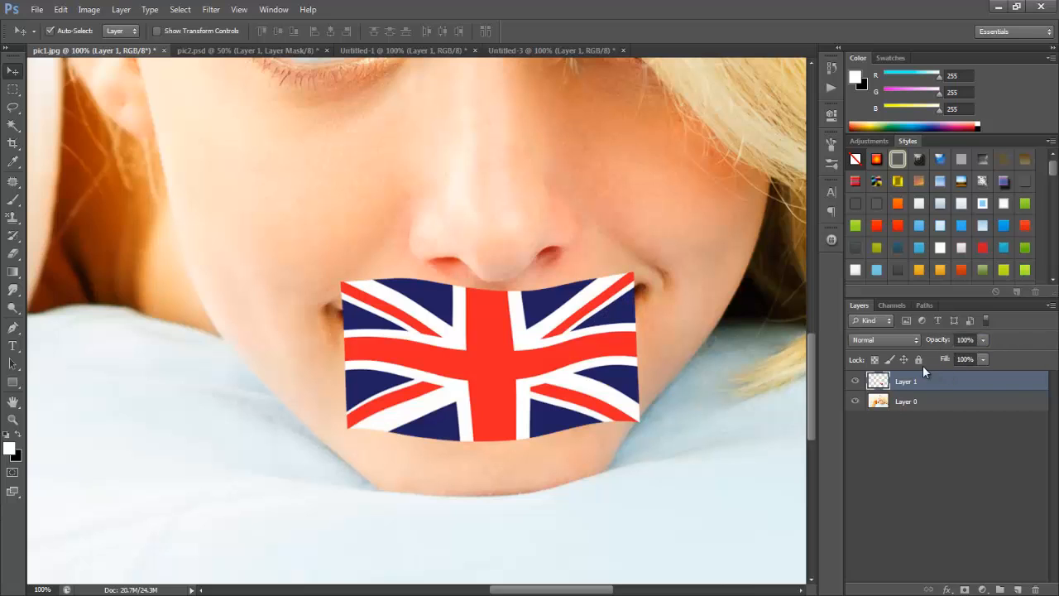
Set the flag layer to Multiply blend mode and hide it to reveal the bare lips.
left_click(884, 340)
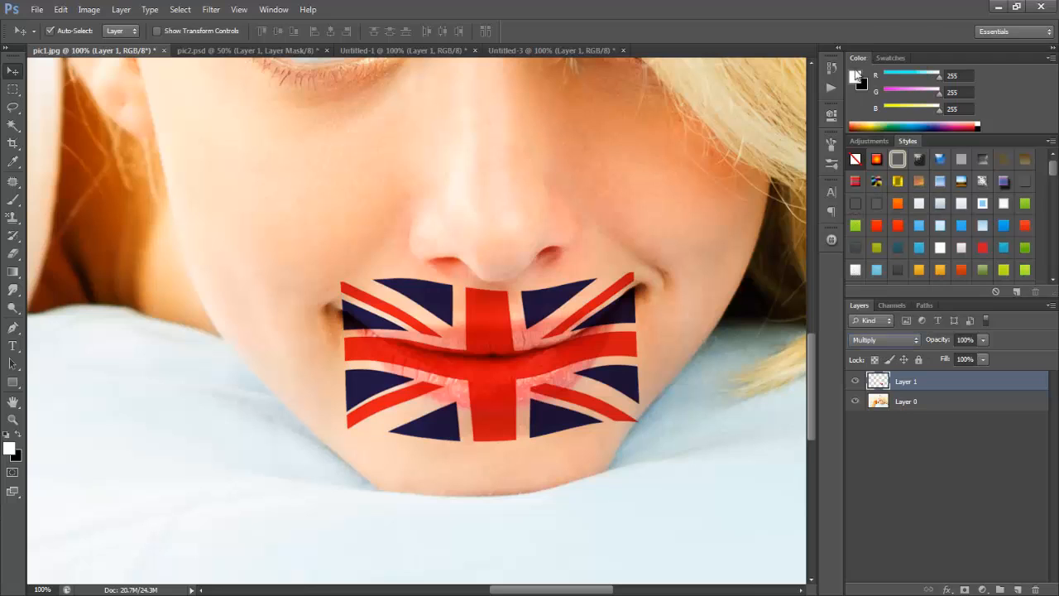
mouse_move(300, 262)
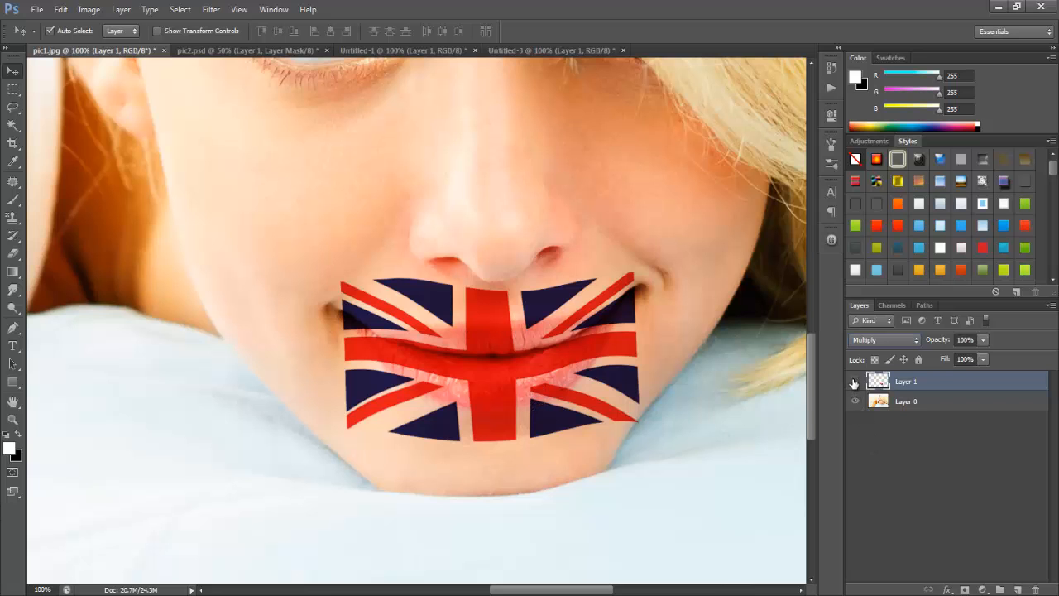
left_click(856, 381)
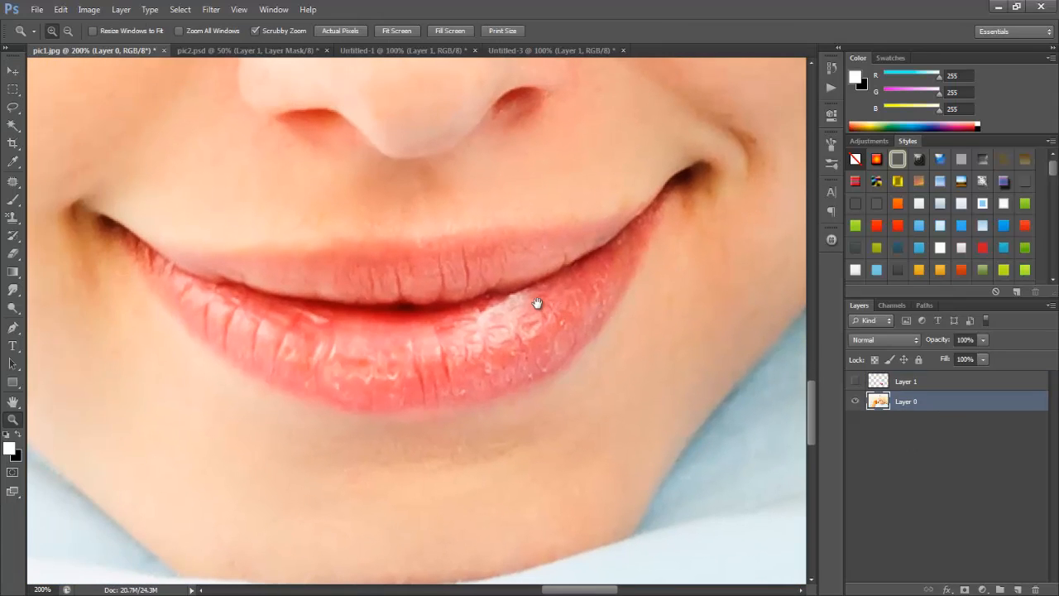
Choose the Pen tool and switch it from Shape to Path mode.
left_click(68, 30)
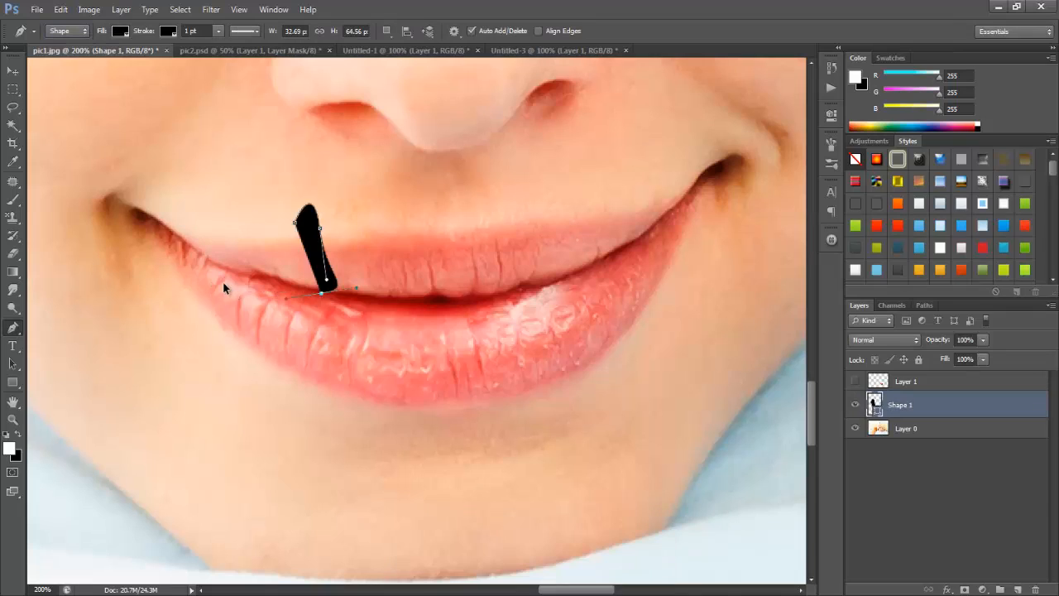
left_click(66, 30)
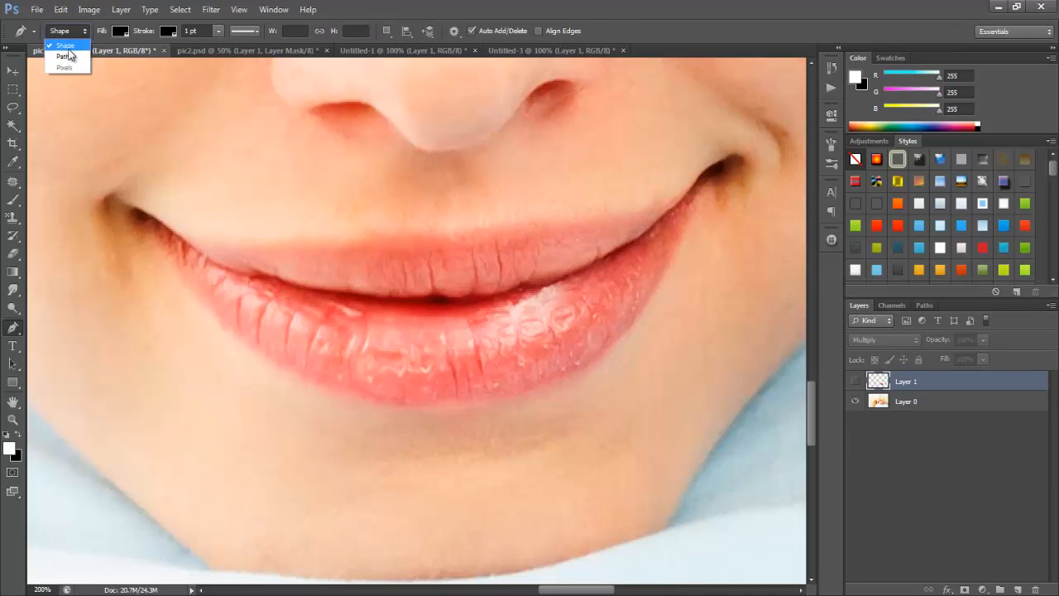
left_click(63, 56)
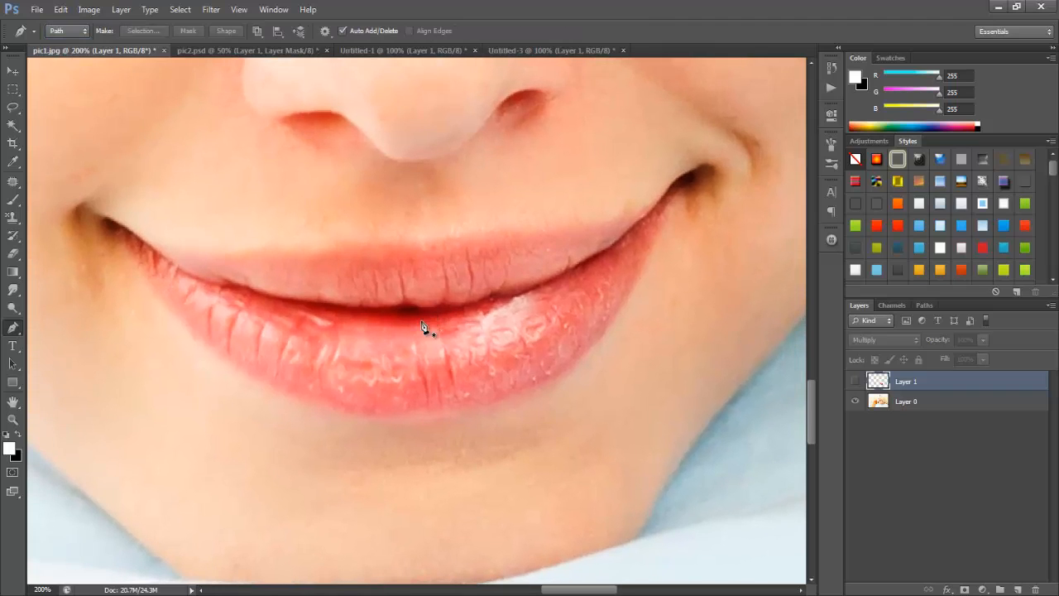
mouse_move(139, 255)
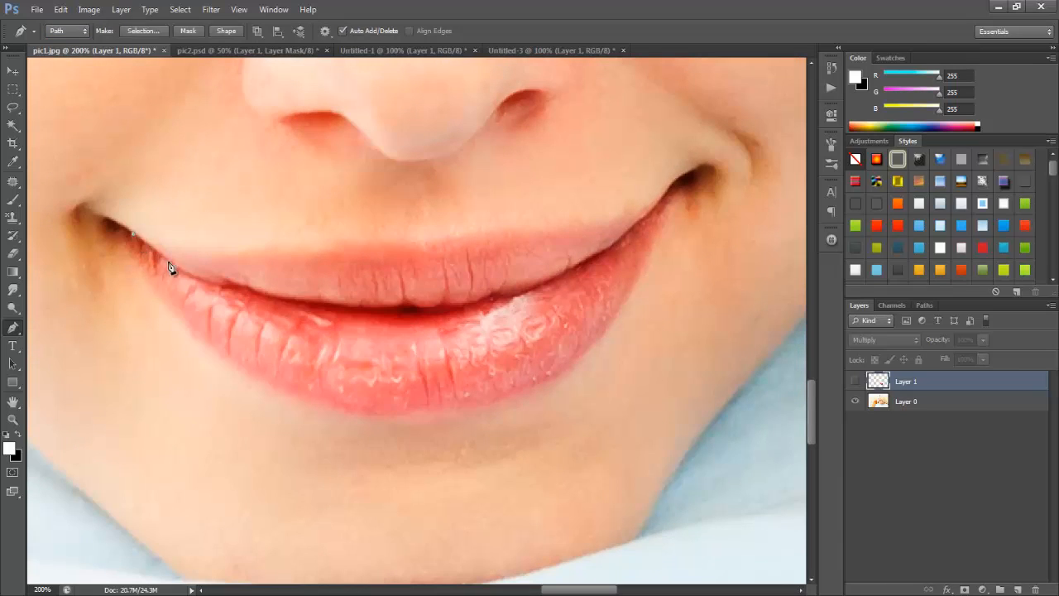
Start the lip outline from the left mouth corner along the upper lip, undoing misplaced anchors.
left_click(185, 251)
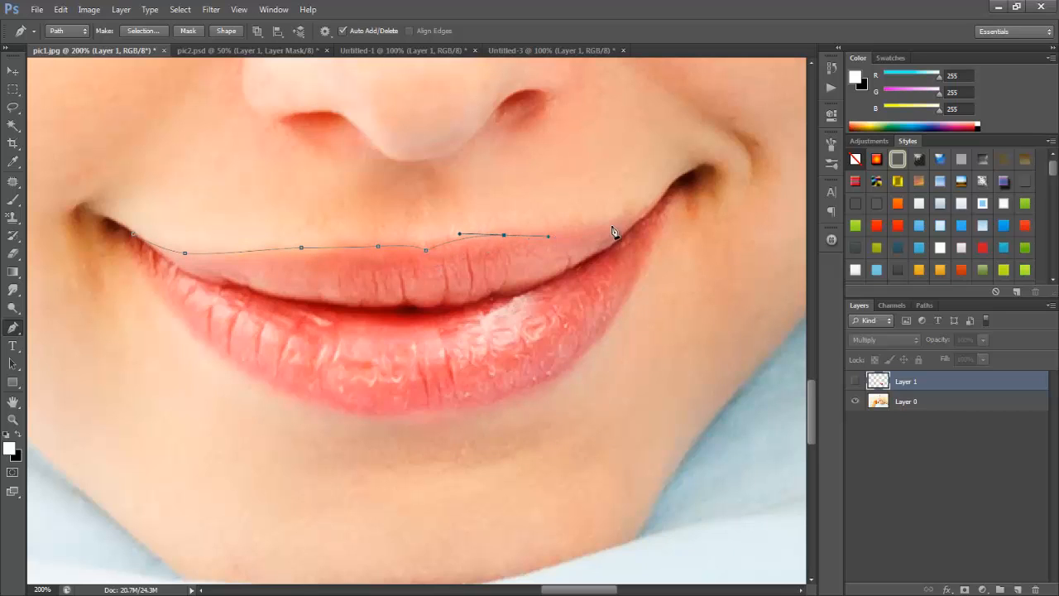
left_click(665, 201)
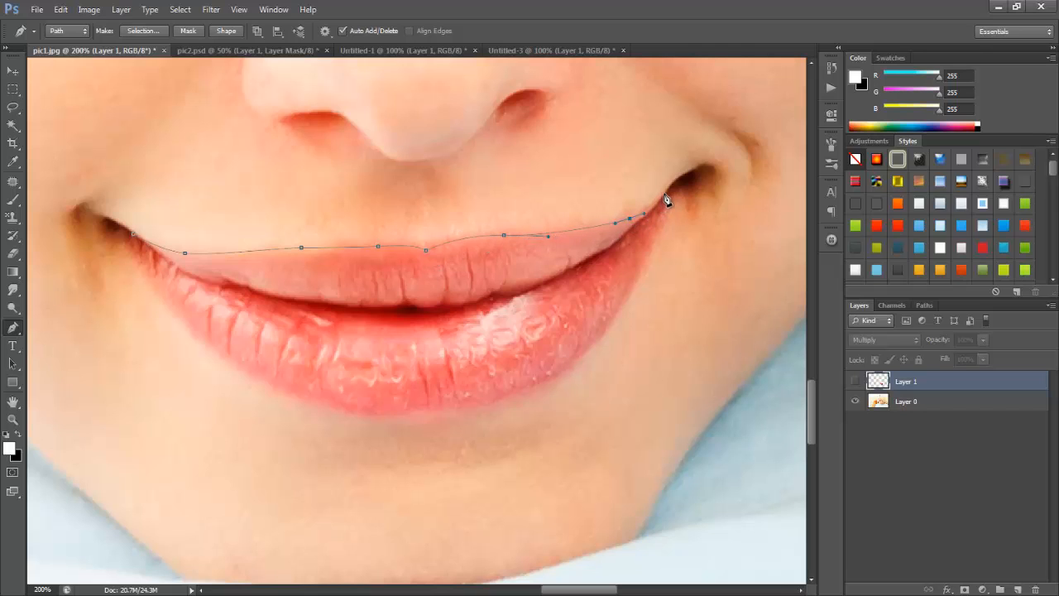
key("ctrl+z")
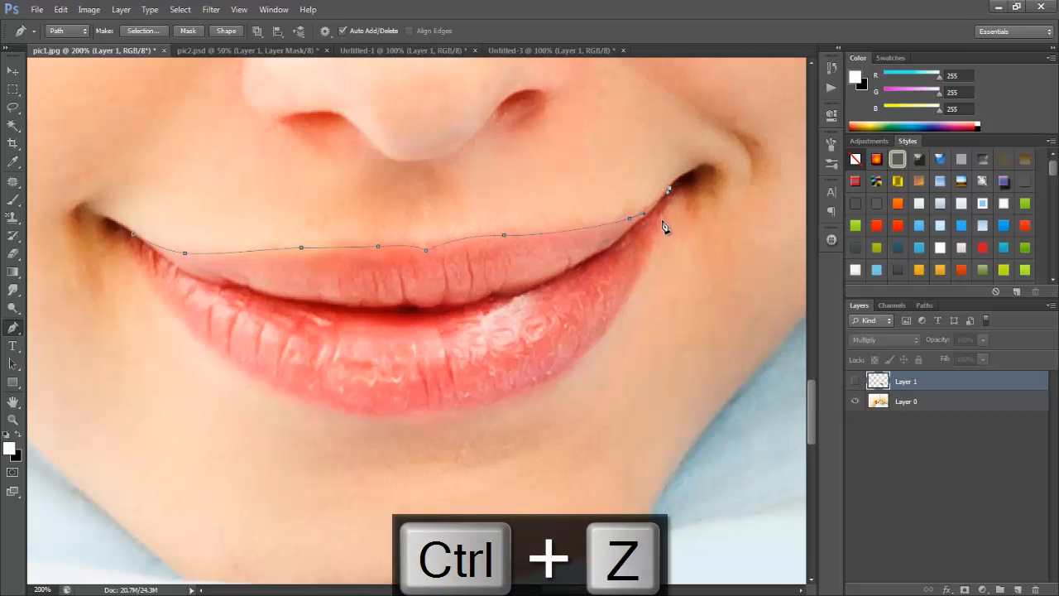
key("ctrl+z")
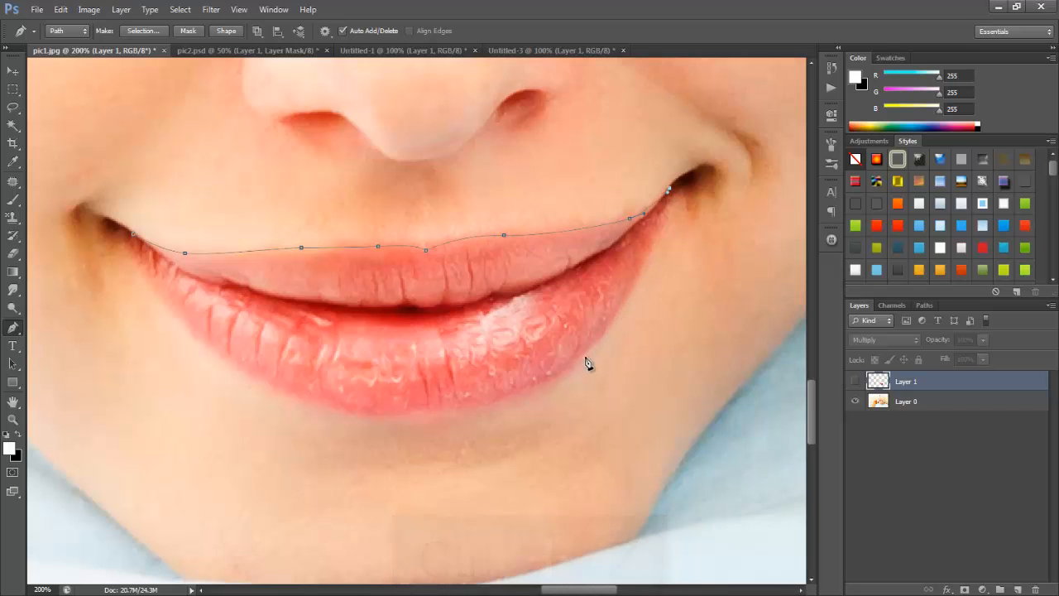
mouse_move(546, 338)
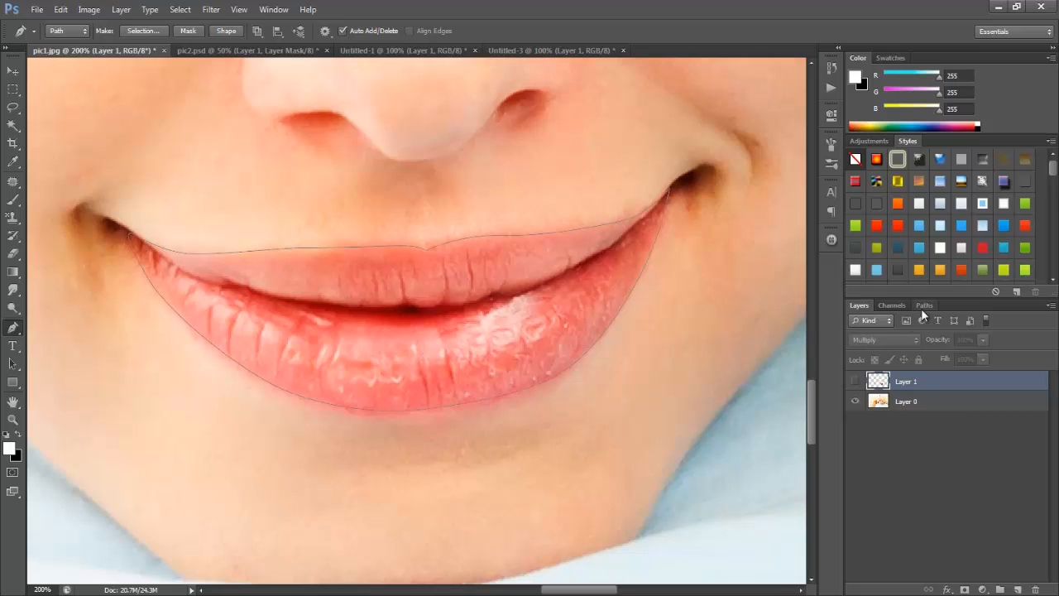
Make a trial selection from the Work Path in the Paths panel, then deselect it.
left_click(923, 305)
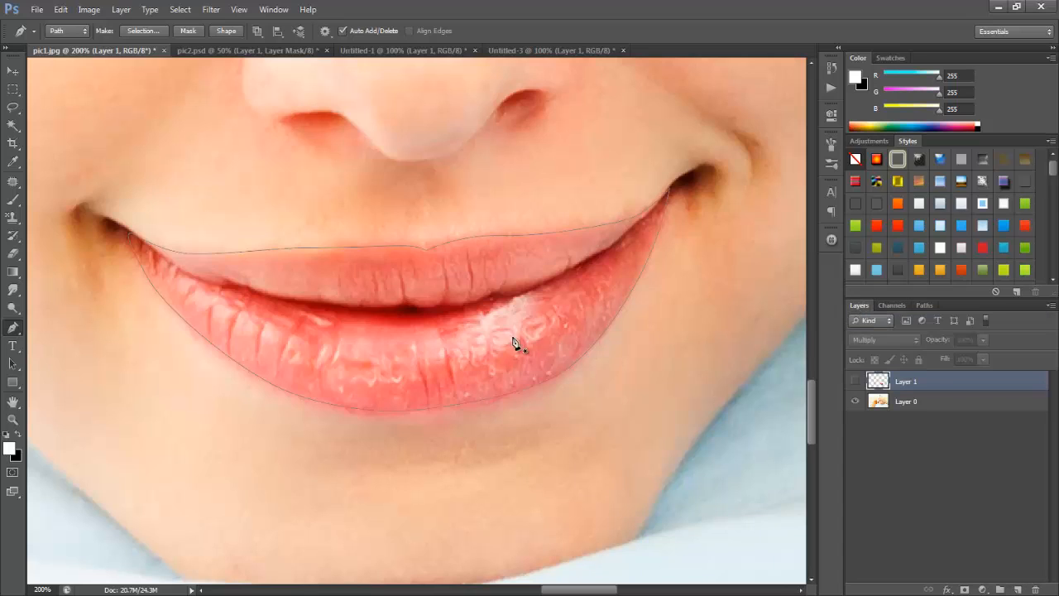
mouse_move(367, 321)
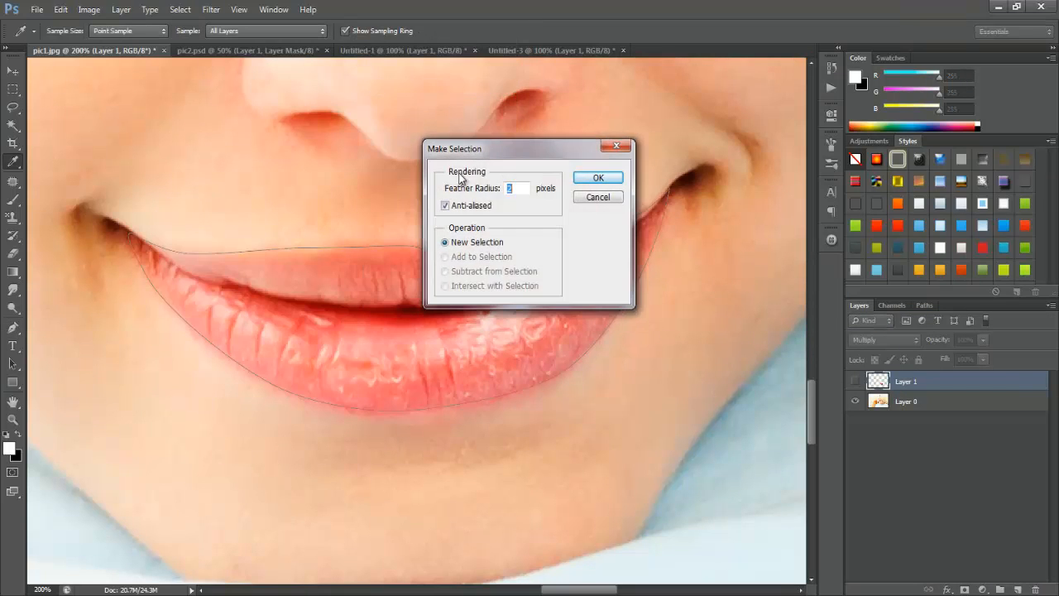
left_click(598, 177)
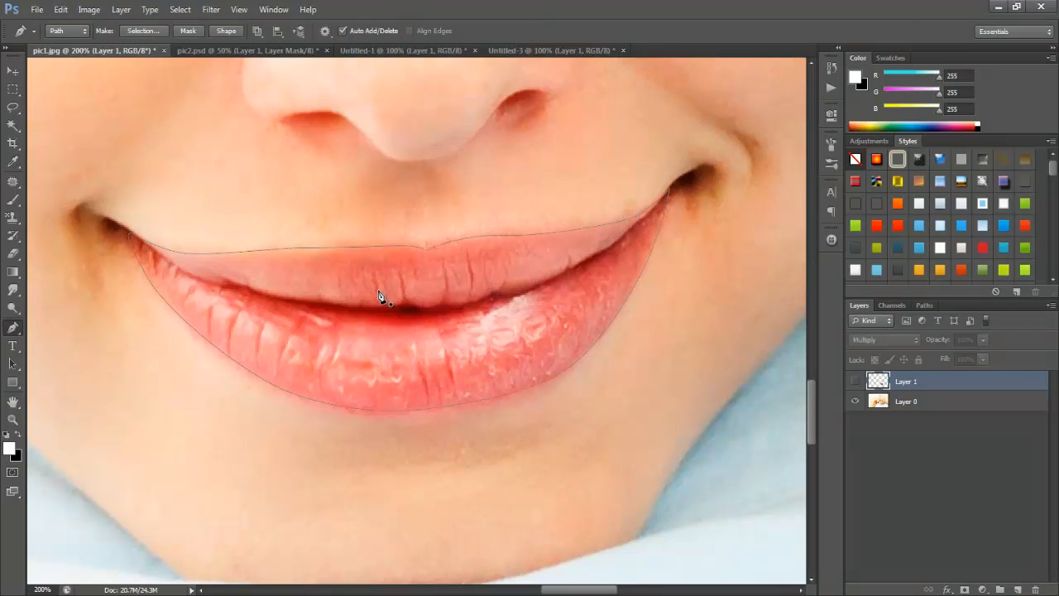
mouse_move(423, 312)
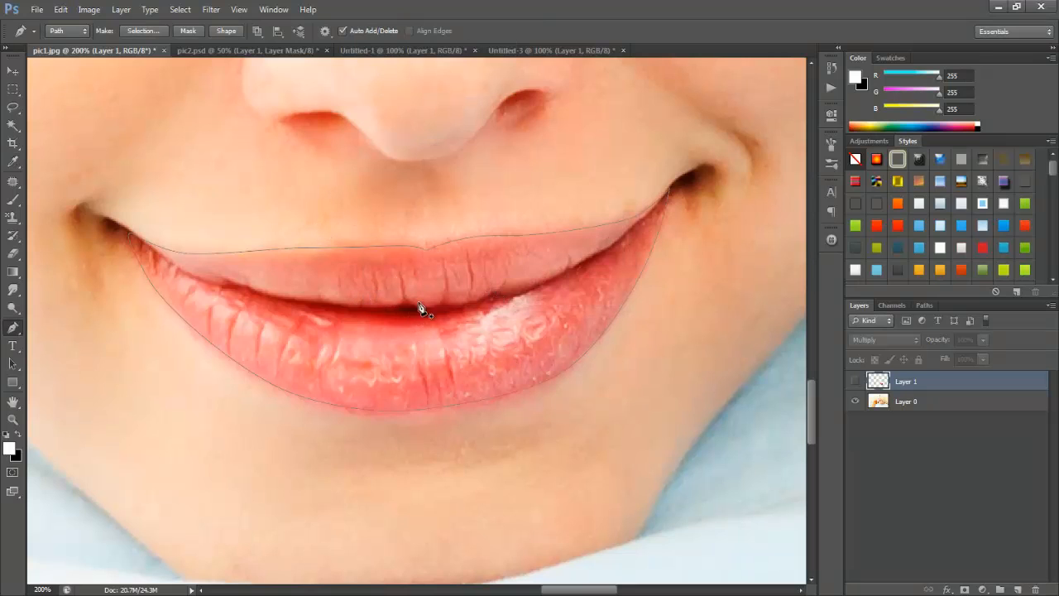
left_click(923, 305)
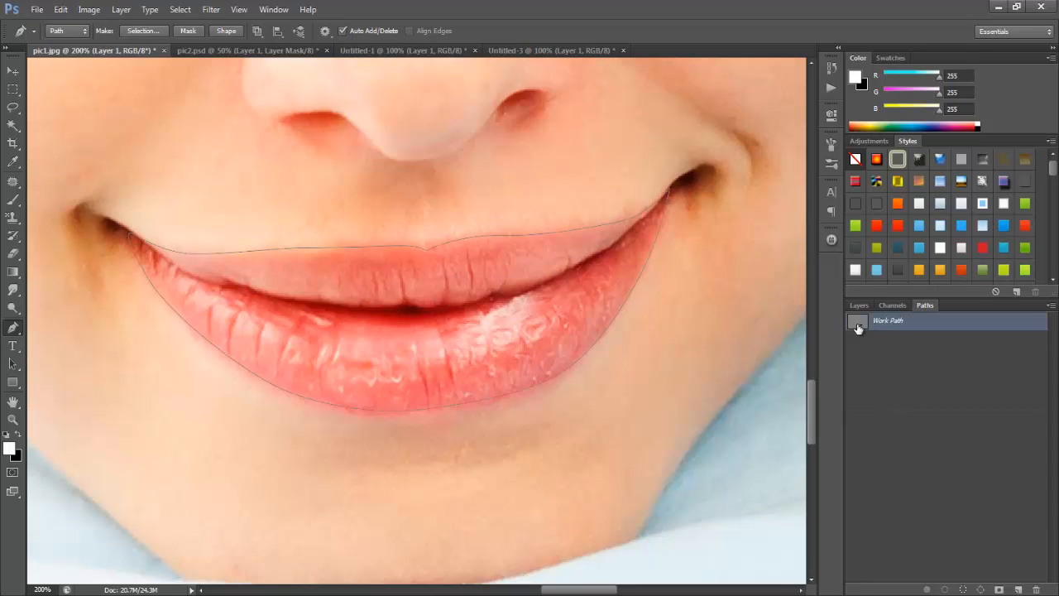
left_click(179, 10)
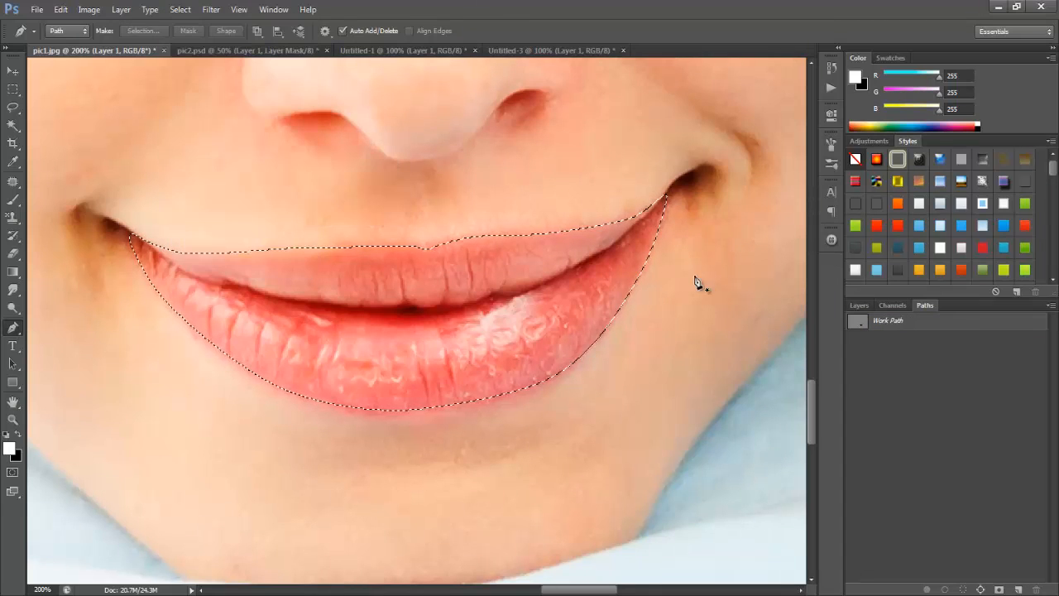
key("ctrl+d")
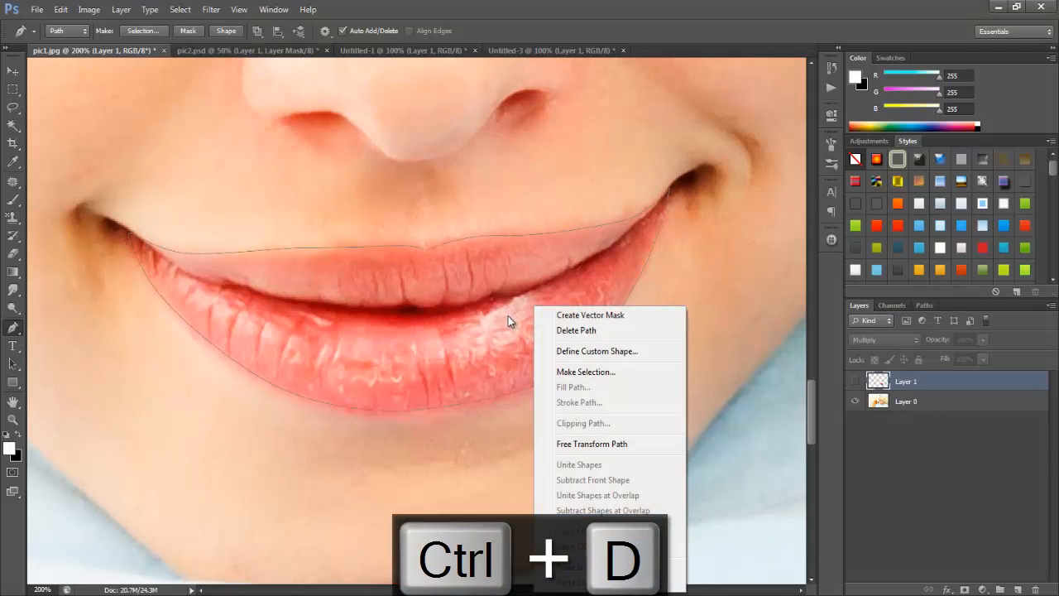
Convert the lip path into a feathered selection via Make Selection.
left_click(586, 371)
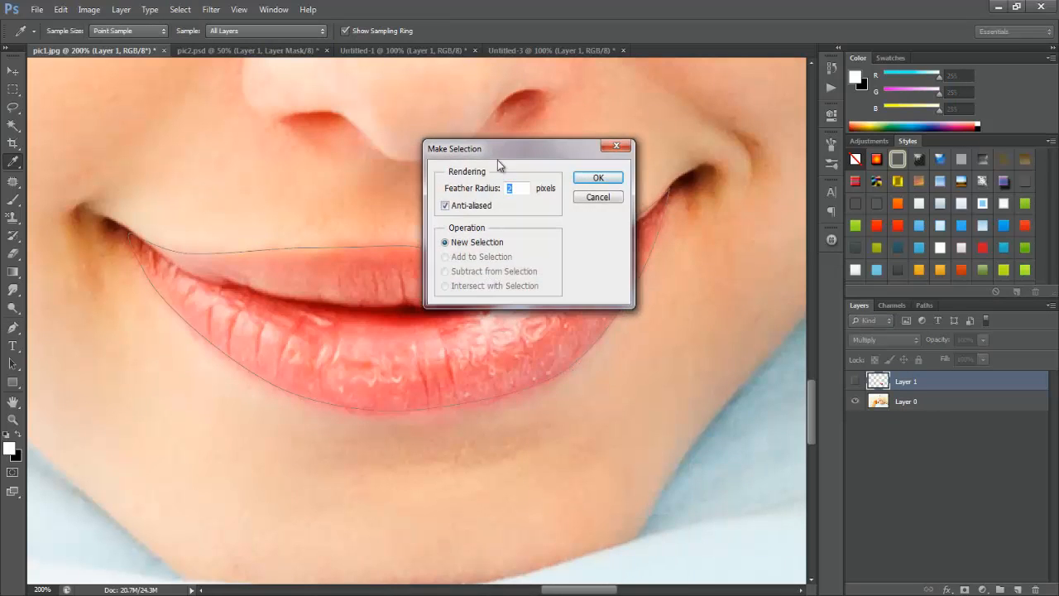
left_click_drag(500, 149, 506, 162)
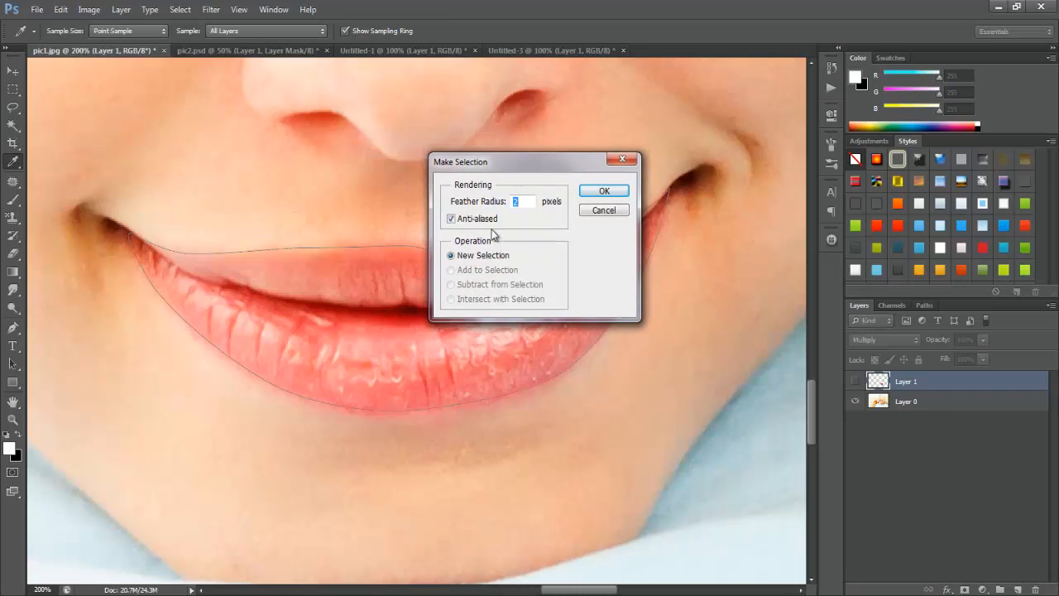
mouse_move(533, 229)
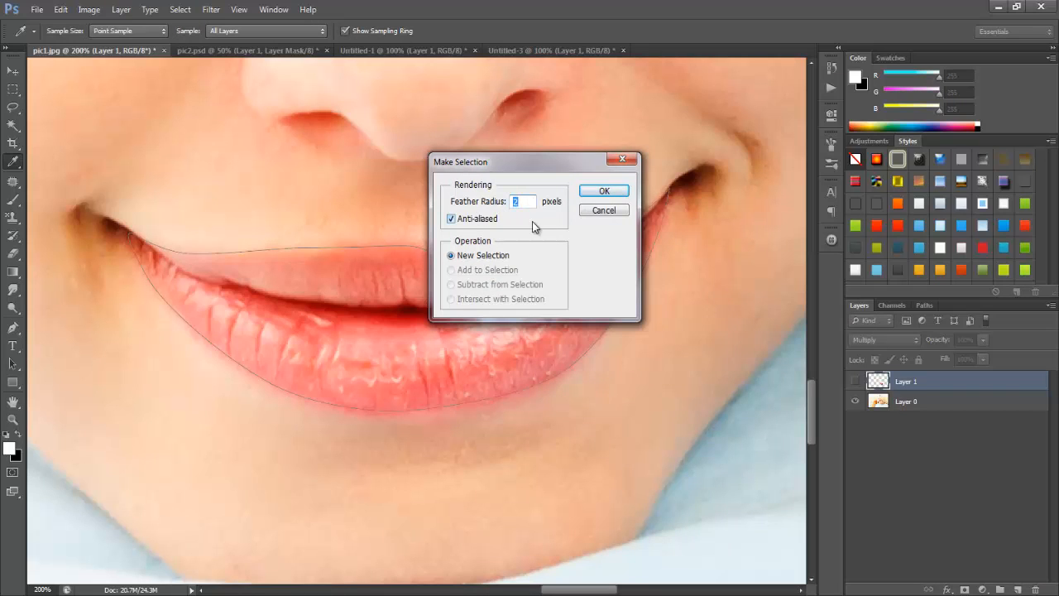
mouse_move(513, 221)
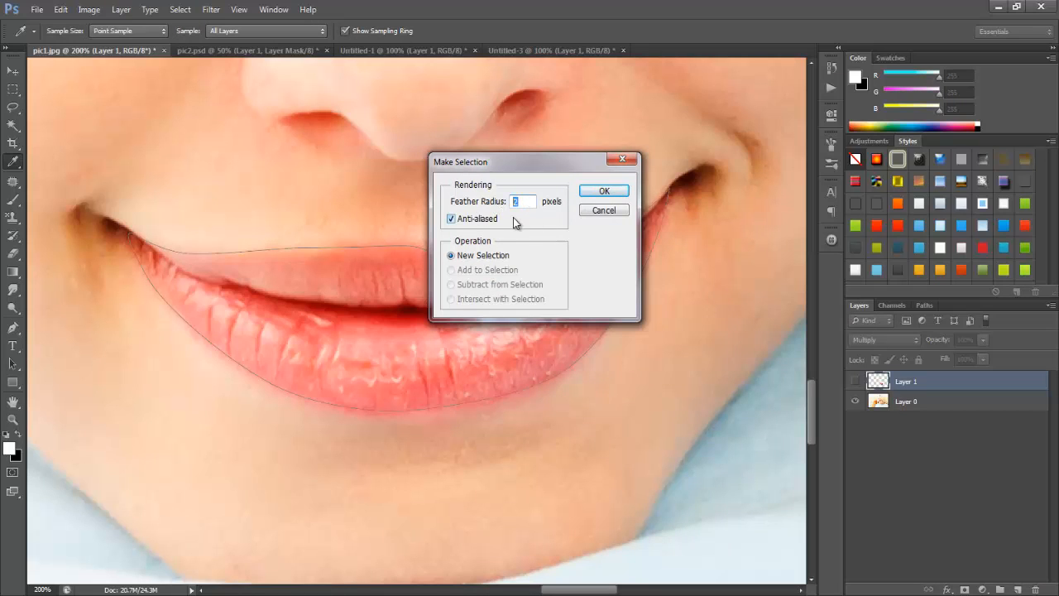
left_click(604, 190)
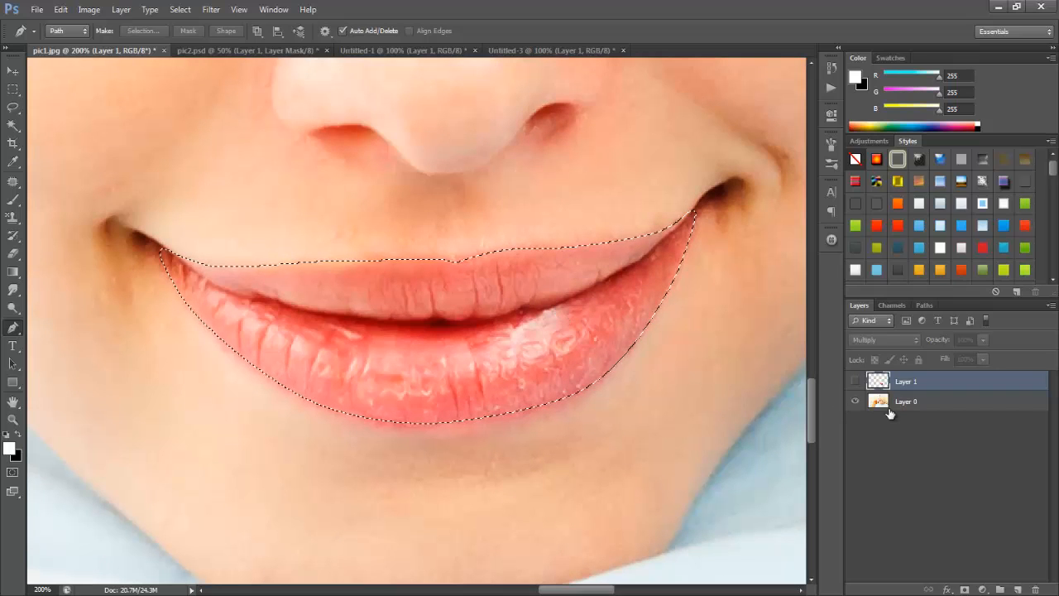
Copy the selected lips from Layer 0 onto a new Layer 2, check it, and clear the selection.
left_click(907, 402)
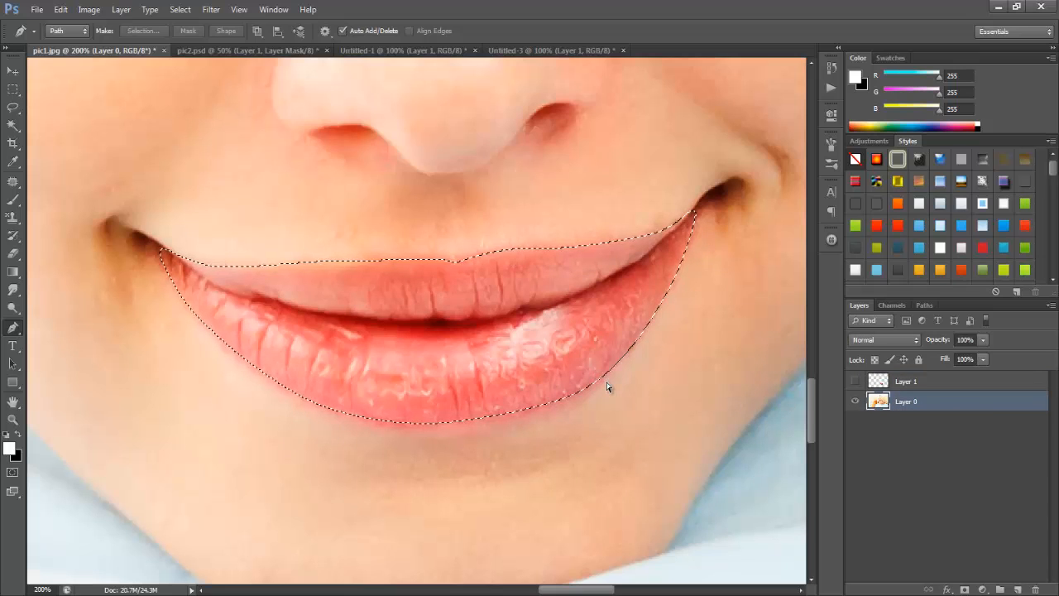
key("ctrl+j")
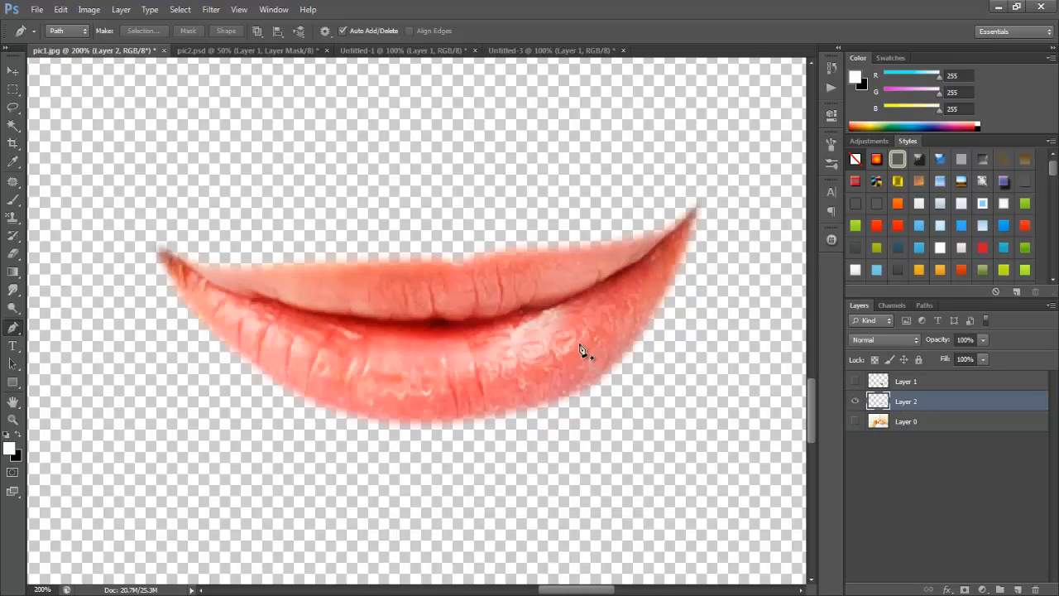
mouse_move(372, 263)
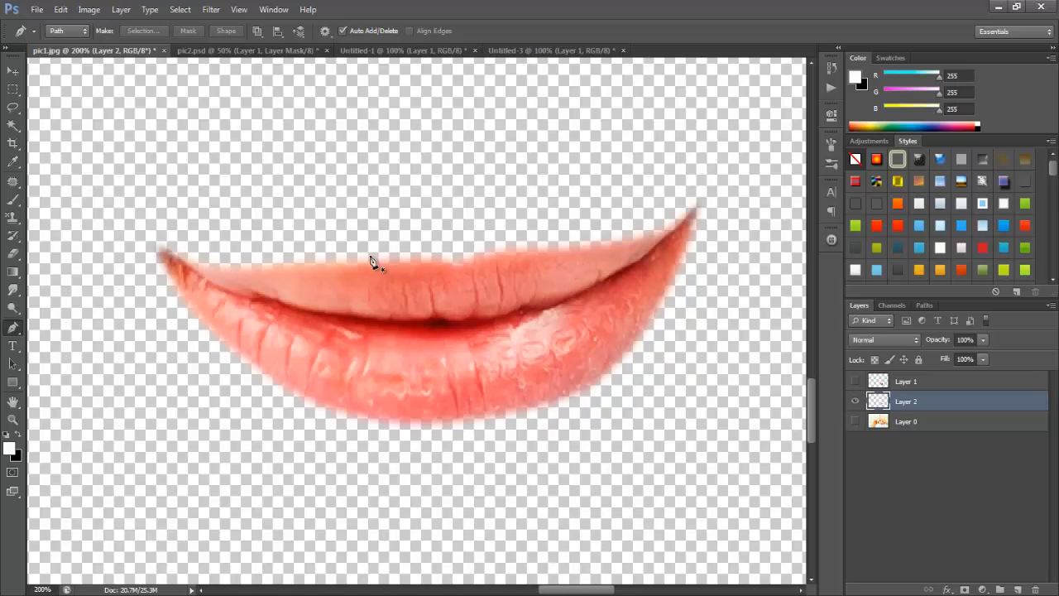
left_click(854, 380)
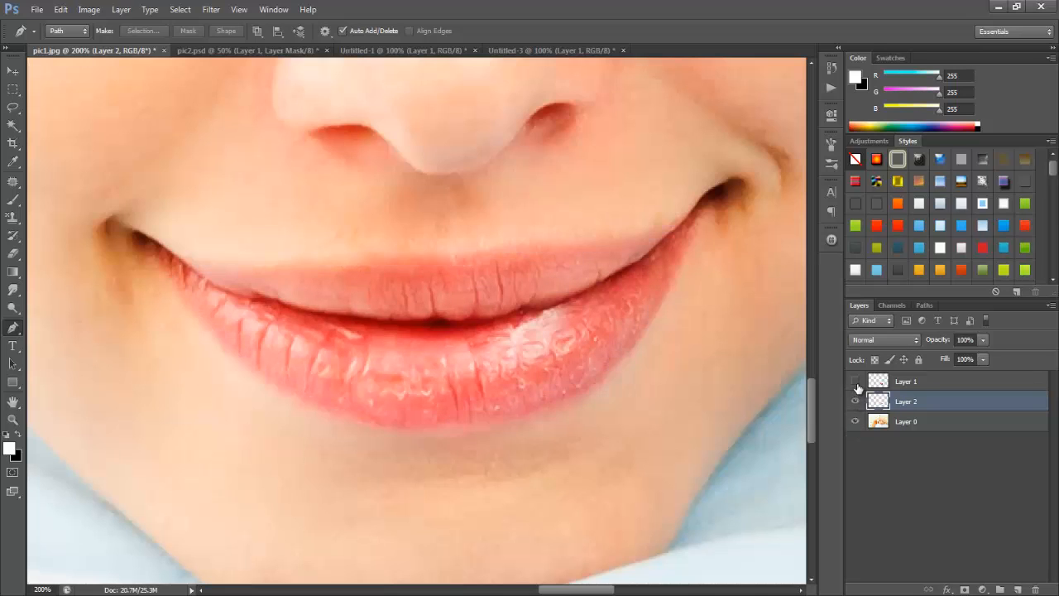
left_click(856, 381)
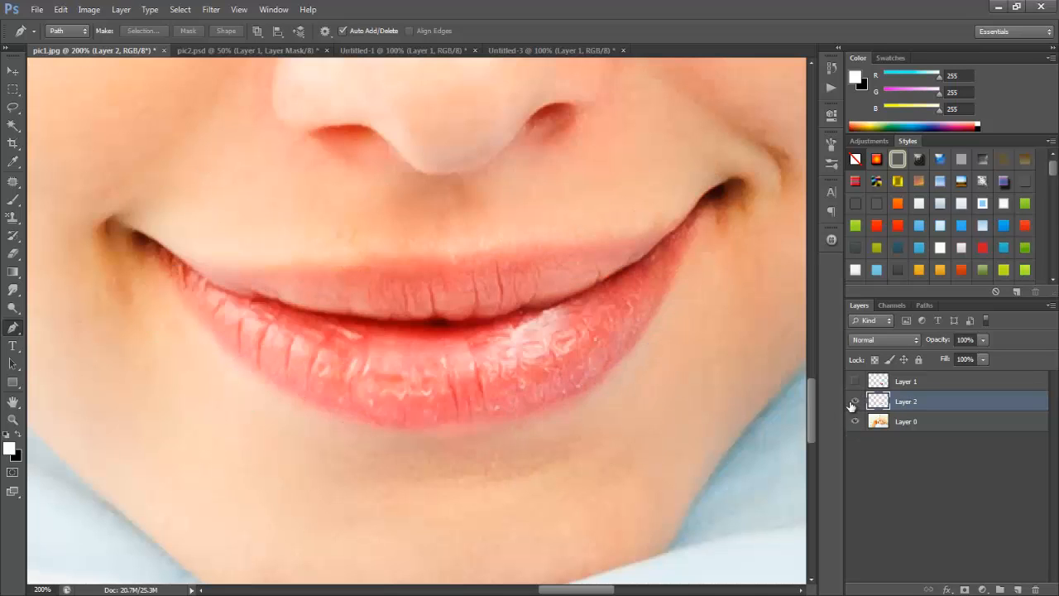
key("ctrl+d")
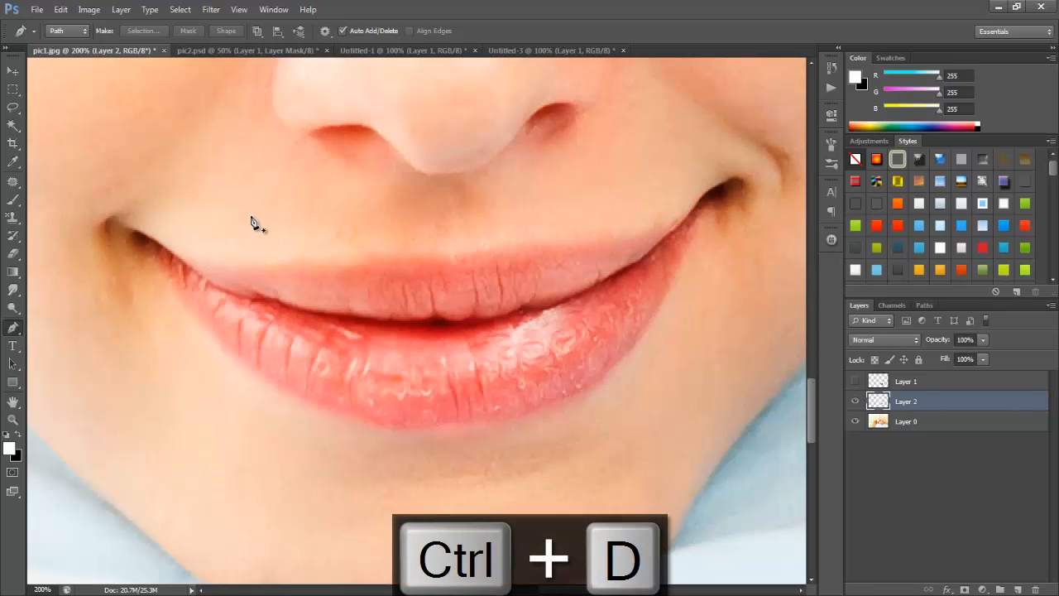
Desaturate the lip layer to grey and bring up the Levels adjustment.
left_click(89, 10)
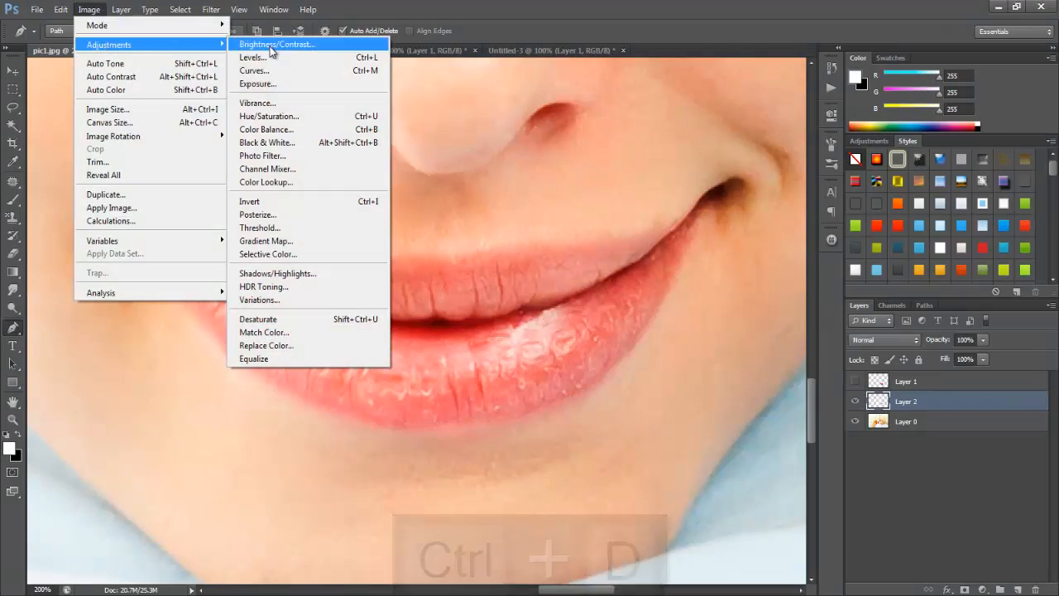
left_click(268, 116)
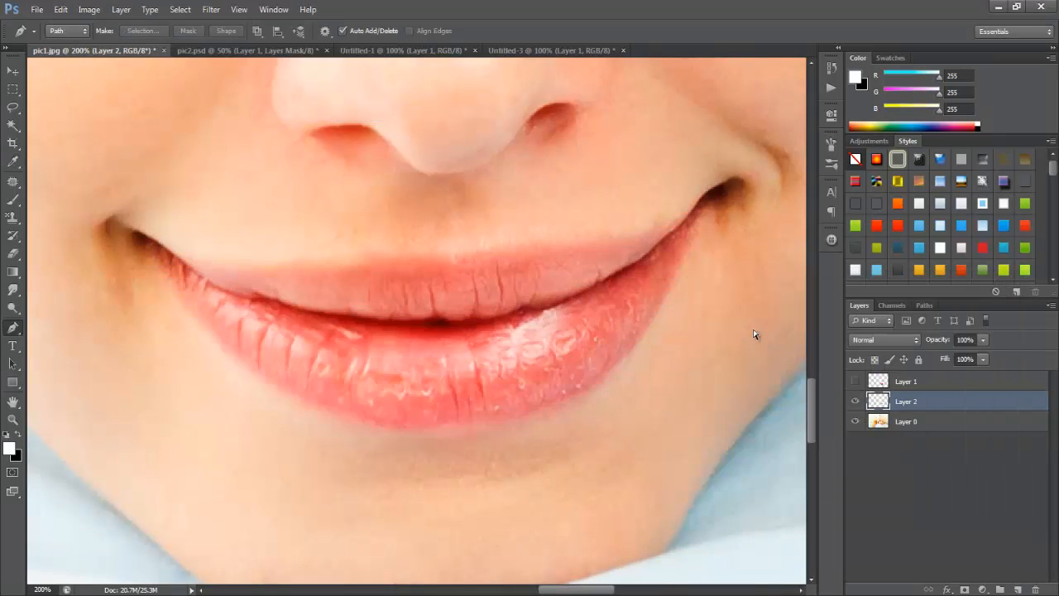
key("ctrl+shift+u")
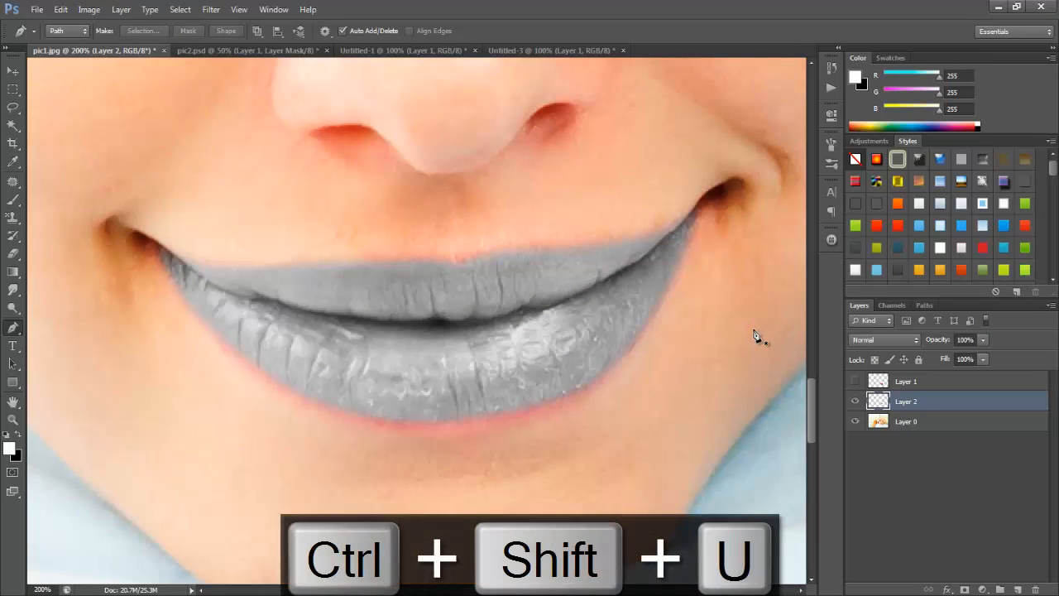
mouse_move(745, 361)
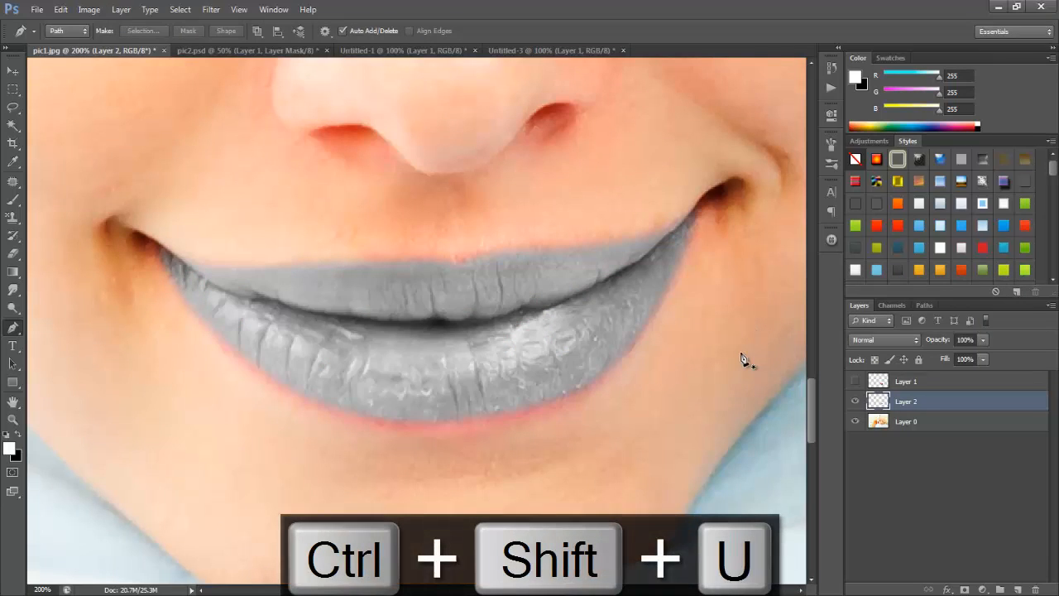
key("ctrl+shift+u")
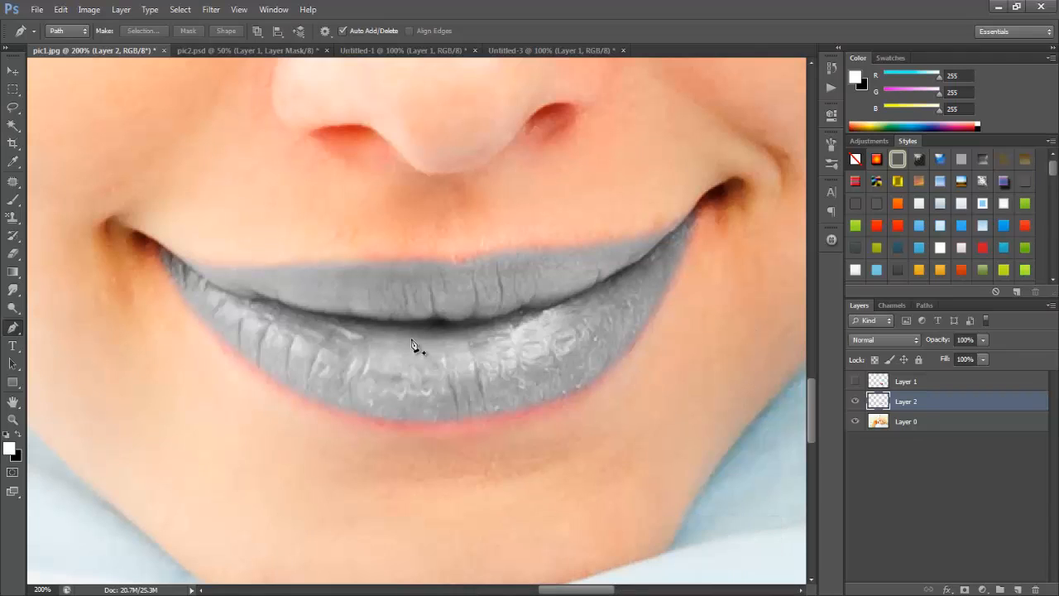
left_click(89, 9)
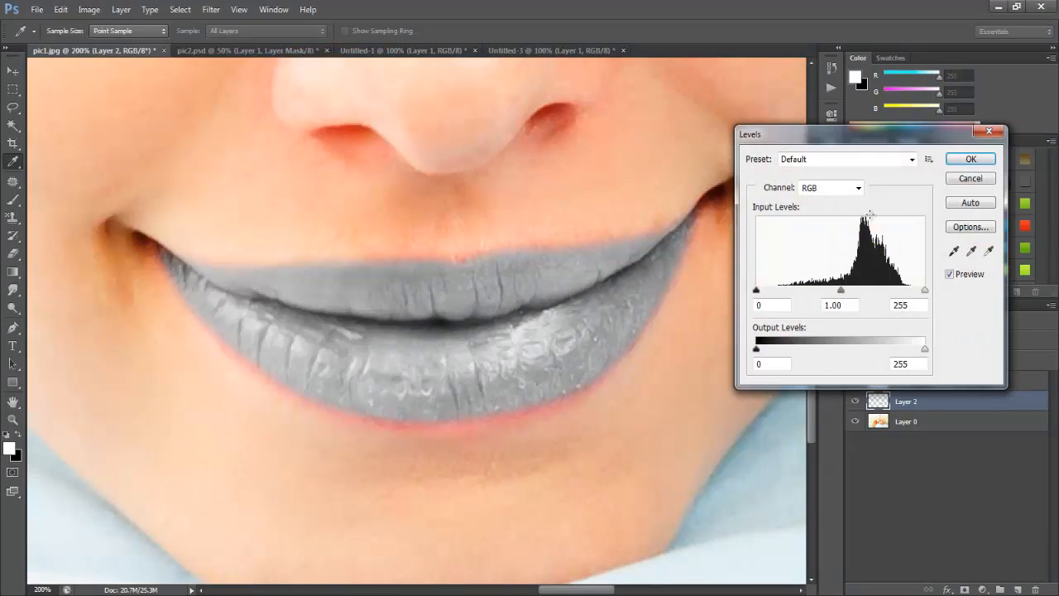
Pull the white and black input sliders inward in Levels for brighter highlights and darker shadows, and apply.
left_click_drag(925, 290, 913, 290)
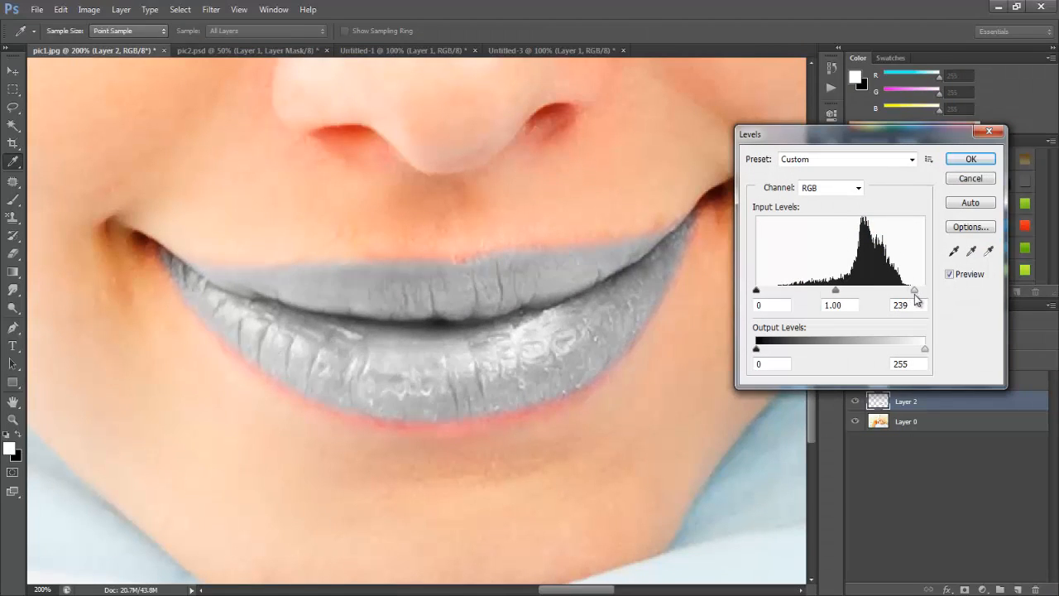
left_click_drag(914, 291, 897, 292)
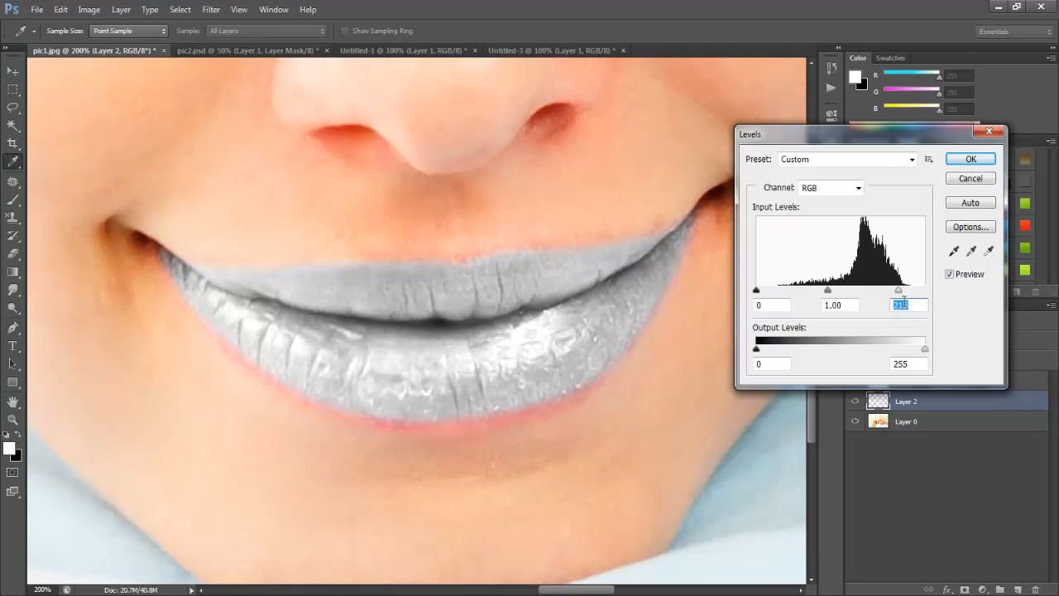
left_click_drag(758, 289, 765, 290)
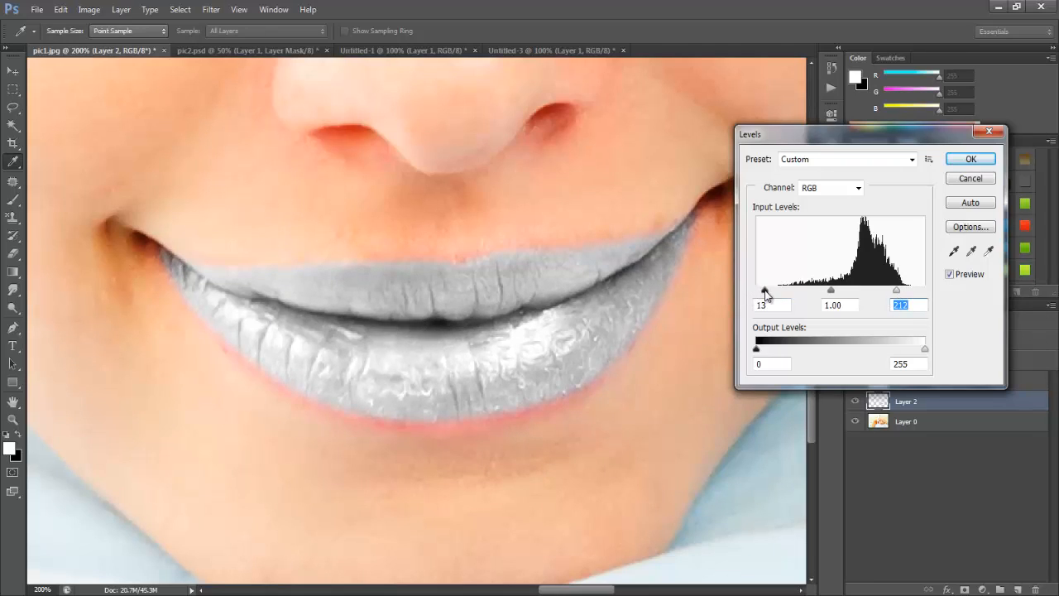
left_click_drag(765, 292, 771, 291)
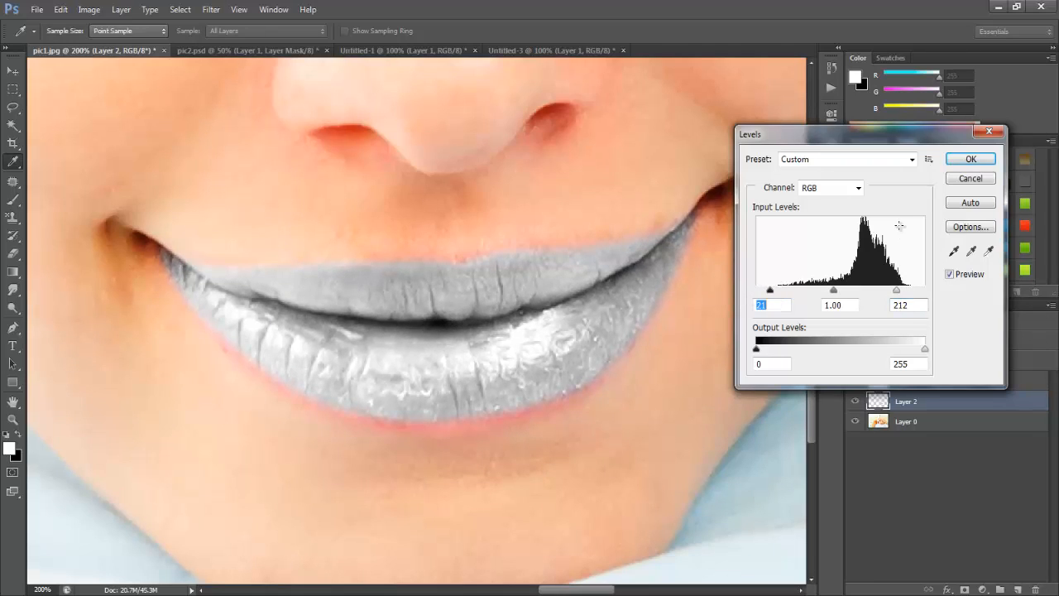
left_click(970, 159)
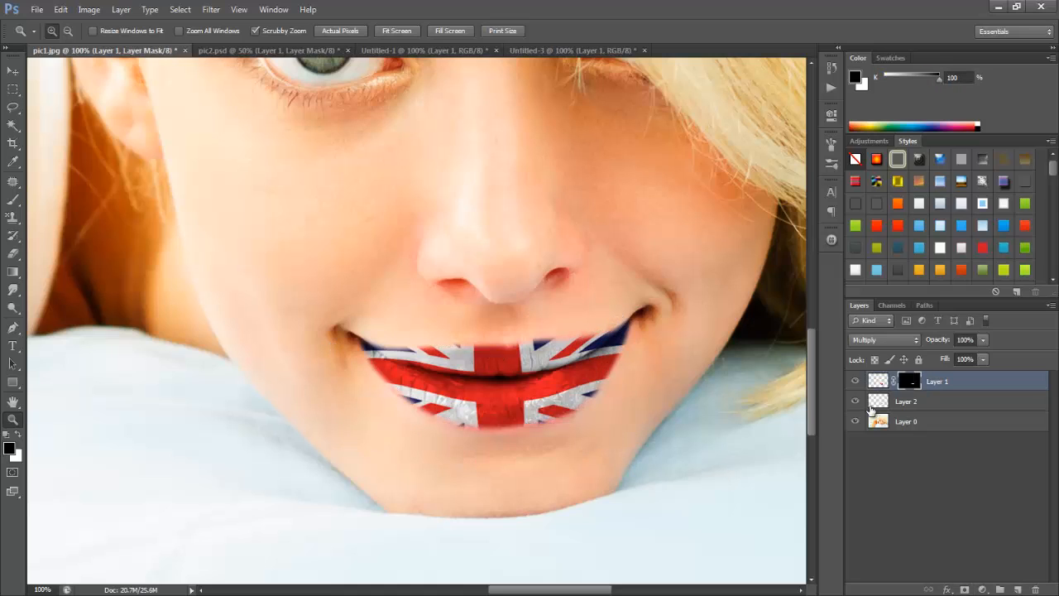
Paint on the flag's layer mask to hide spill above the upper lip, undoing bad strokes.
left_click(855, 402)
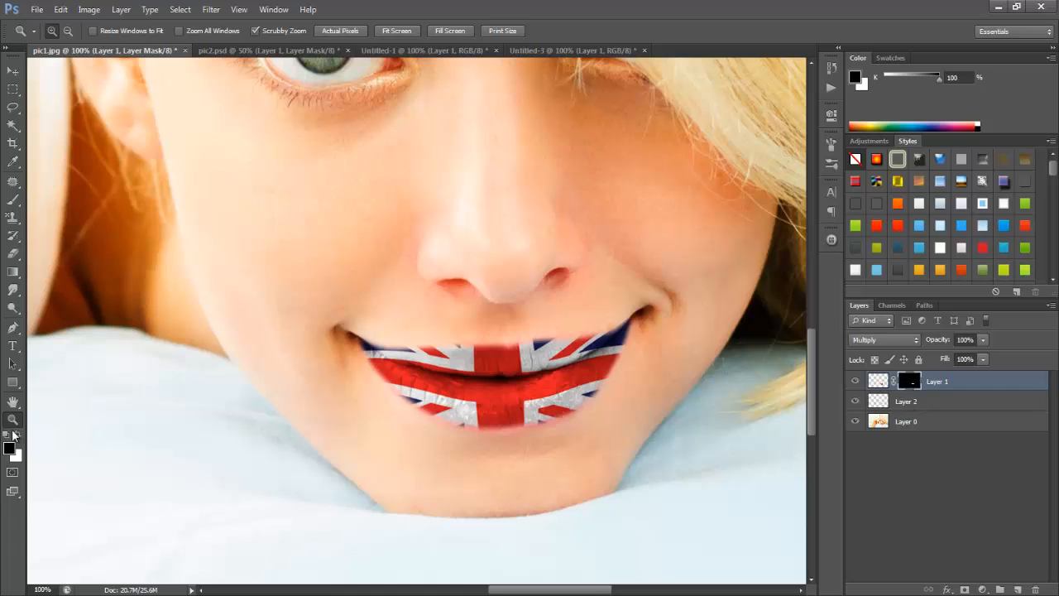
mouse_move(513, 331)
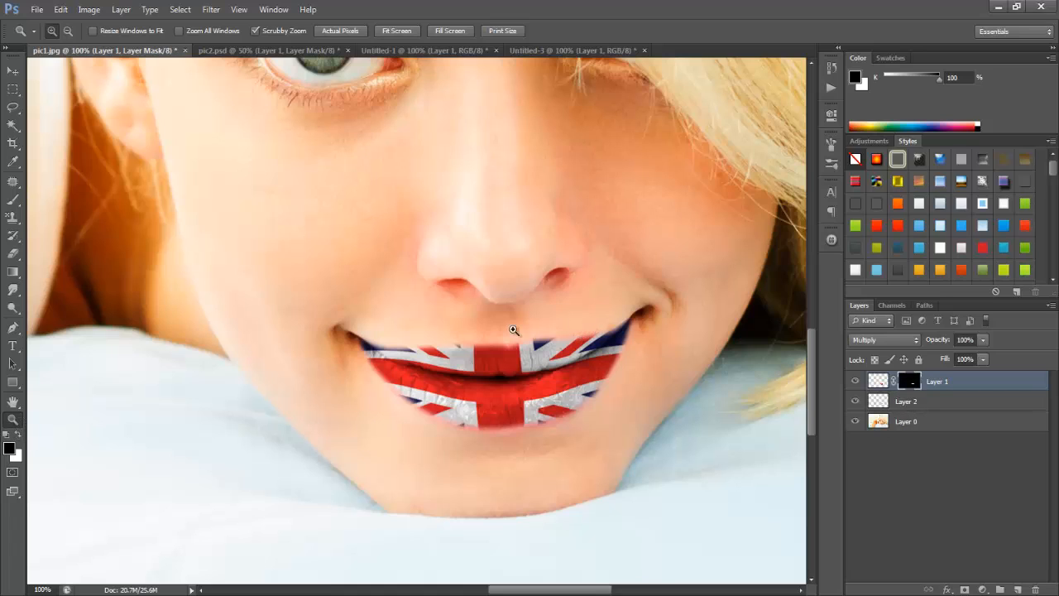
mouse_move(530, 404)
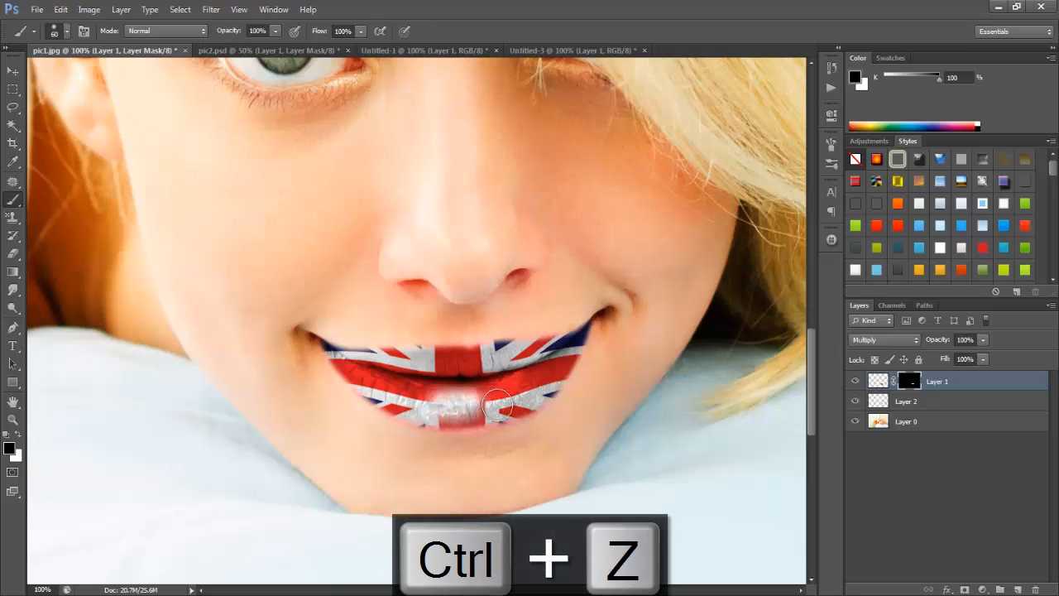
key("ctrl+z")
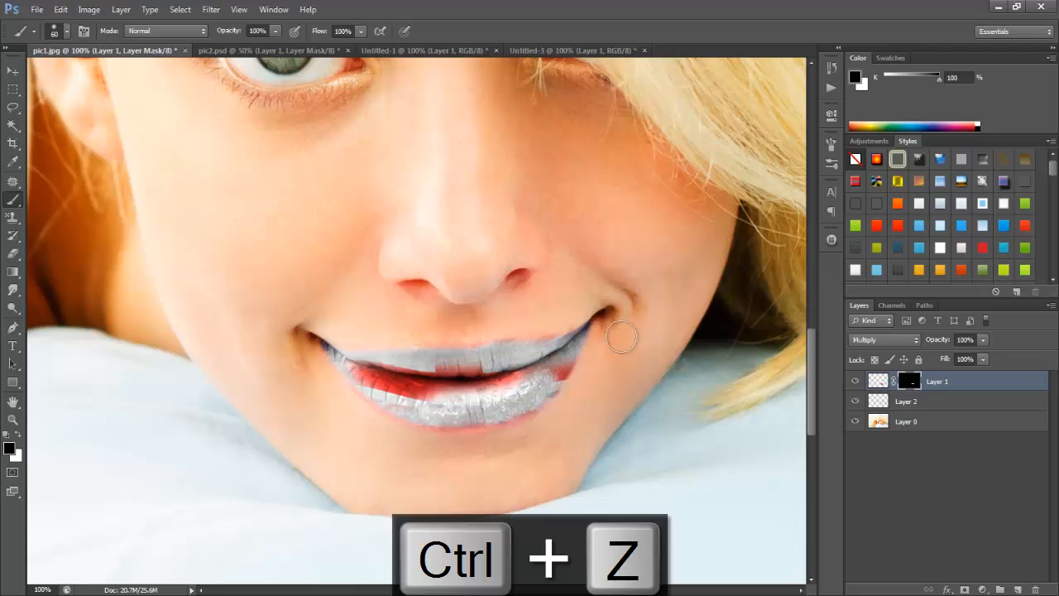
key("ctrl+z")
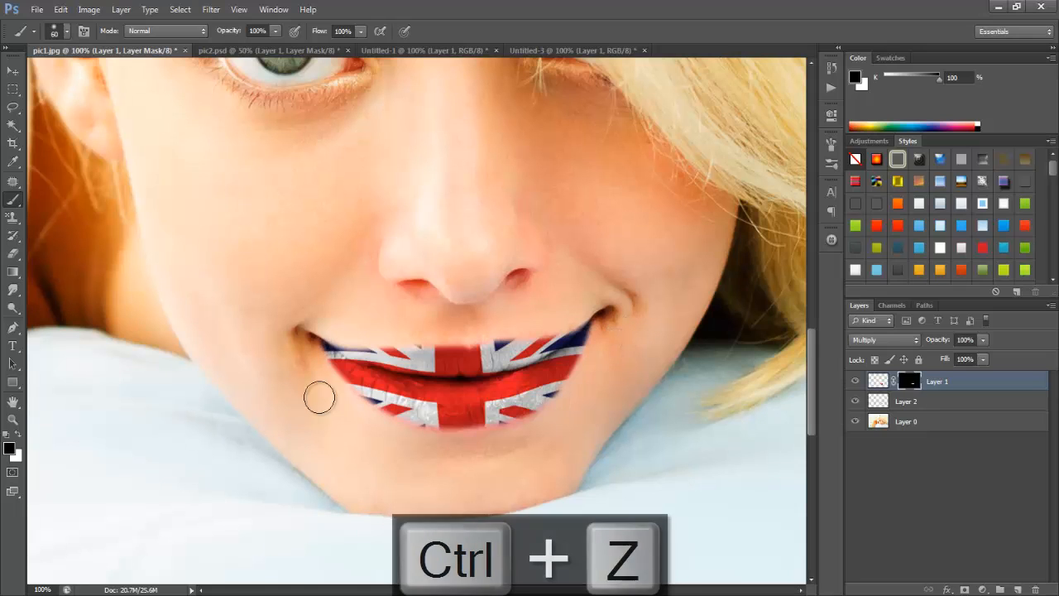
key("ctrl+z")
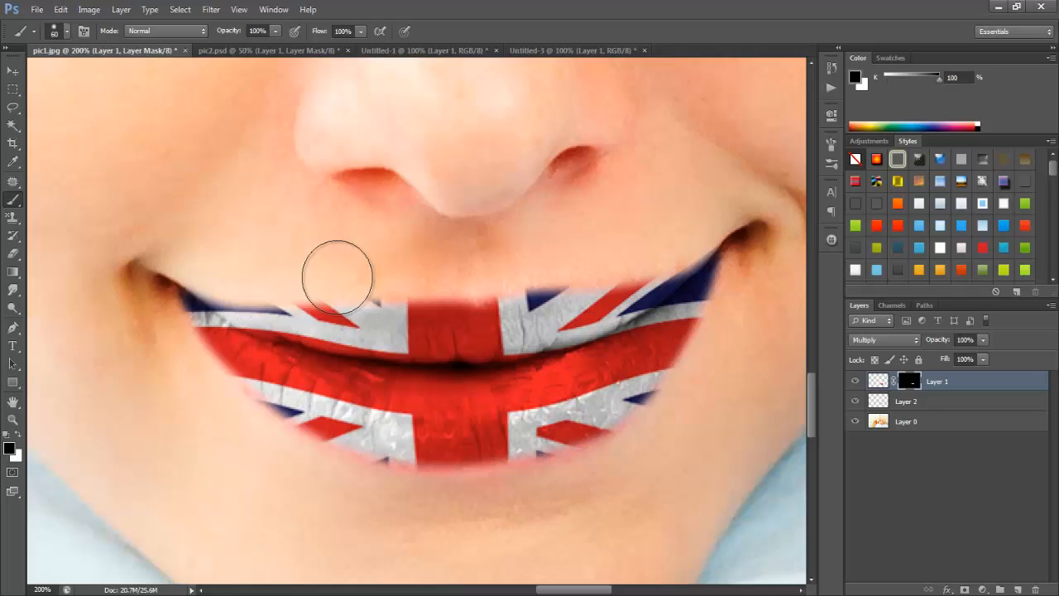
mouse_move(265, 263)
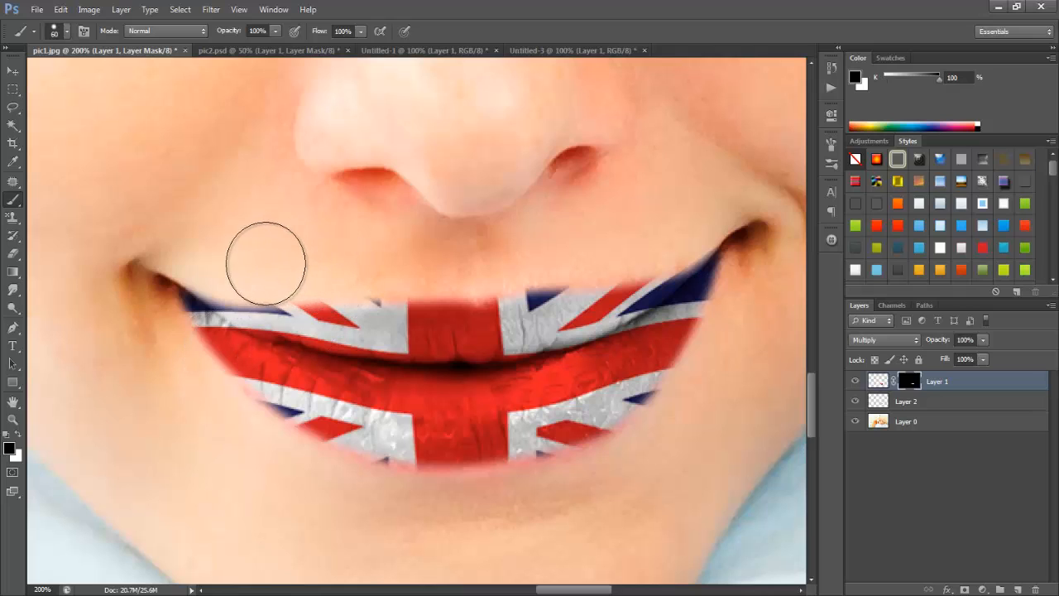
left_click_drag(267, 263, 192, 247)
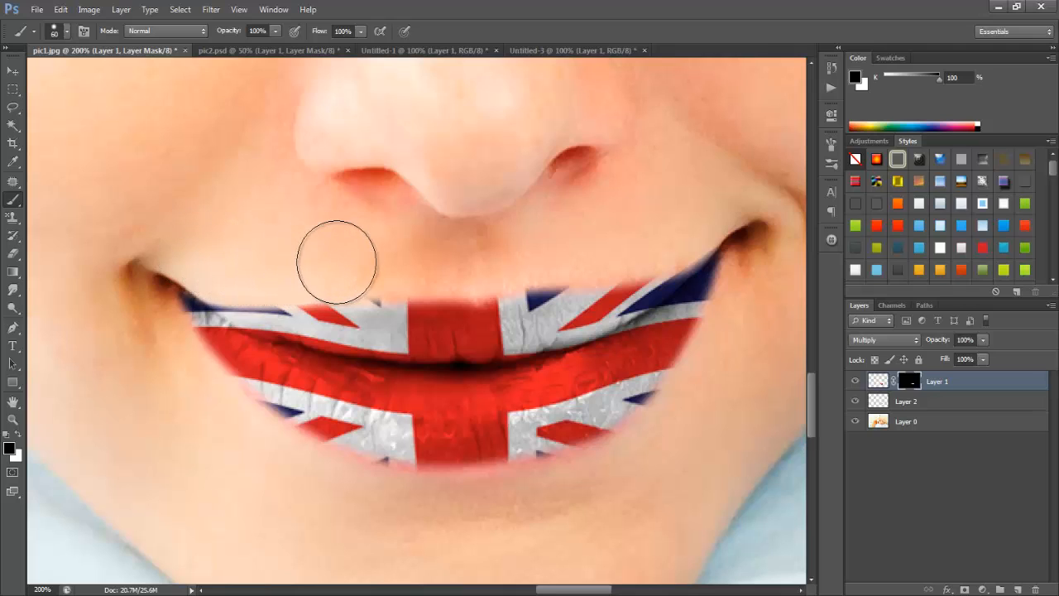
mouse_move(483, 258)
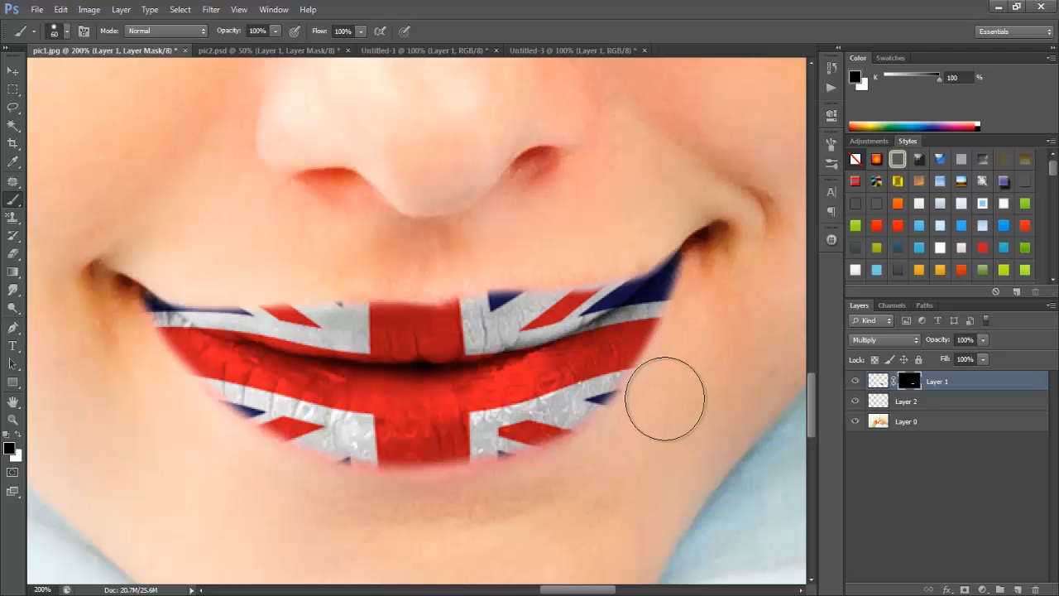
mouse_move(530, 497)
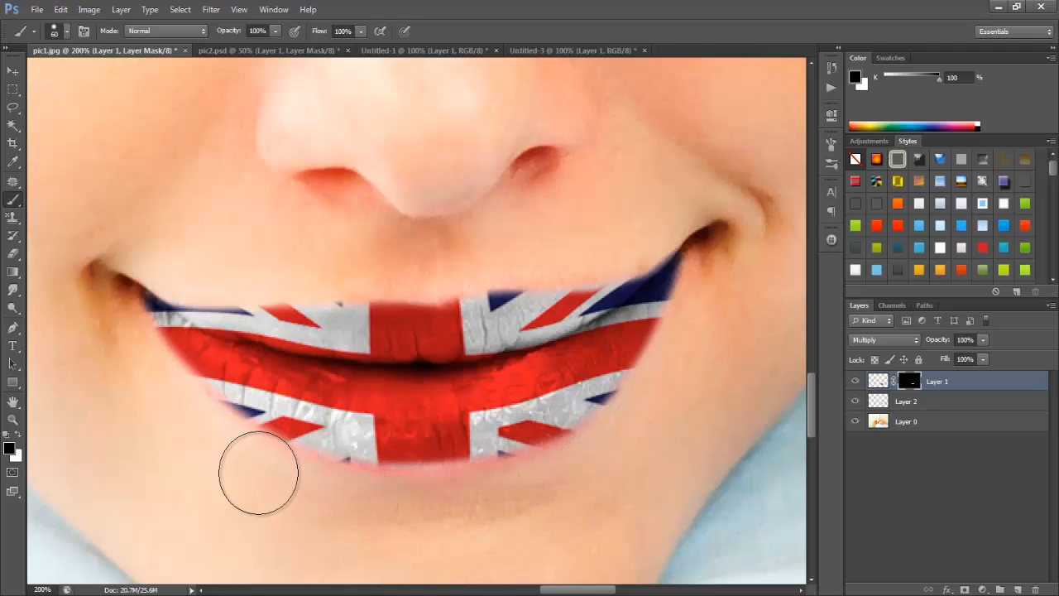
mouse_move(151, 382)
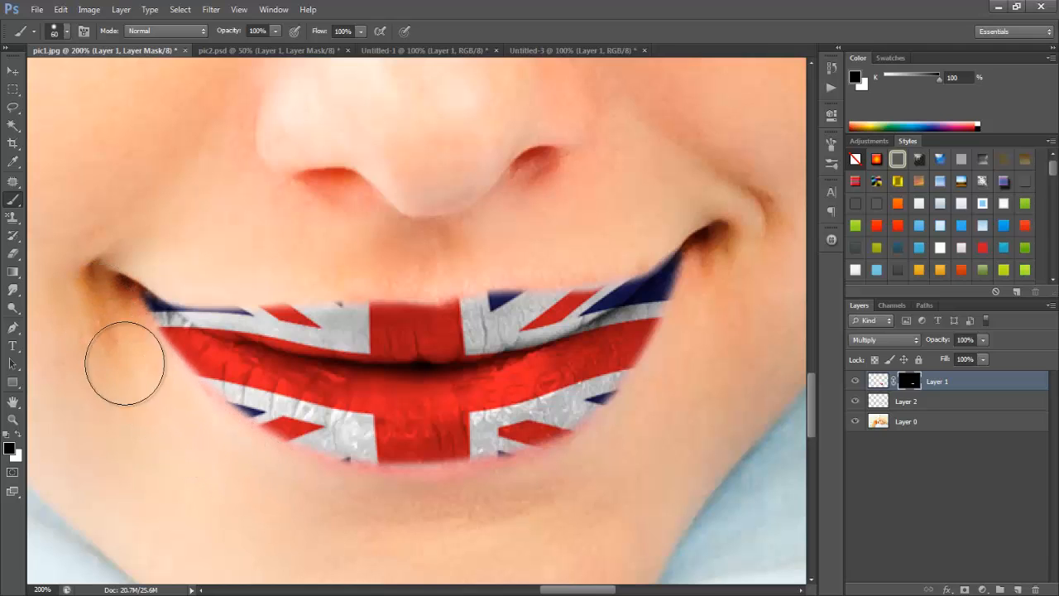
mouse_move(447, 240)
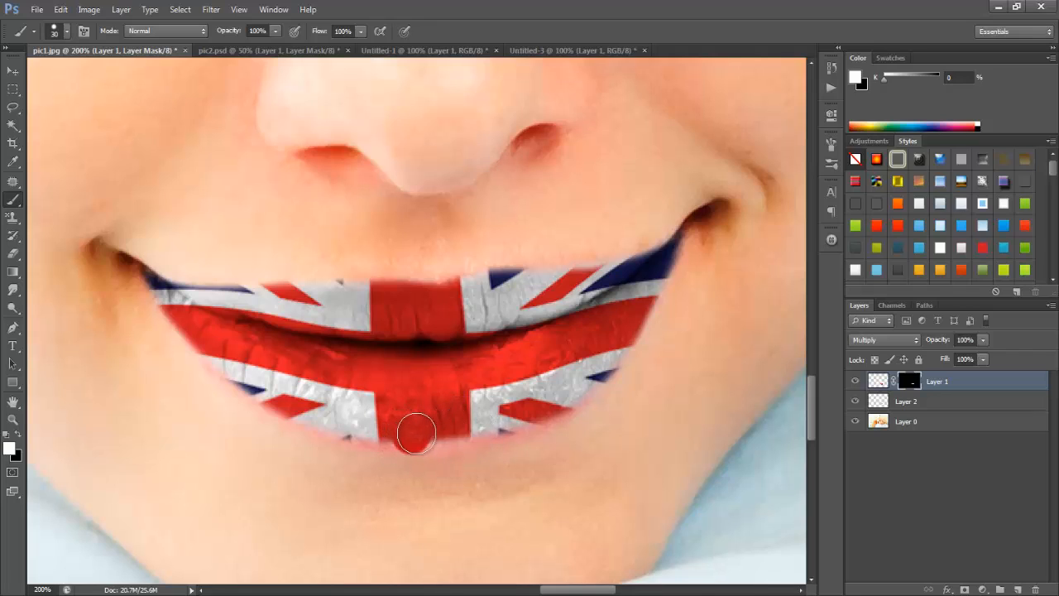
key("ctrl+z")
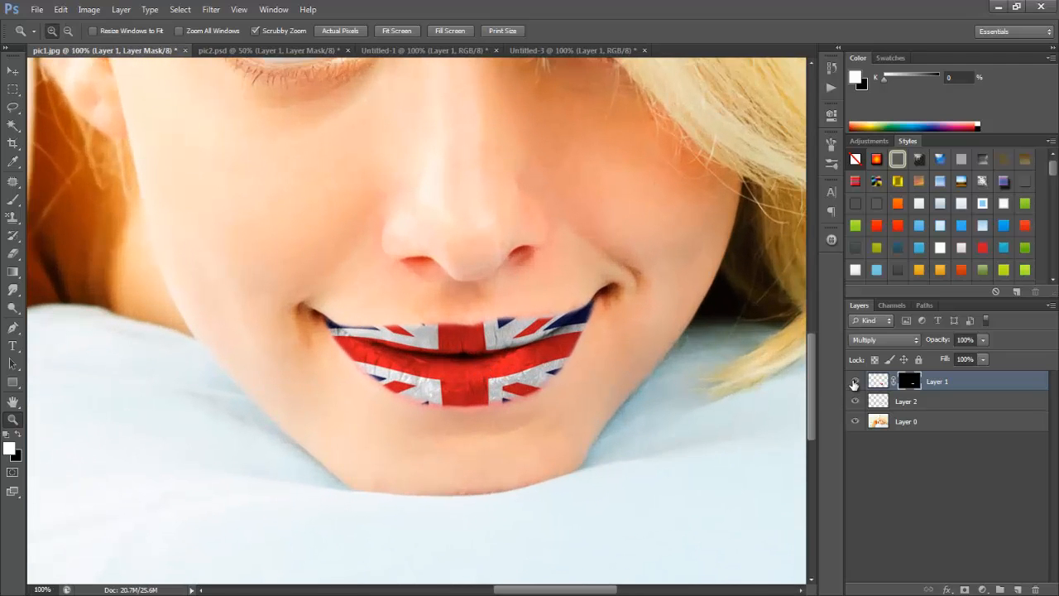
Hide the Union Jack layer and start a Color Range selection on the zoomed lips.
left_click(856, 381)
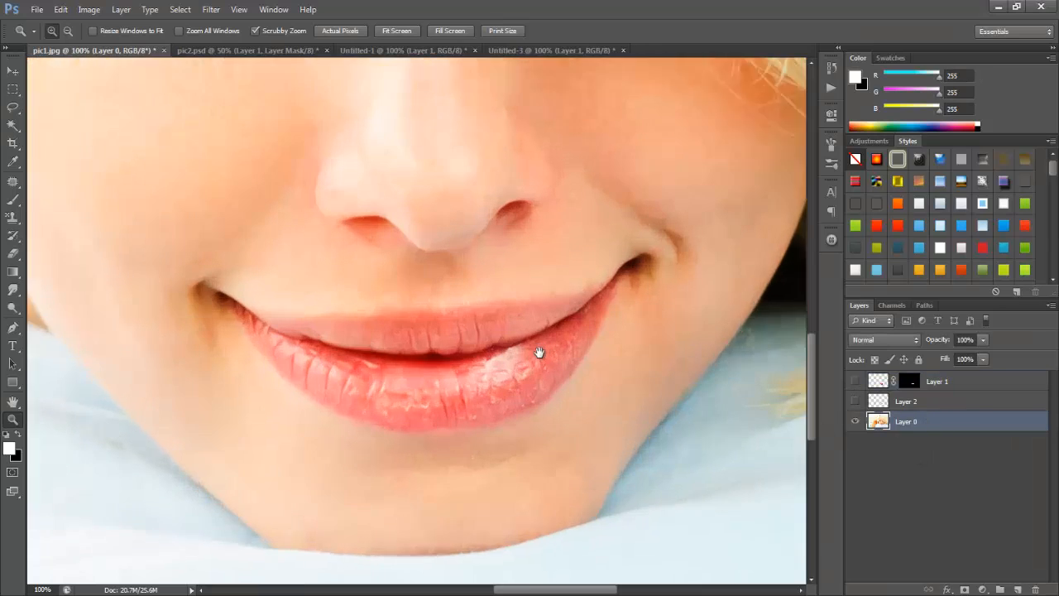
left_click(540, 351)
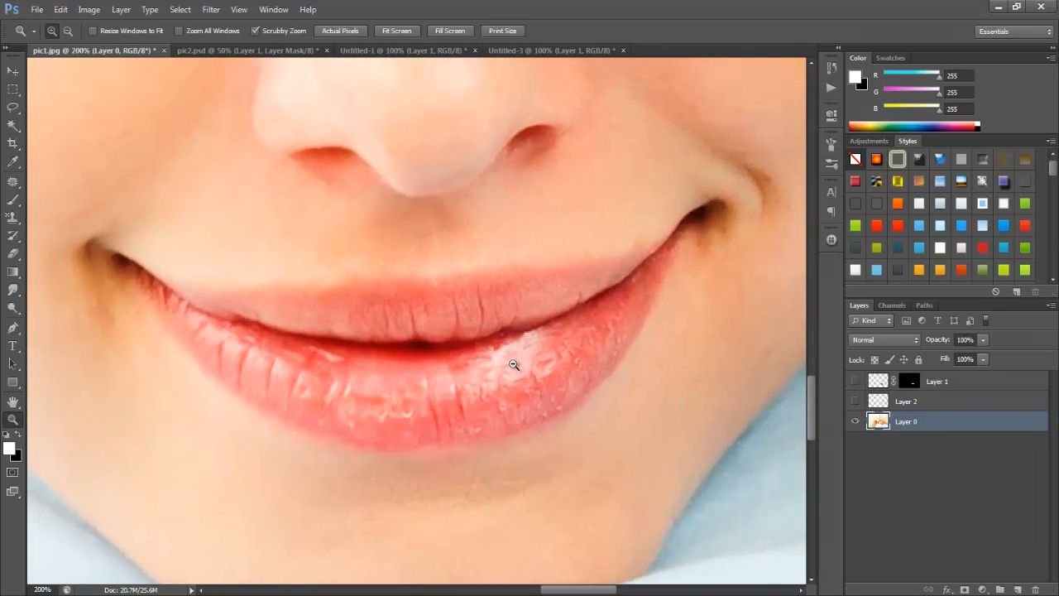
left_click(179, 10)
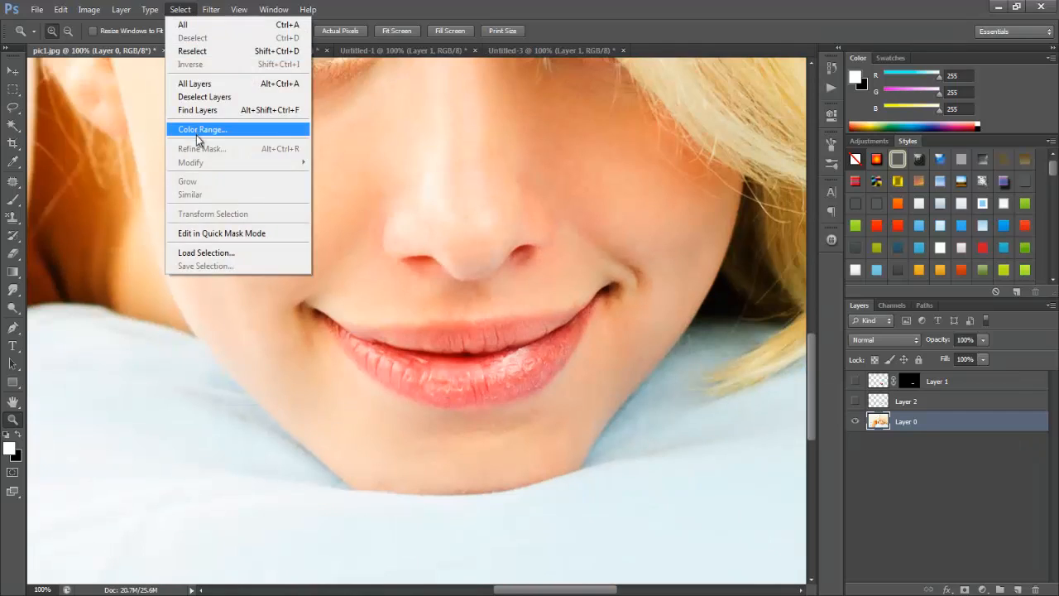
left_click(202, 130)
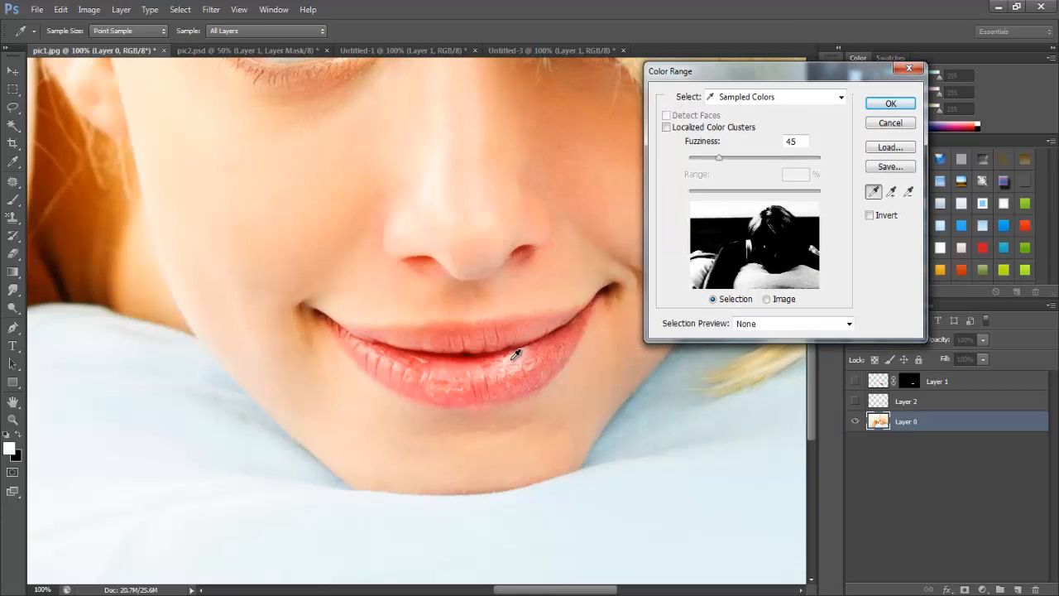
Sample the lower-lip highlight, raise Fuzziness to widen it, and confirm the selection.
left_click(513, 354)
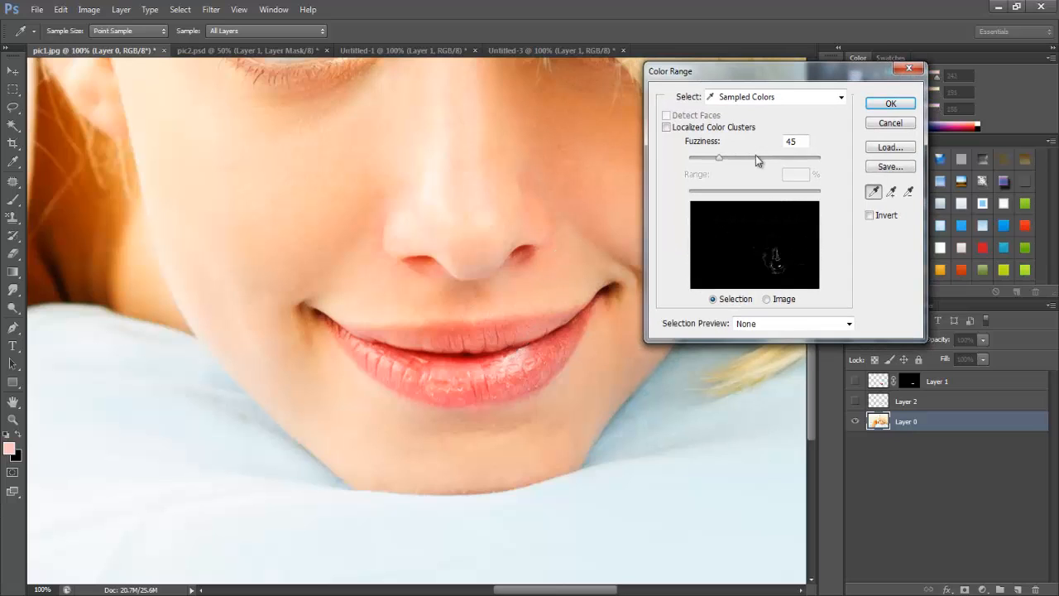
left_click_drag(719, 157, 765, 157)
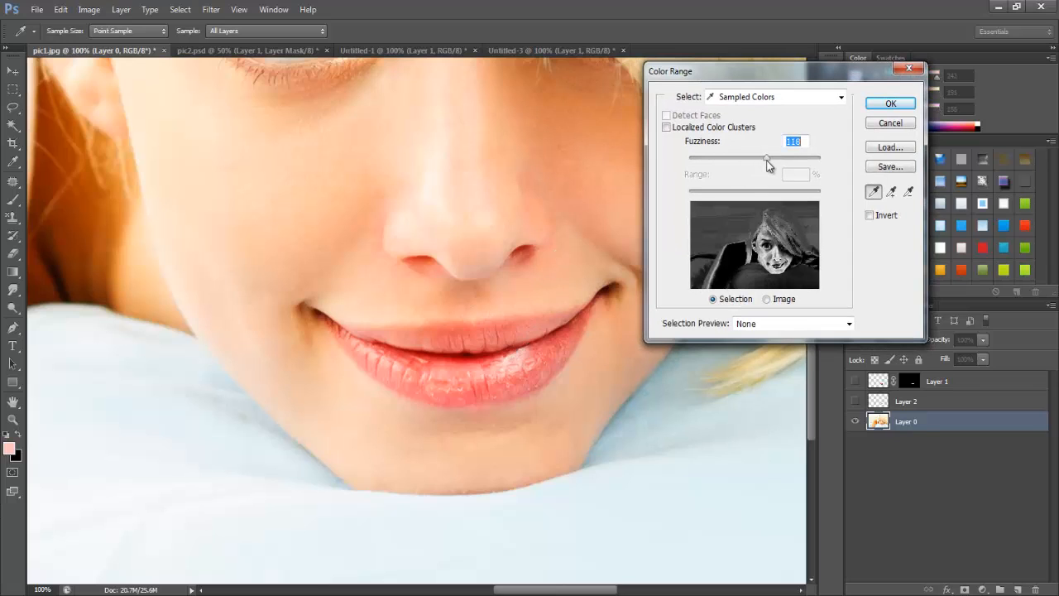
left_click_drag(765, 159, 820, 159)
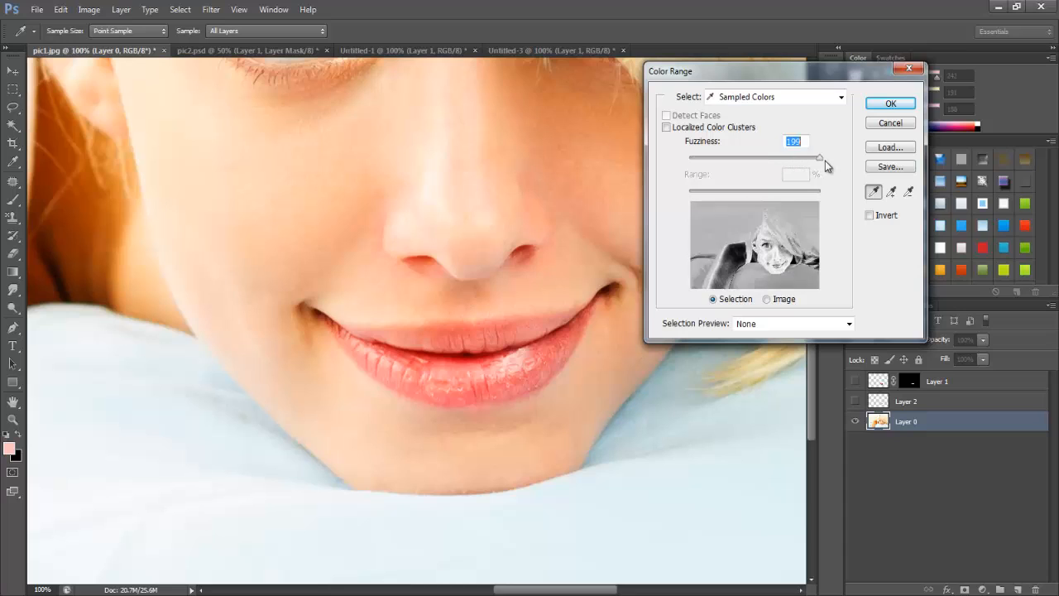
left_click_drag(819, 157, 777, 157)
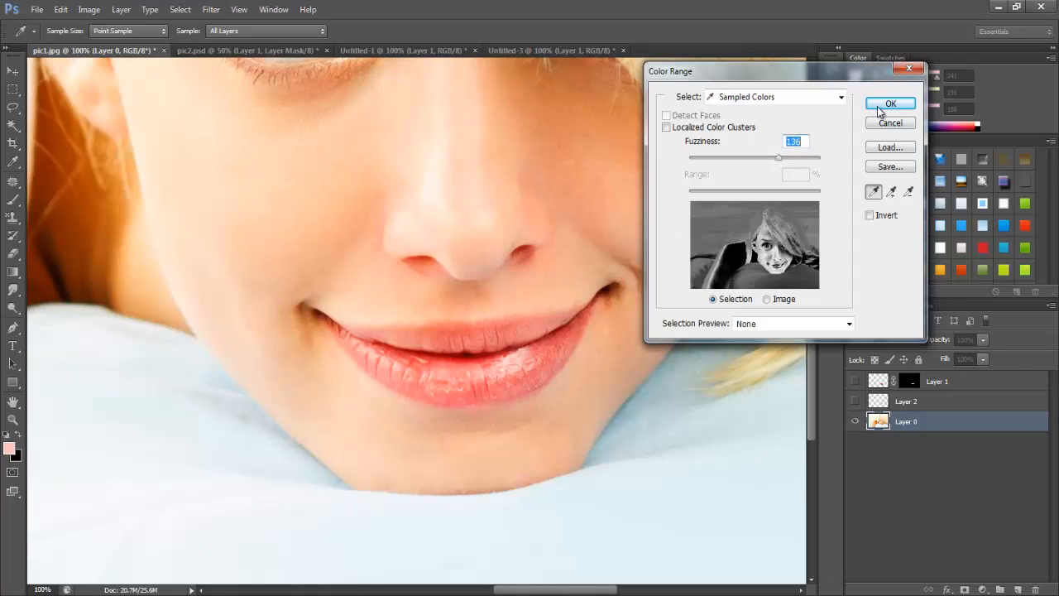
left_click(890, 103)
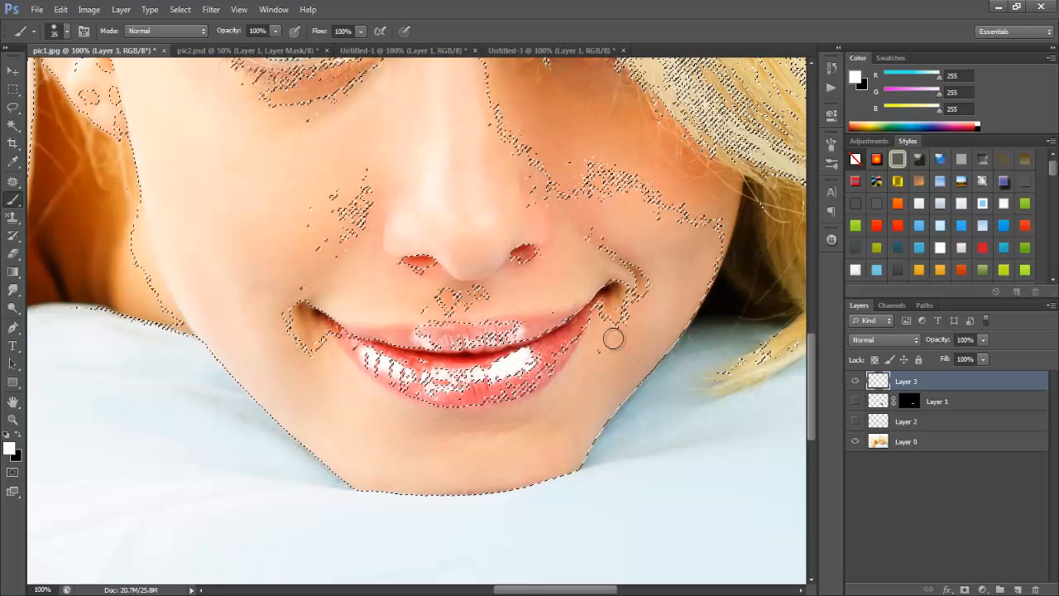
Deselect, show both flag layers again, and hide the white highlight layer to compare.
key("ctrl+d")
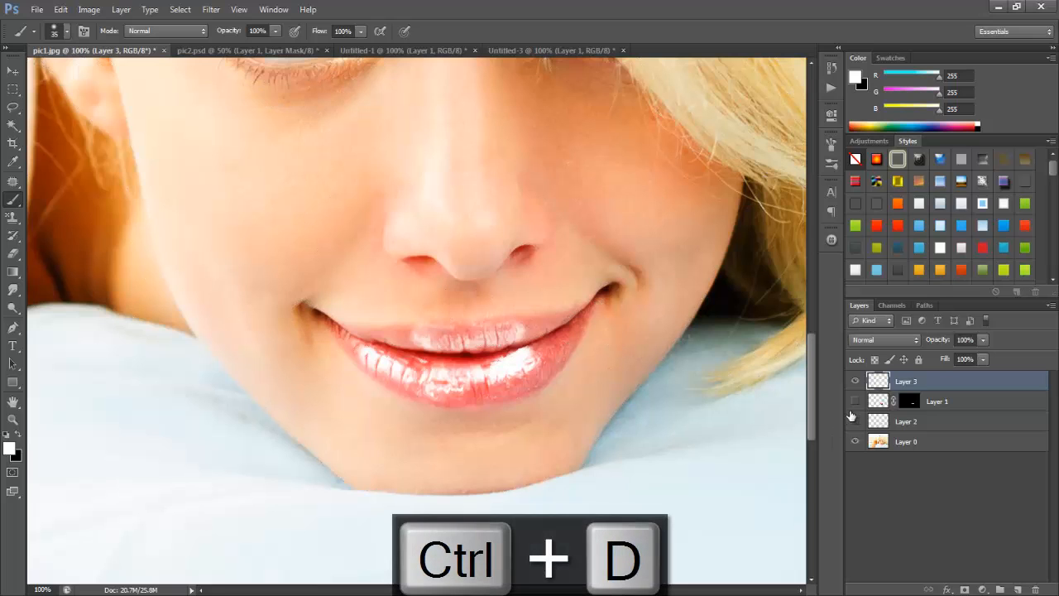
left_click(856, 381)
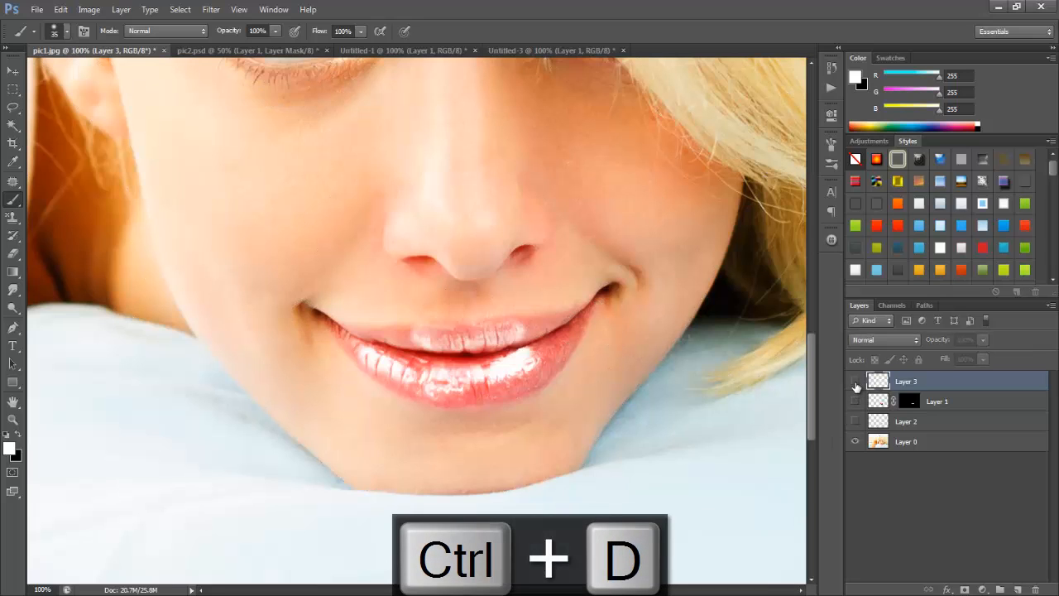
key("ctrl+d")
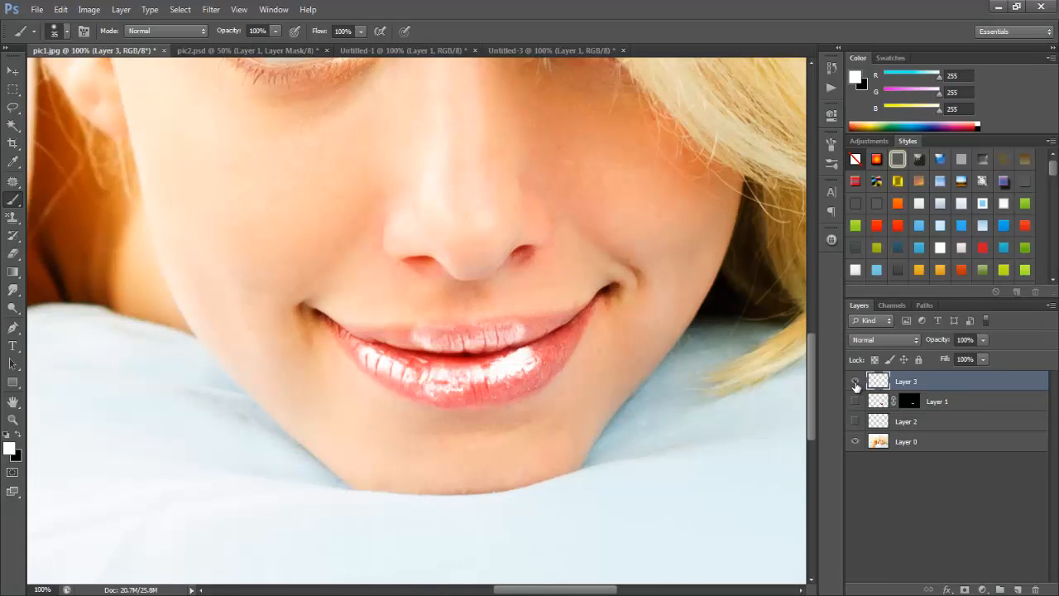
left_click(856, 381)
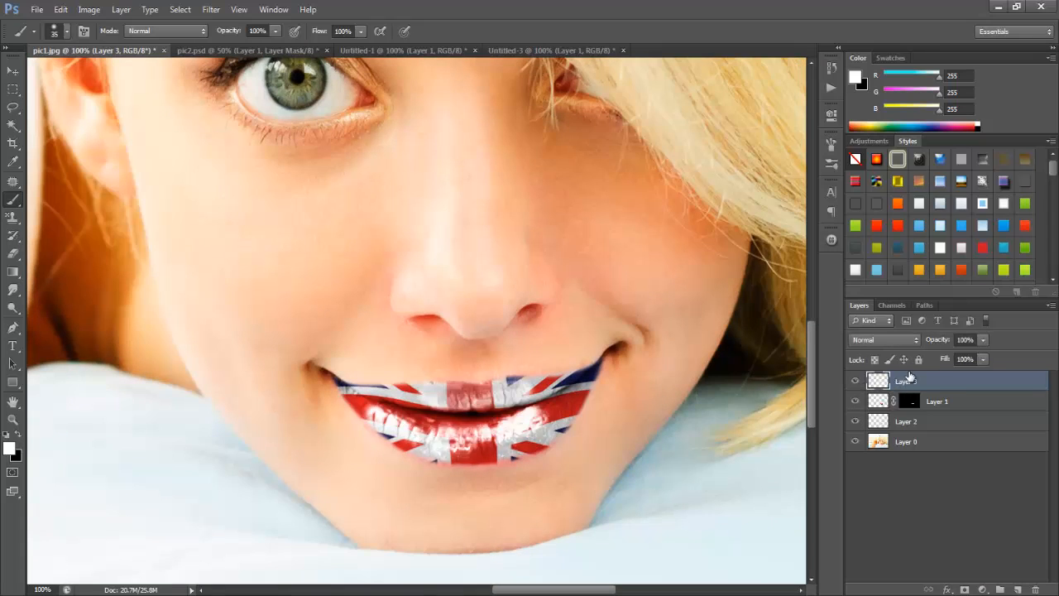
left_click(964, 340)
type("50")
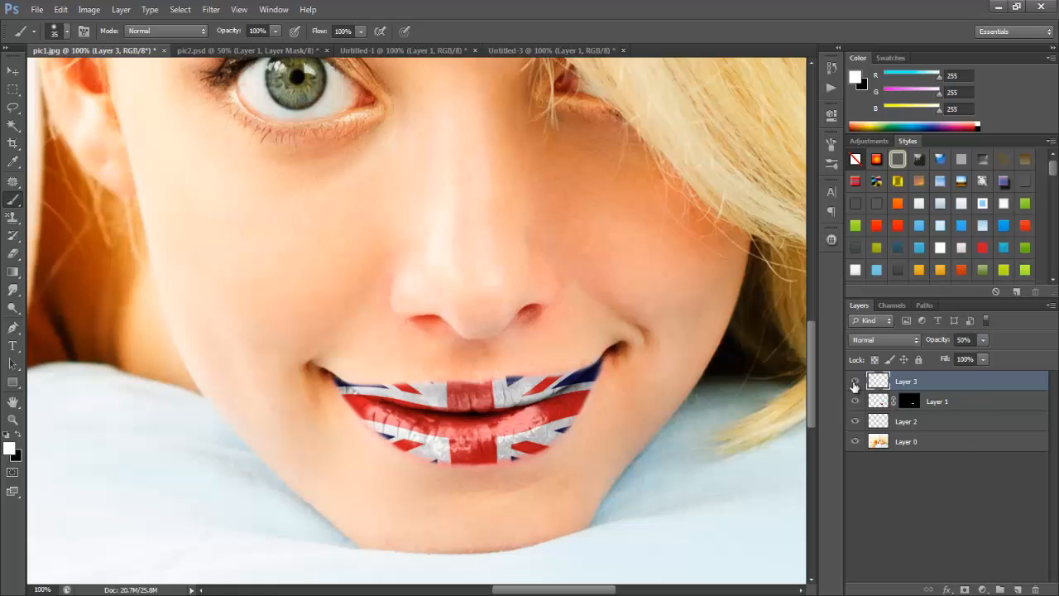
left_click(855, 380)
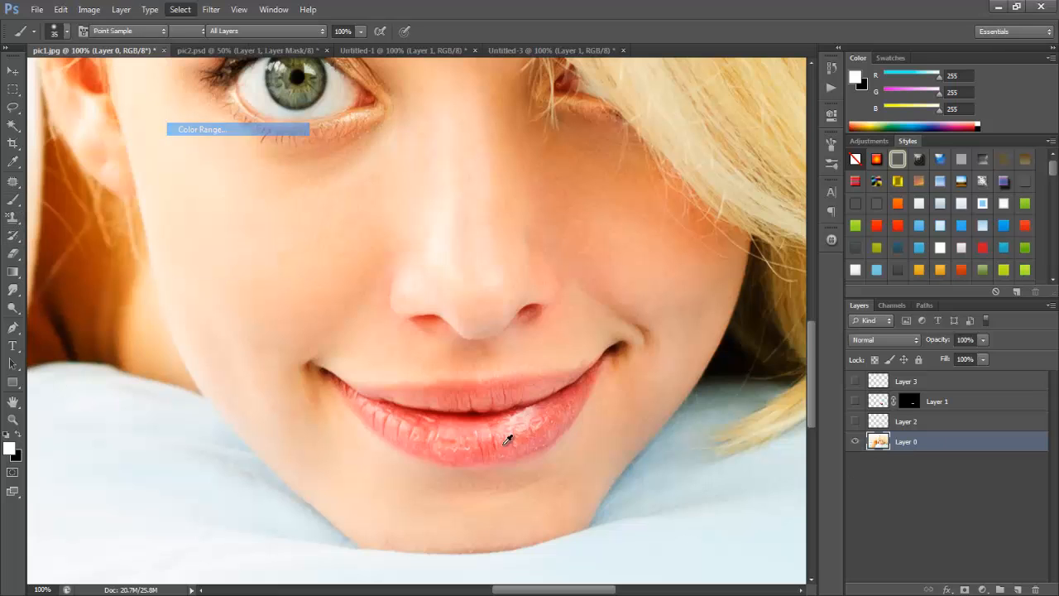
Make a Color Range selection with Fuzziness lowered to catch only the brightest highlights.
left_click(200, 129)
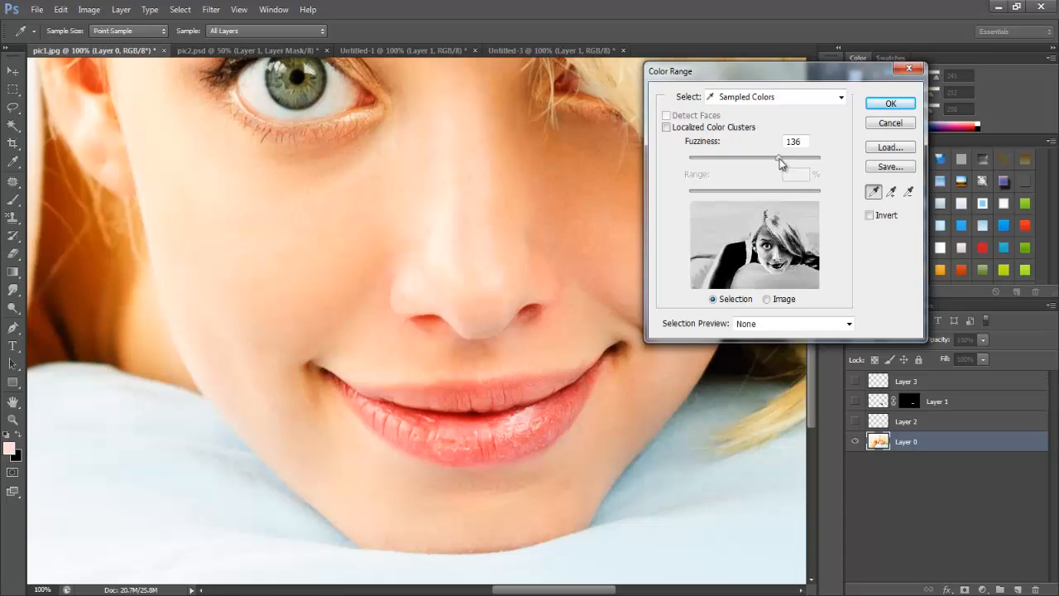
left_click_drag(778, 159, 726, 159)
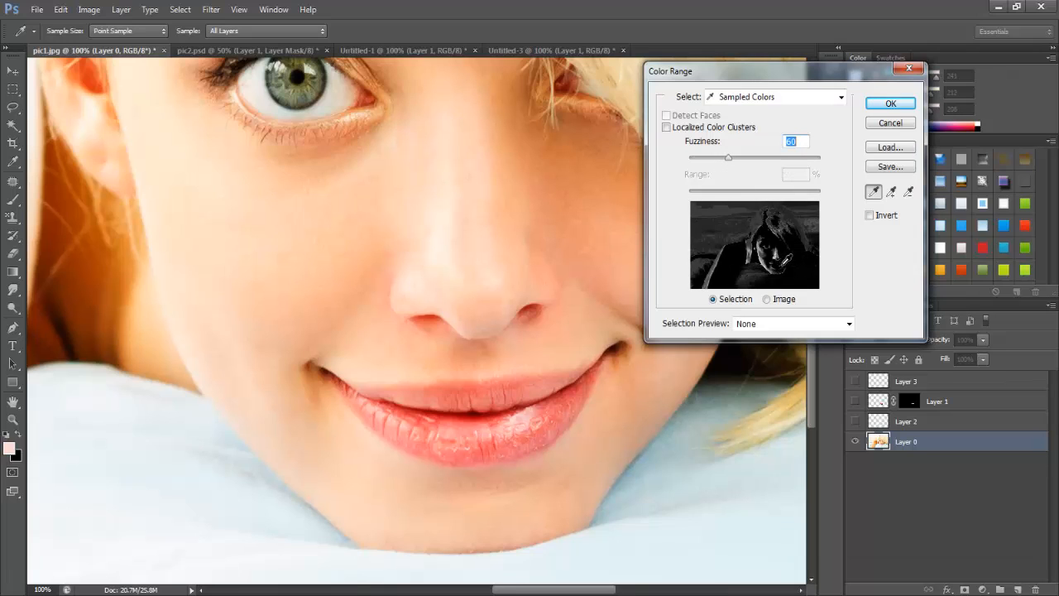
left_click_drag(728, 157, 710, 158)
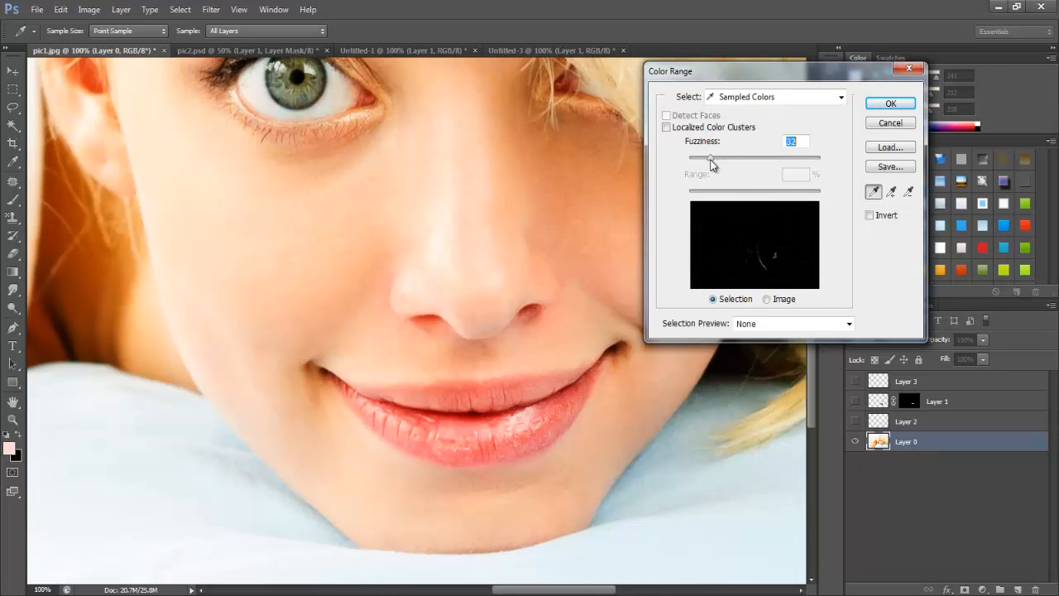
left_click_drag(710, 159, 717, 159)
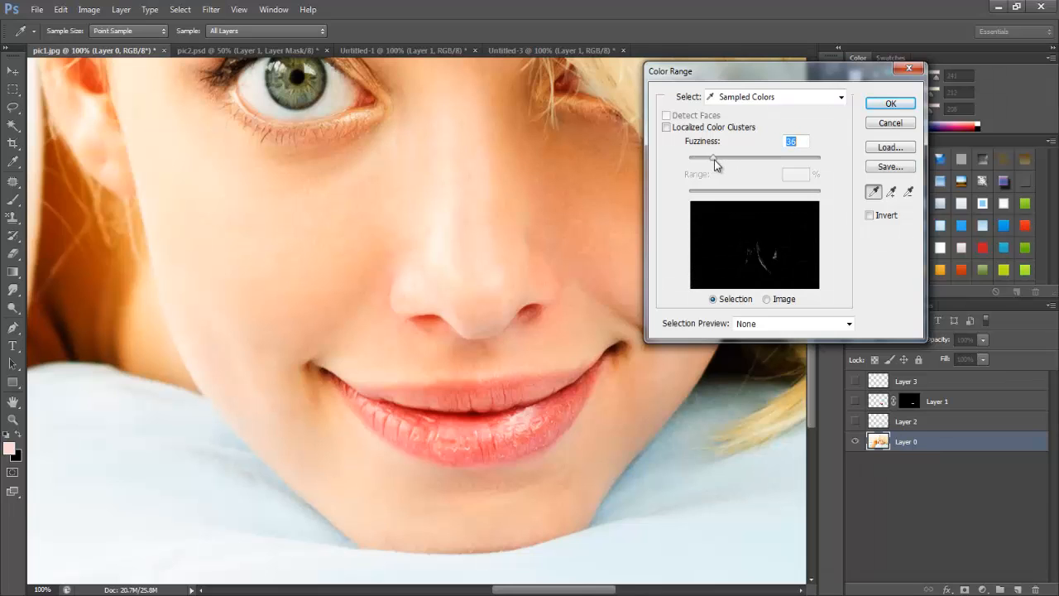
left_click_drag(715, 159, 728, 159)
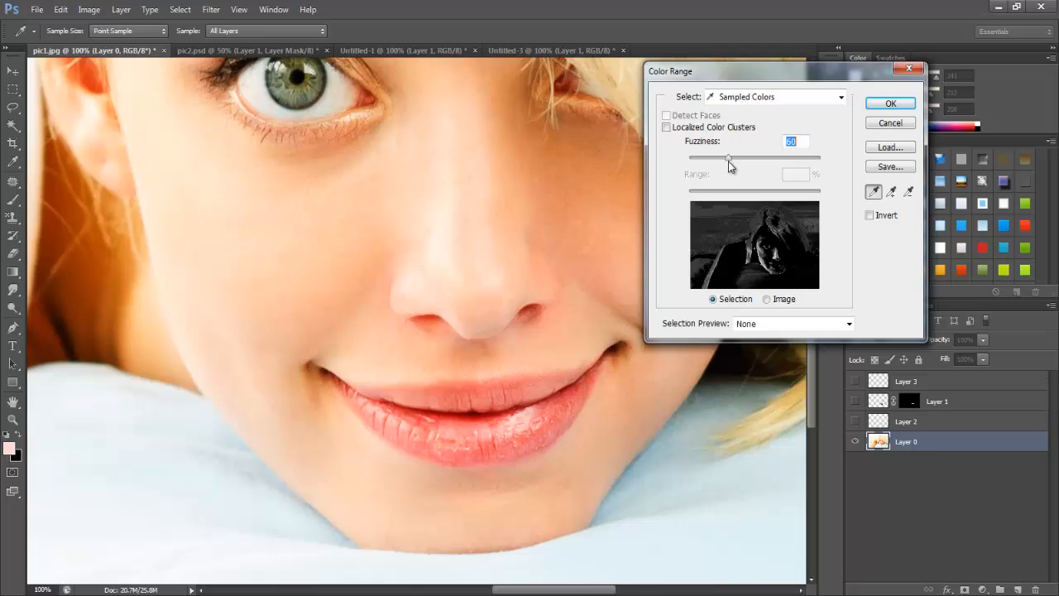
left_click(890, 103)
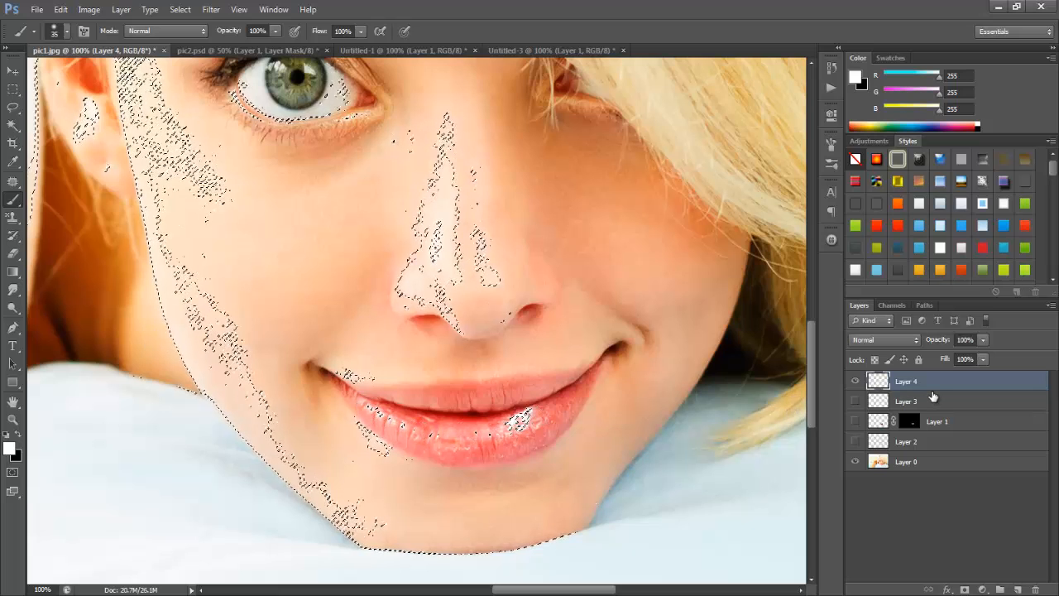
Deselect the highlight selection and make the hidden layers visible again.
key("ctrl+d")
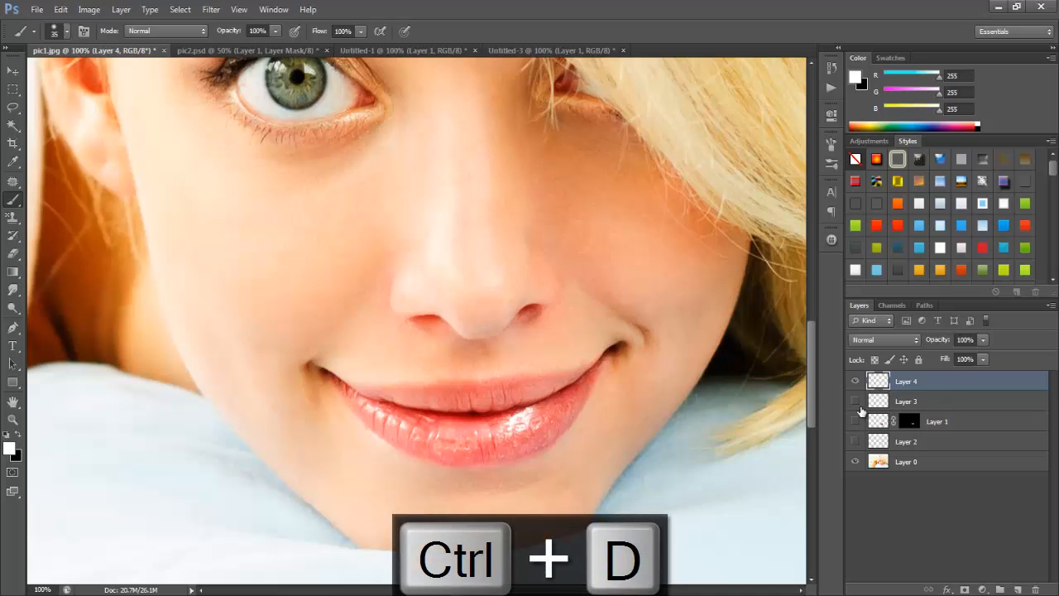
left_click(855, 440)
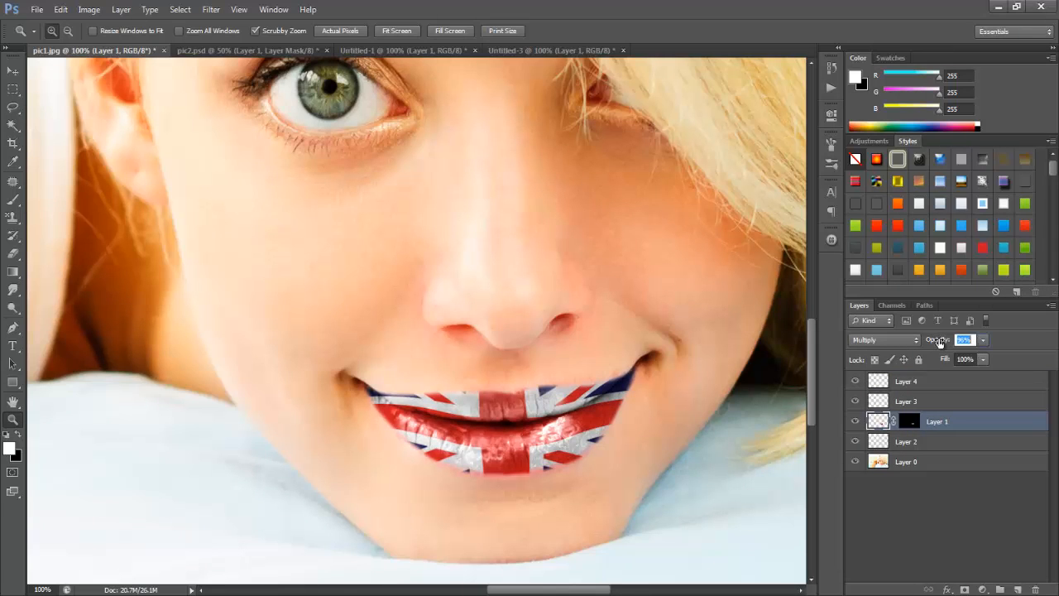
Set the Union Jack layer's opacity to 95%.
type("95")
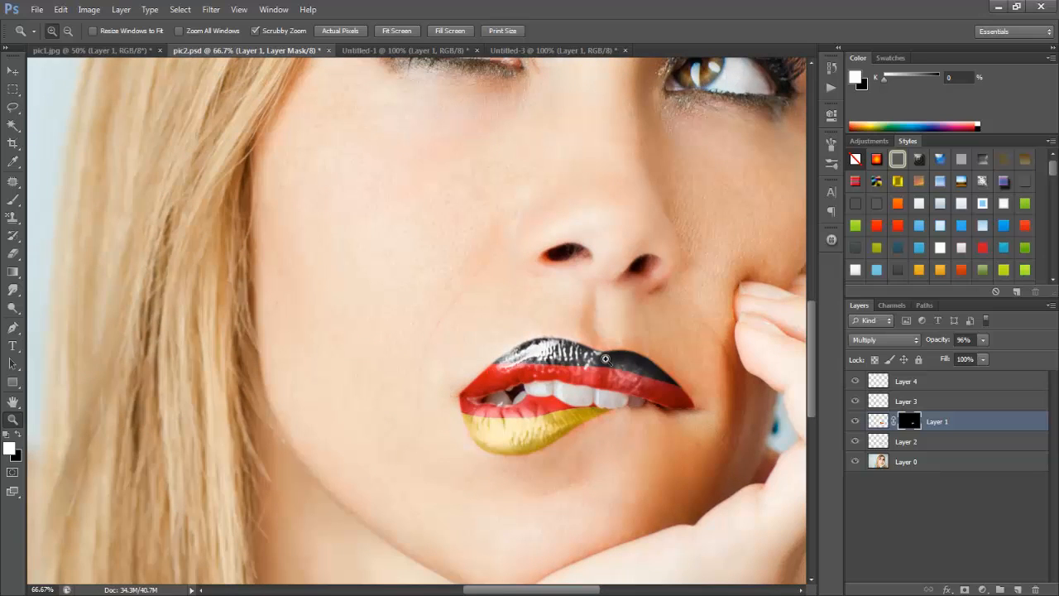
mouse_move(536, 406)
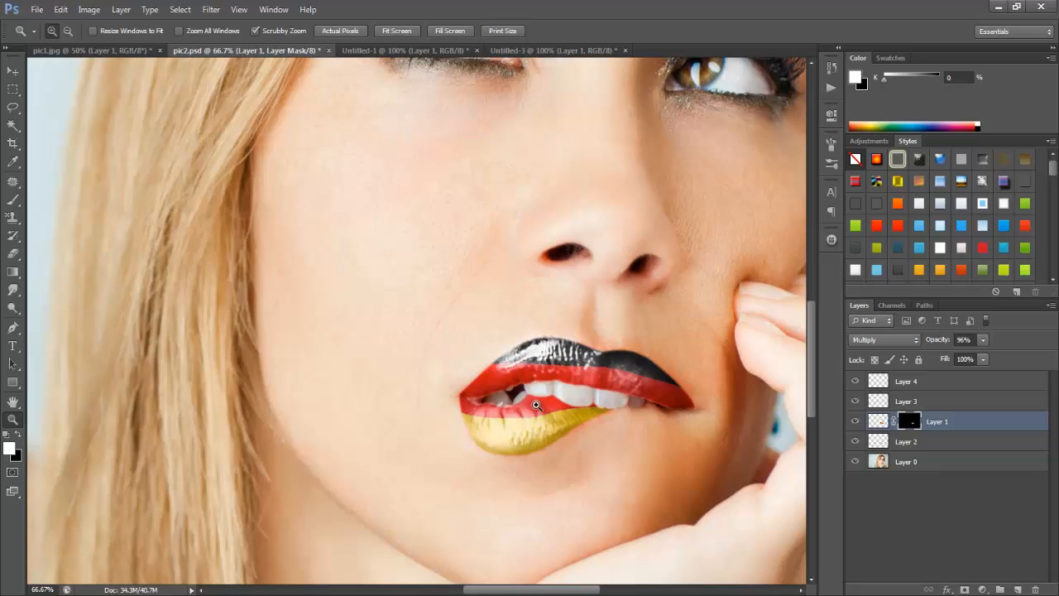
Switch to the second photo to place the American flag layer over the mouth.
left_click(549, 49)
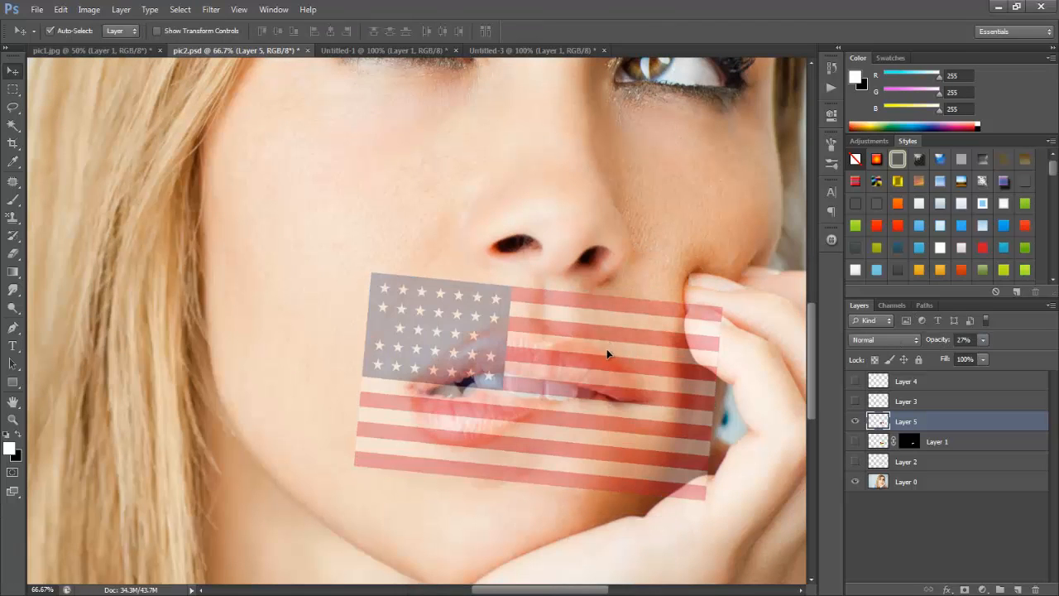
Free Transform the American flag down to lip height, then undo the change.
key("ctrl+t")
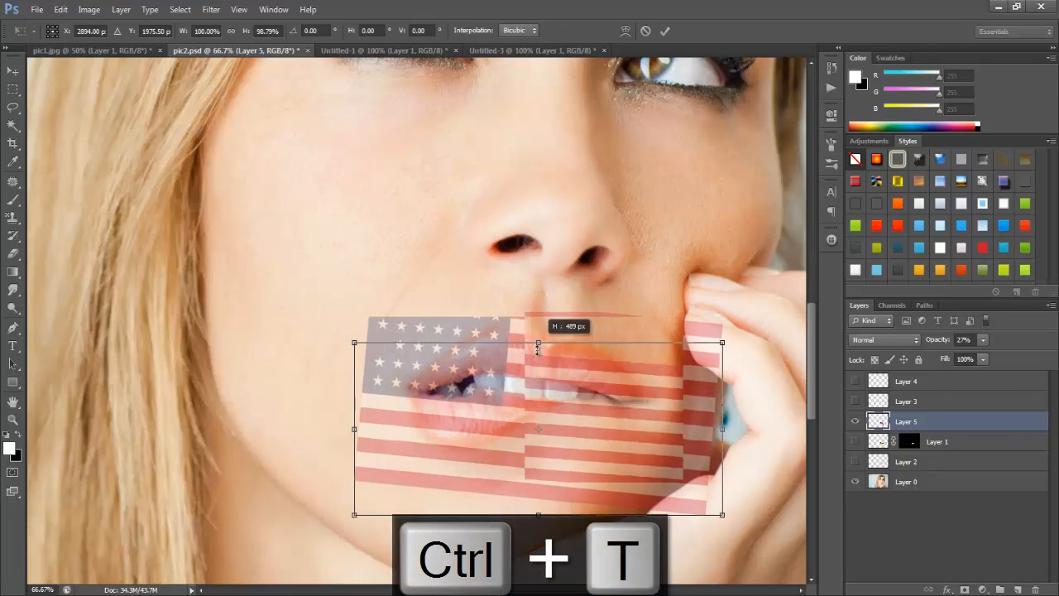
left_click_drag(538, 341, 538, 310)
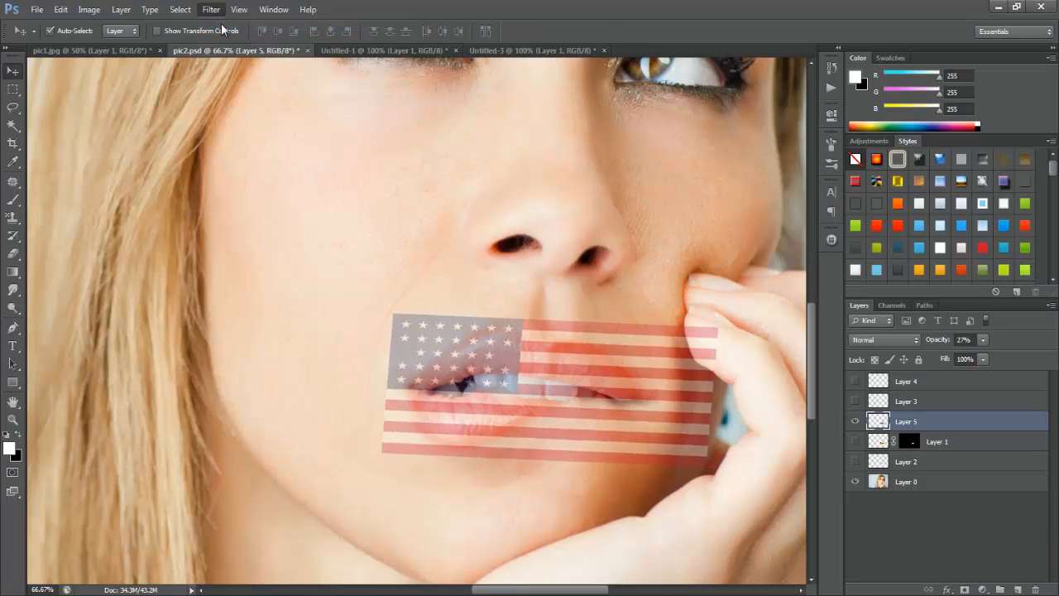
key("ctrl+z")
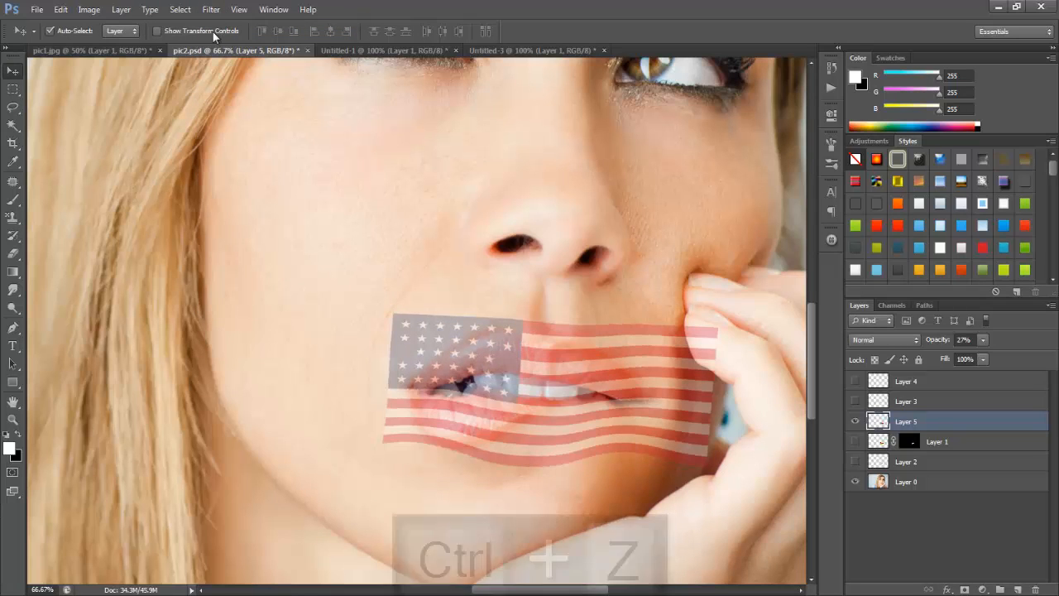
In Liquify, warp the flag stripes to curve along the centre and right of the lips.
left_click(210, 10)
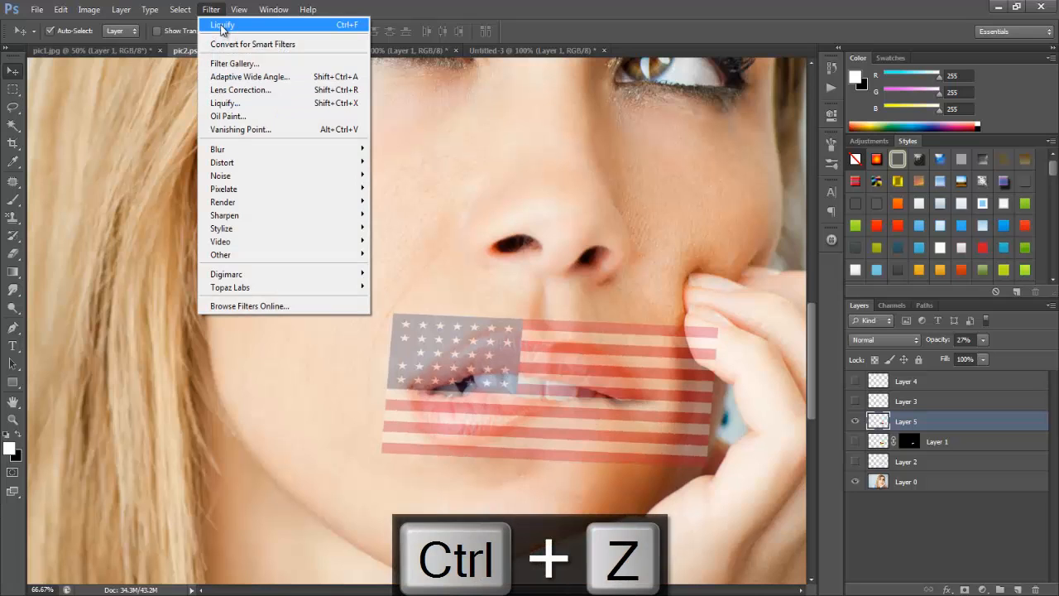
mouse_move(228, 116)
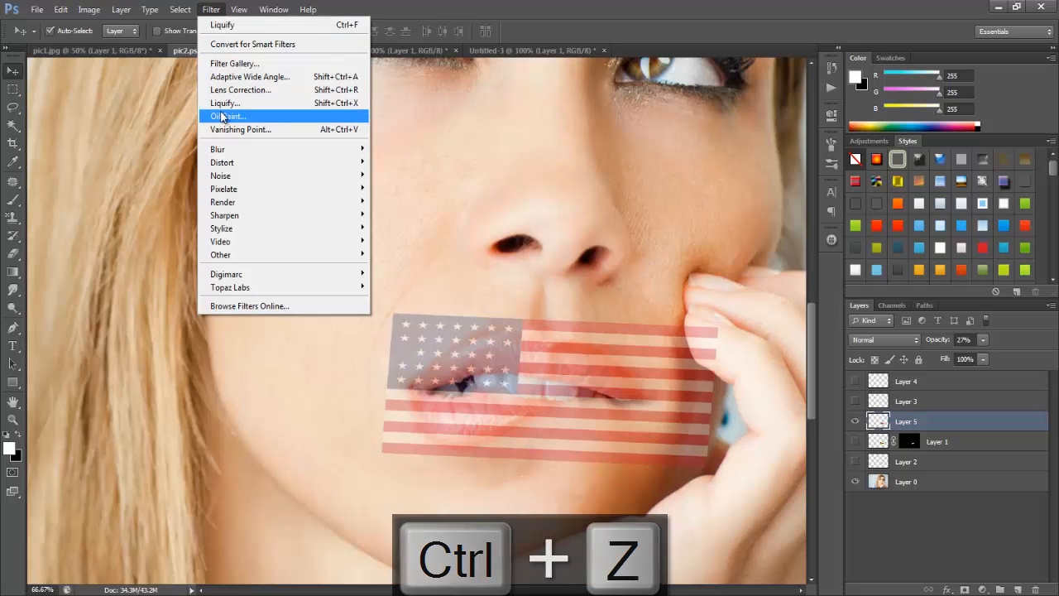
left_click(226, 102)
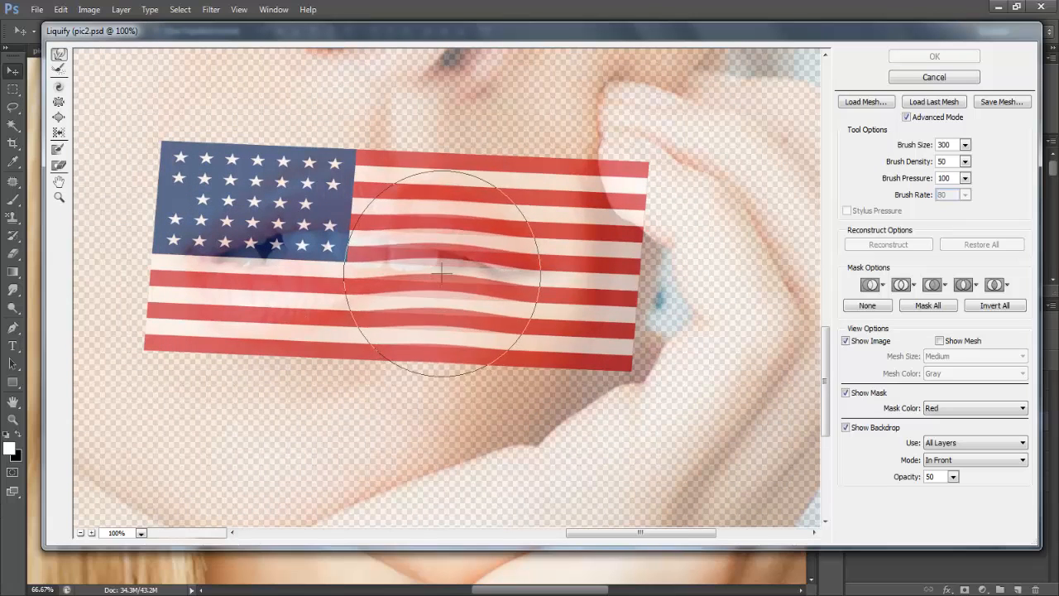
left_click_drag(443, 274, 361, 301)
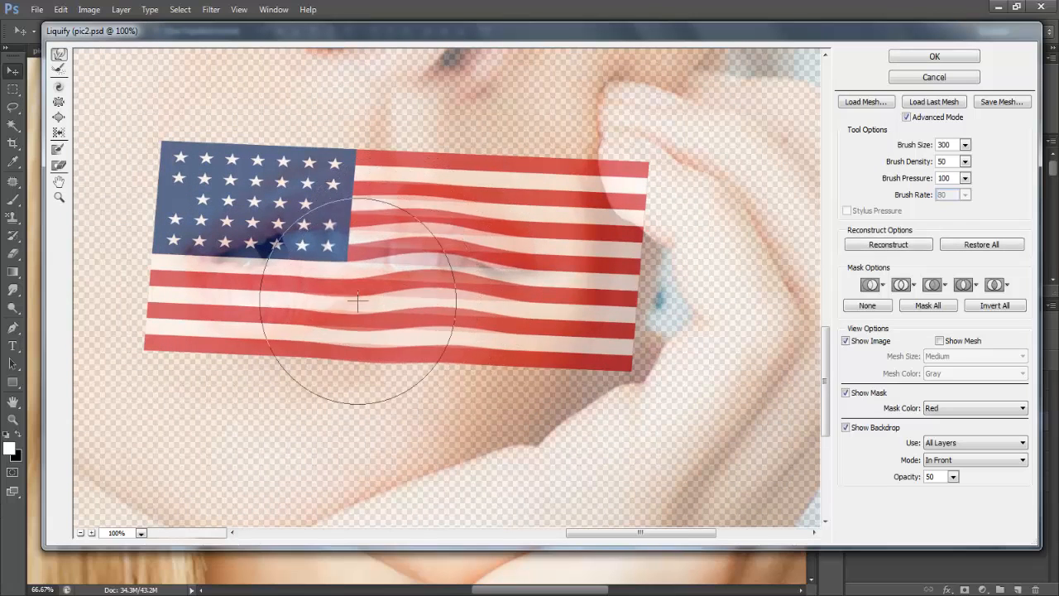
left_click_drag(361, 301, 510, 305)
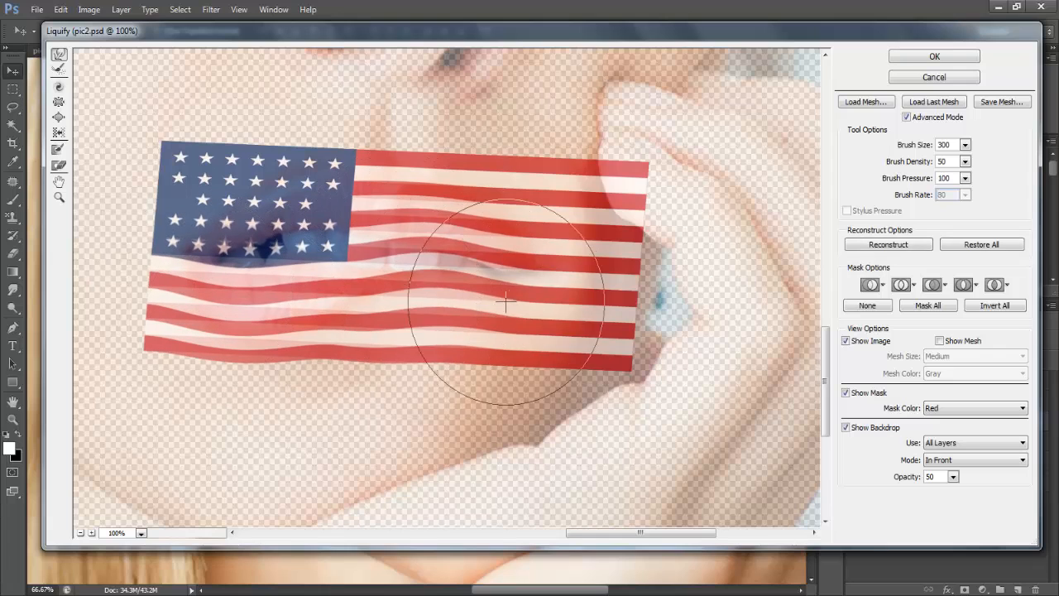
left_click_drag(510, 301, 348, 221)
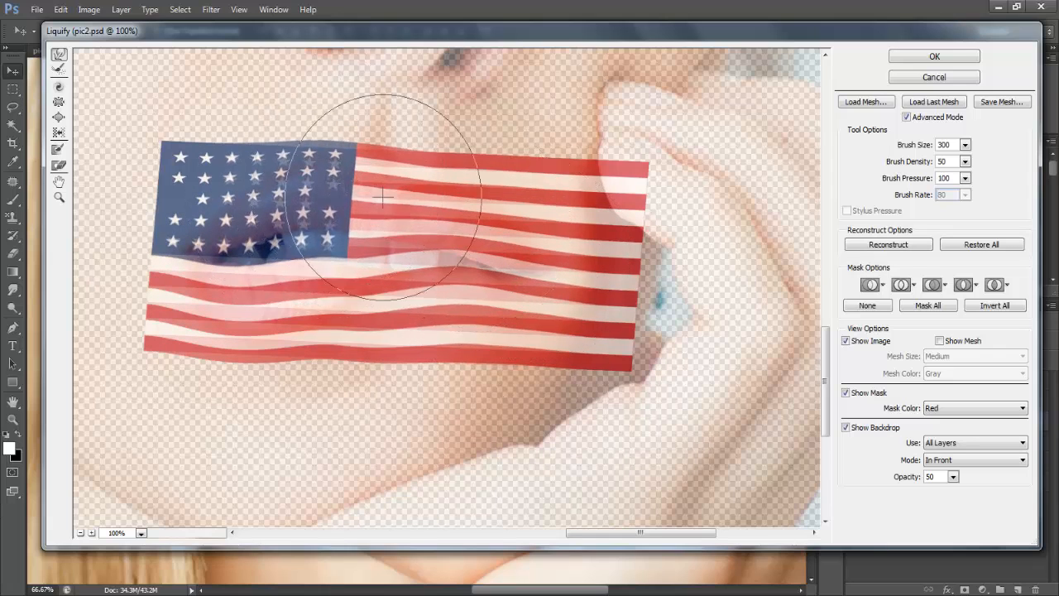
Warp the flag's stars area and left edge to the lips and apply the Liquify.
left_click_drag(381, 199, 252, 297)
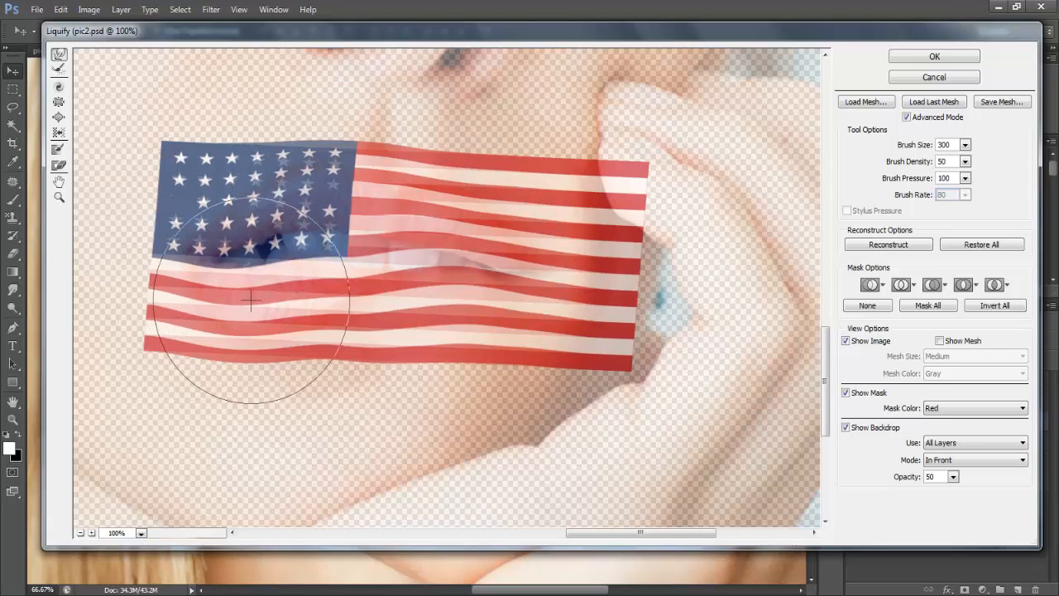
left_click_drag(251, 298, 466, 284)
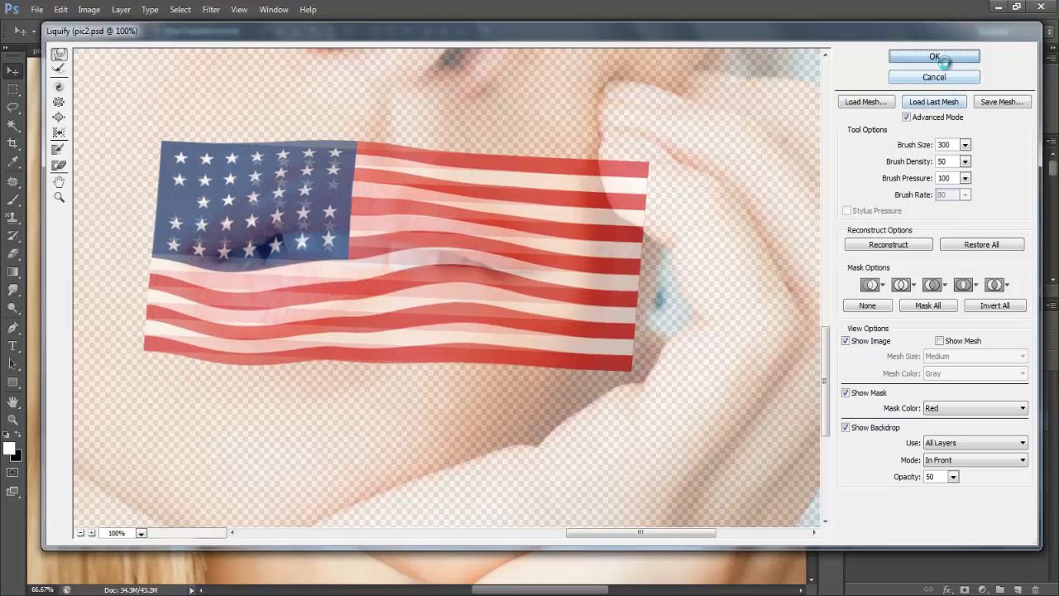
left_click(933, 56)
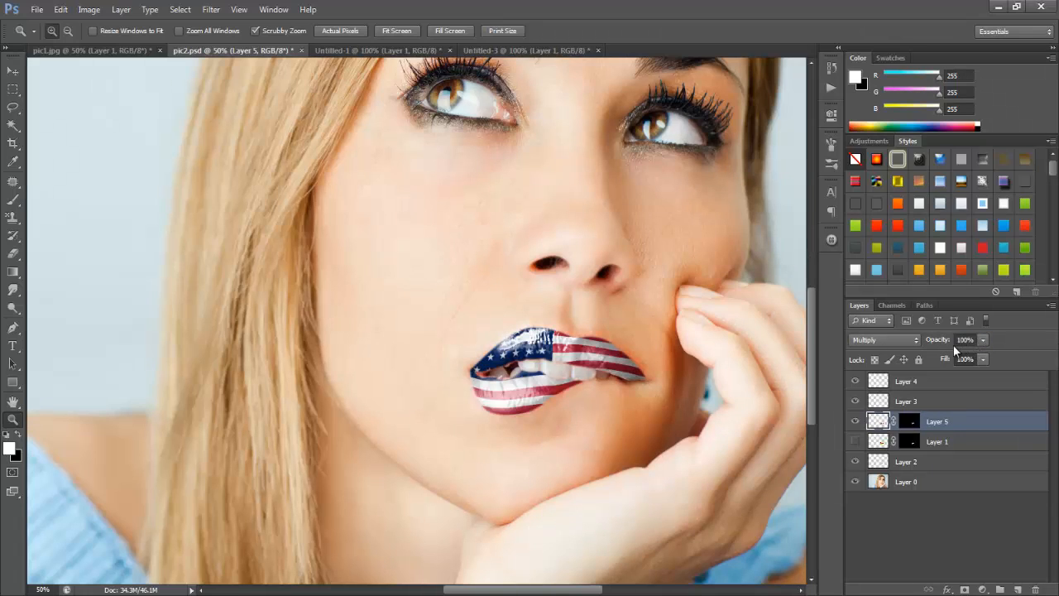
Select the flag layer's Opacity field to adjust its Multiply blend strength.
left_click(964, 339)
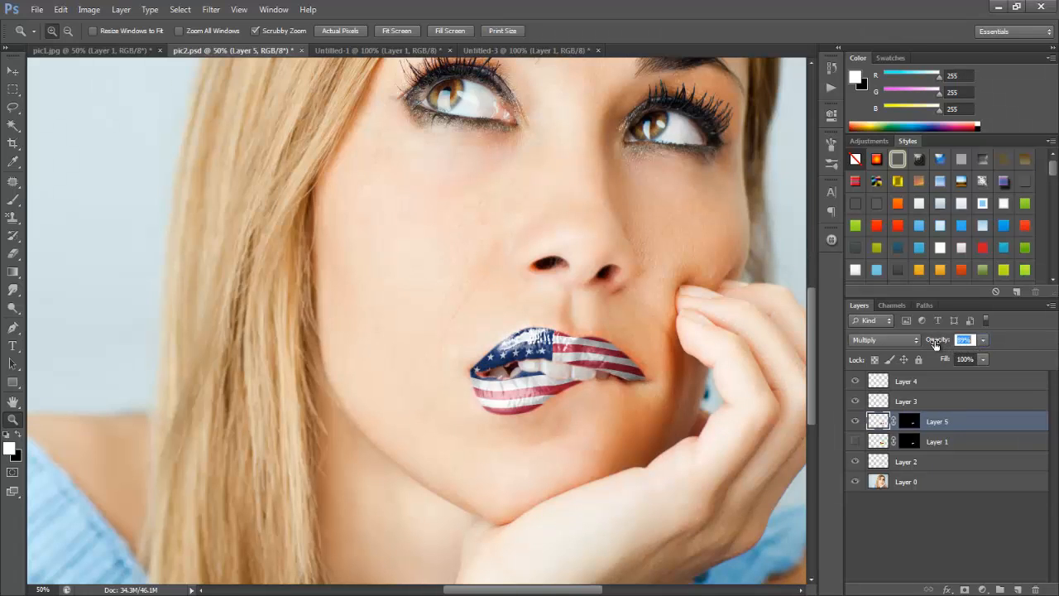